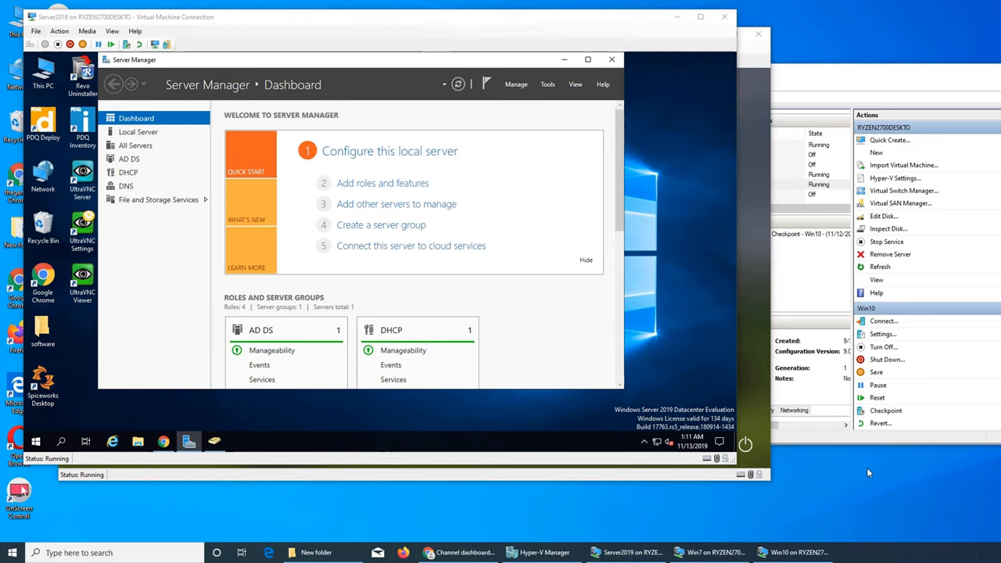
mouse_move(838, 481)
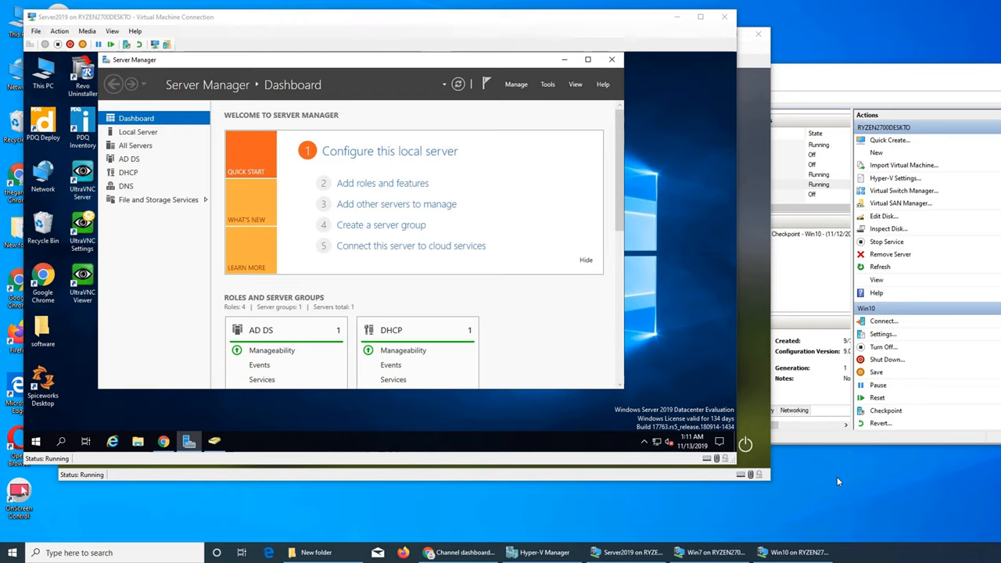
mouse_move(53, 21)
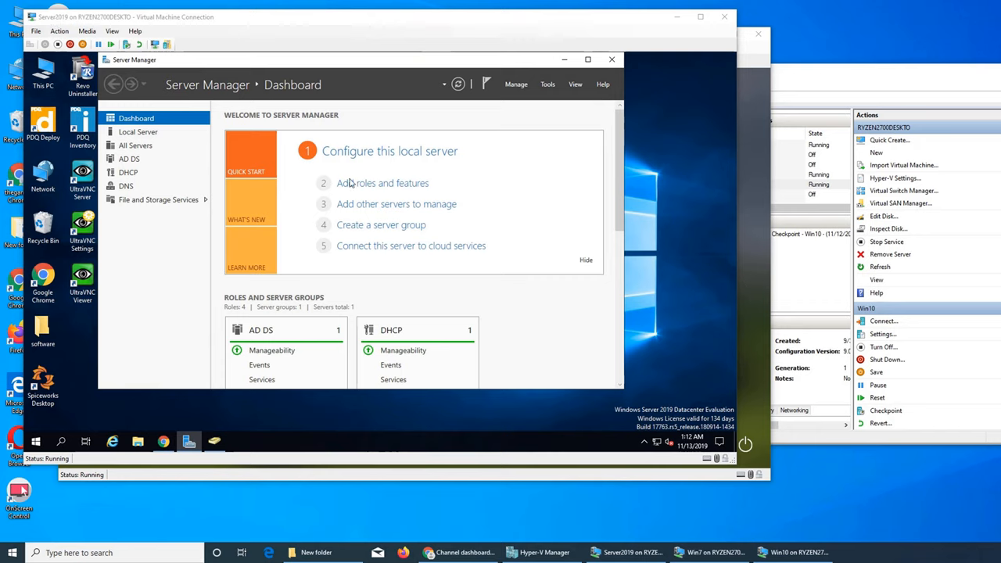
mouse_move(630, 380)
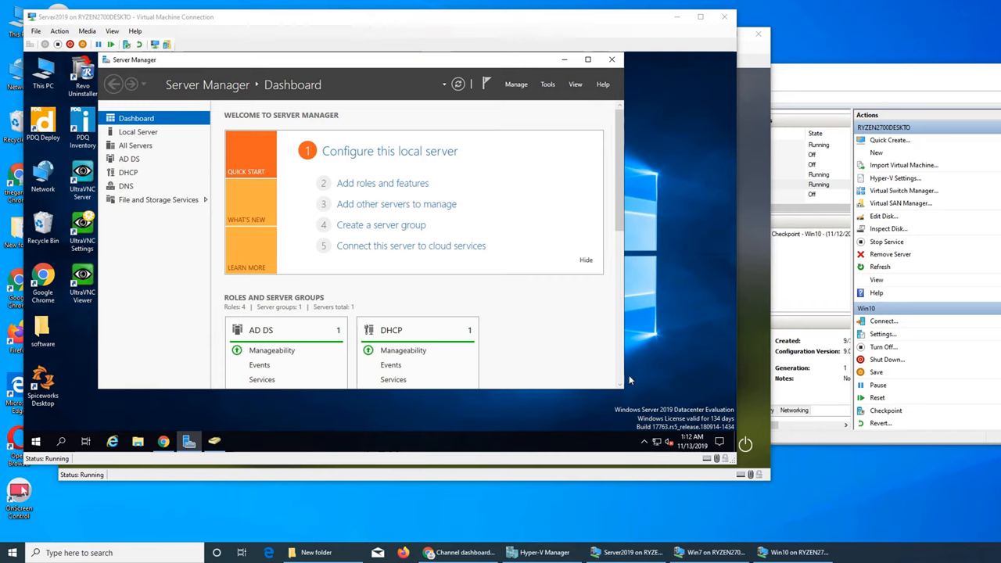
mouse_move(600, 352)
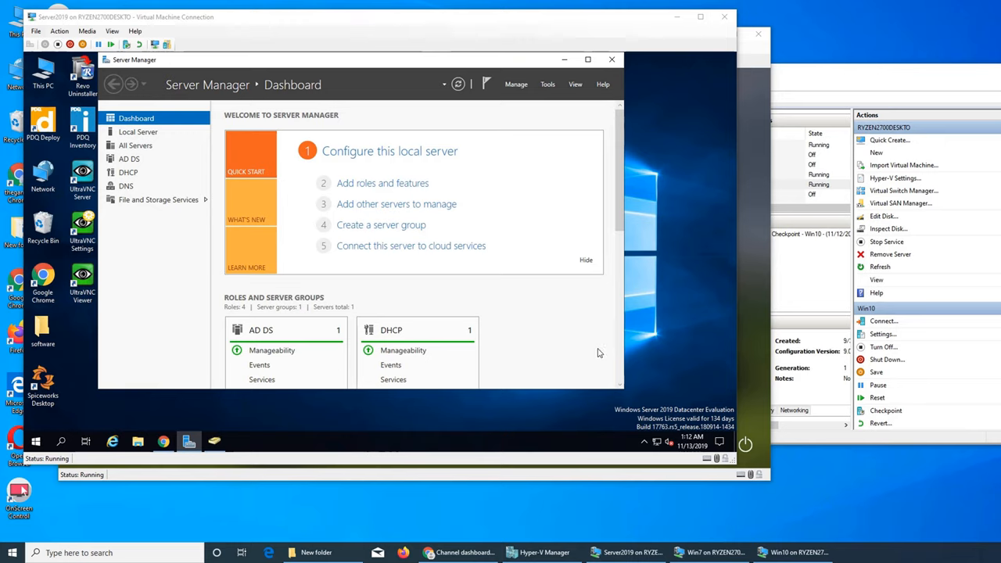
mouse_move(652, 344)
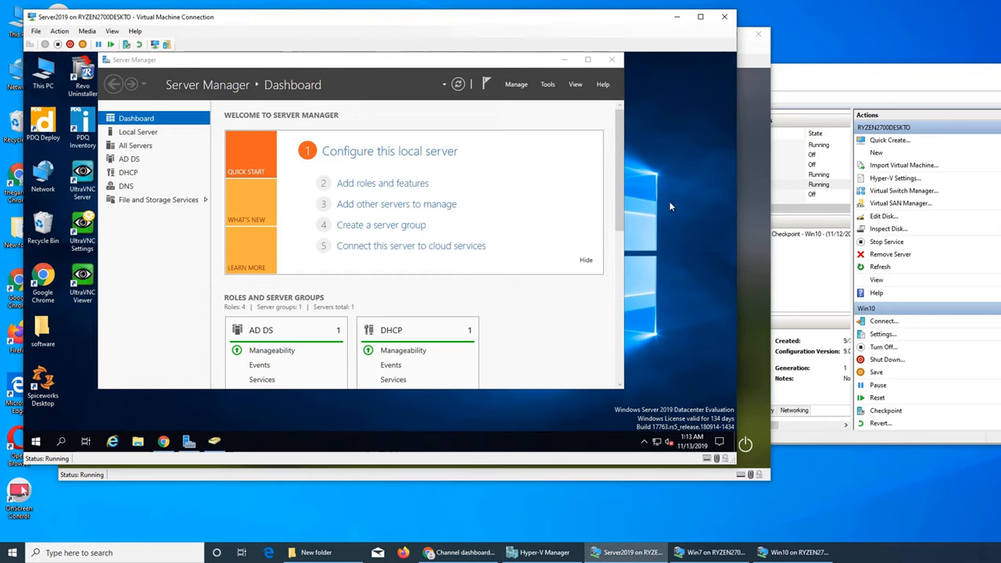
Open the domain user's properties in ADUC and view its Member Of group list.
click(792, 552)
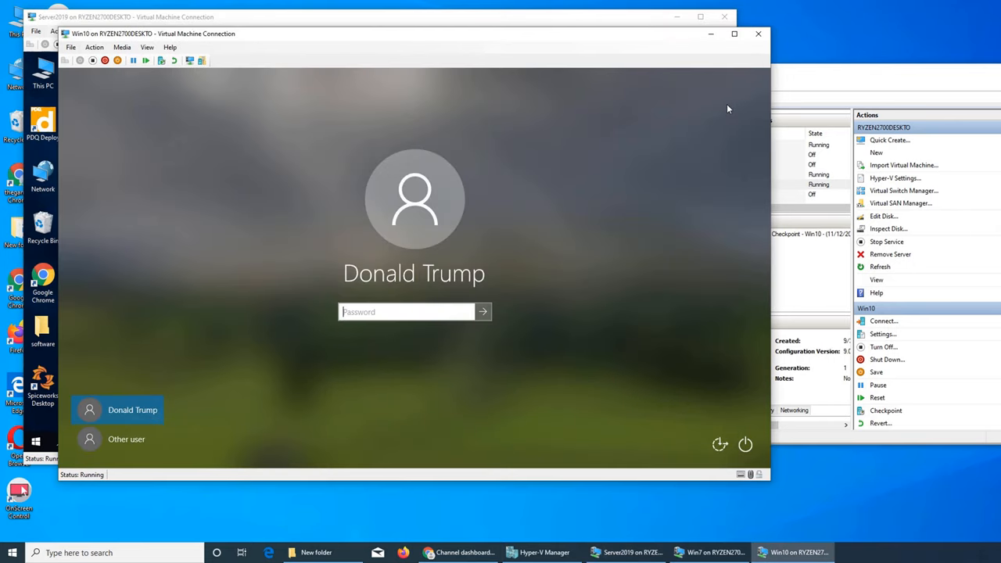
mouse_move(745, 444)
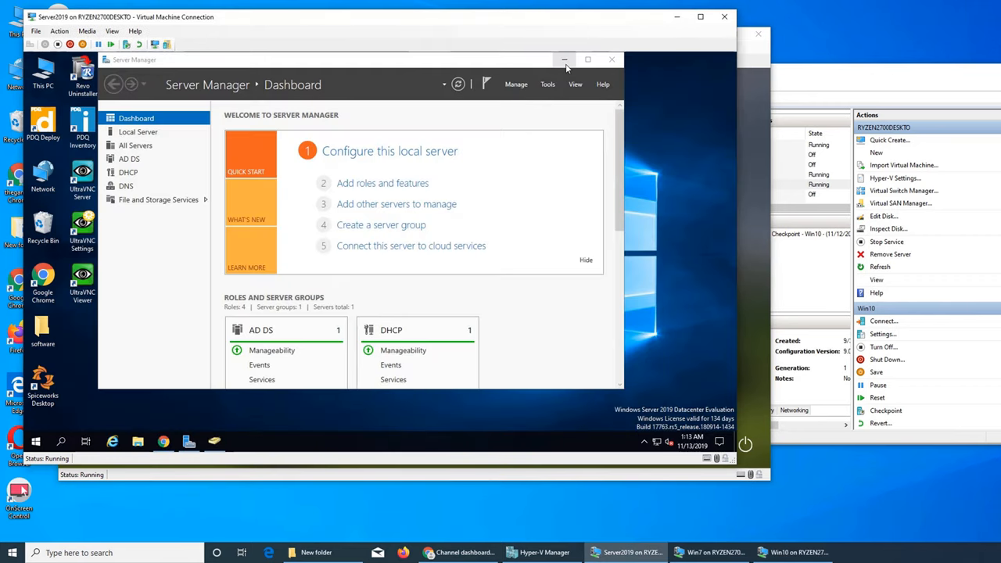
mouse_move(565, 60)
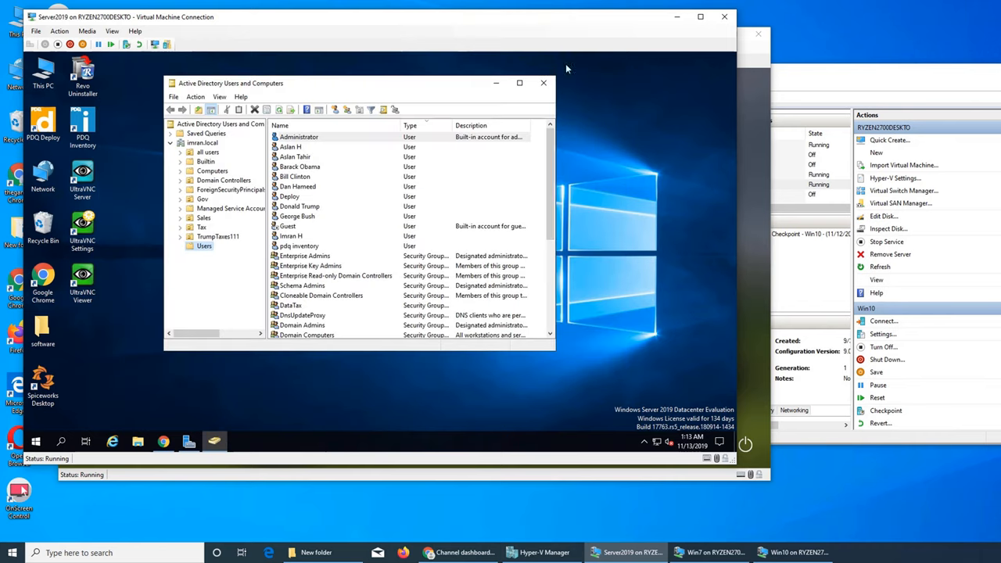
mouse_move(535, 168)
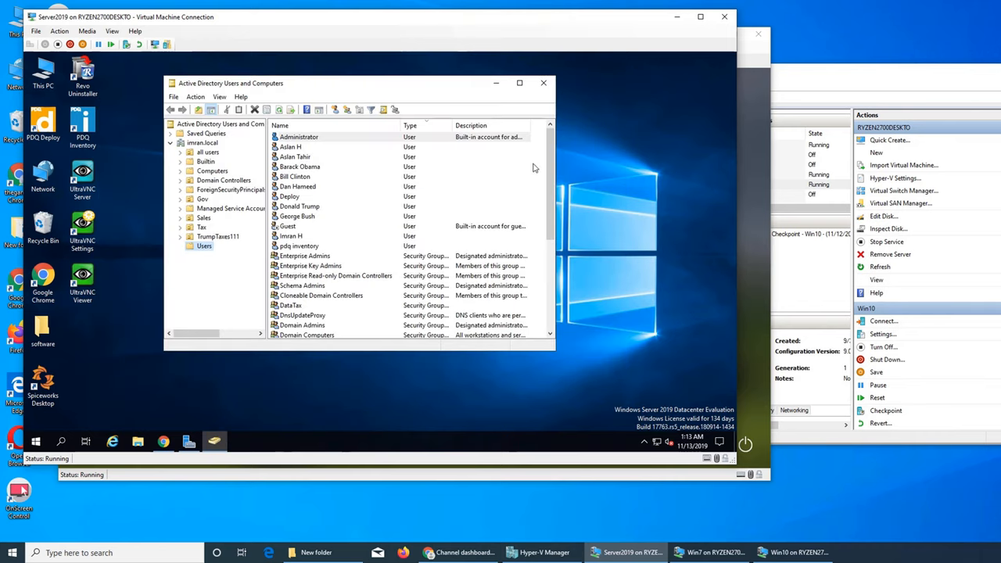
click(290, 235)
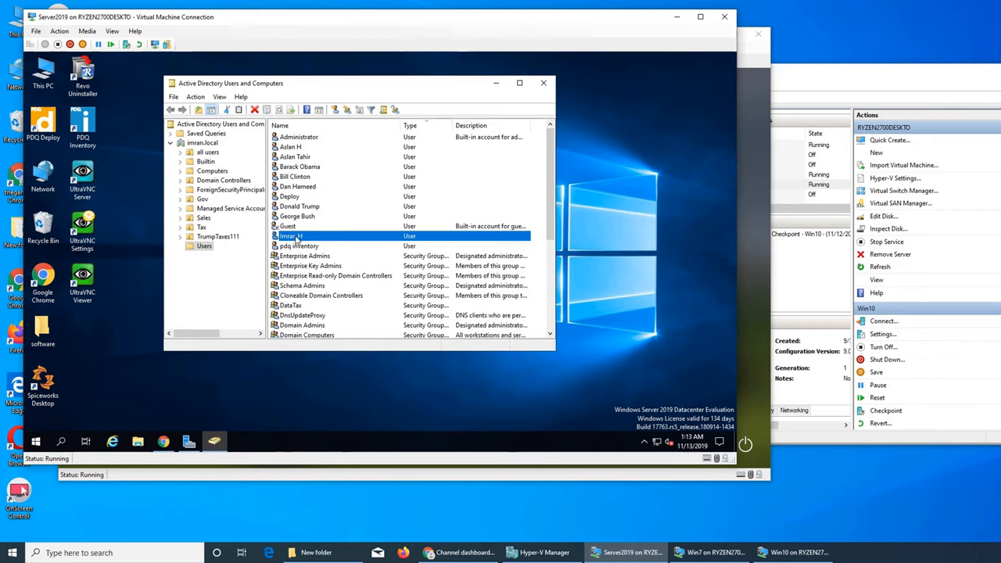
double_click(291, 235)
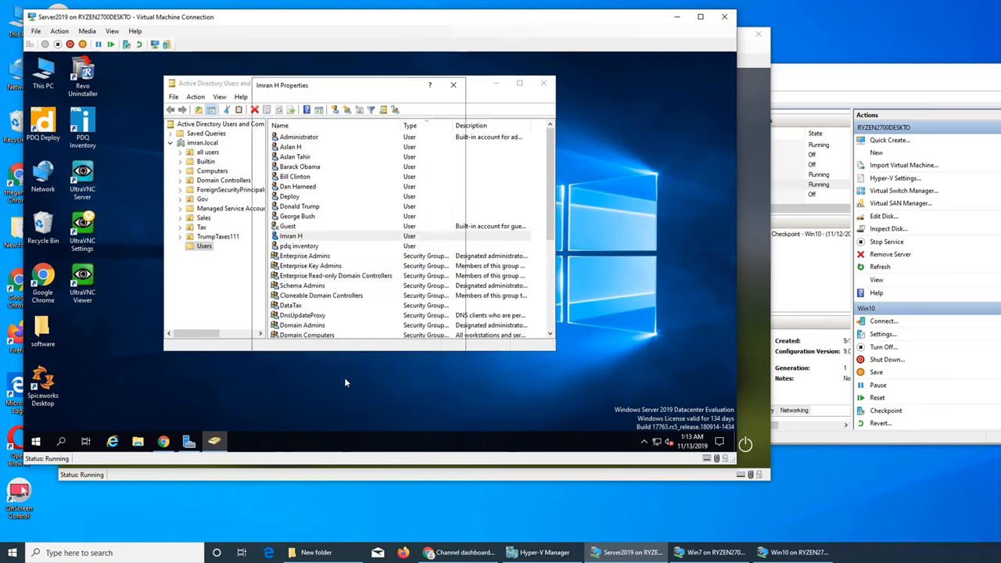
click(283, 121)
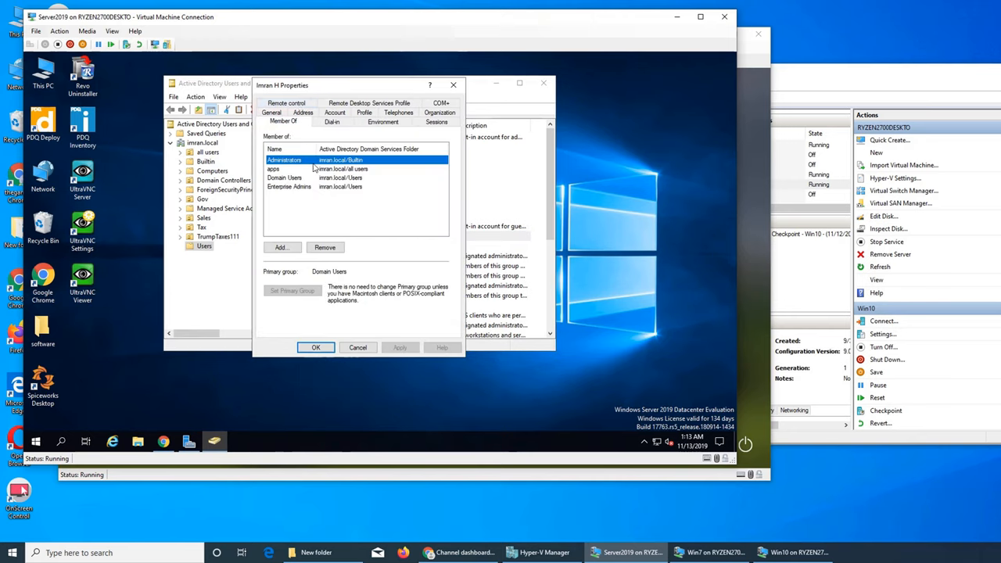
mouse_move(342, 170)
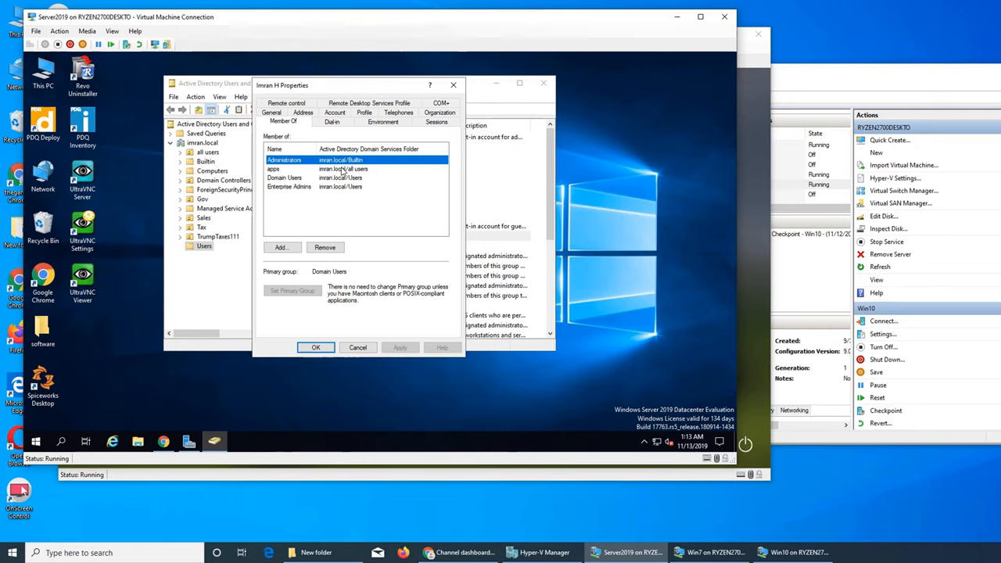
mouse_move(290, 194)
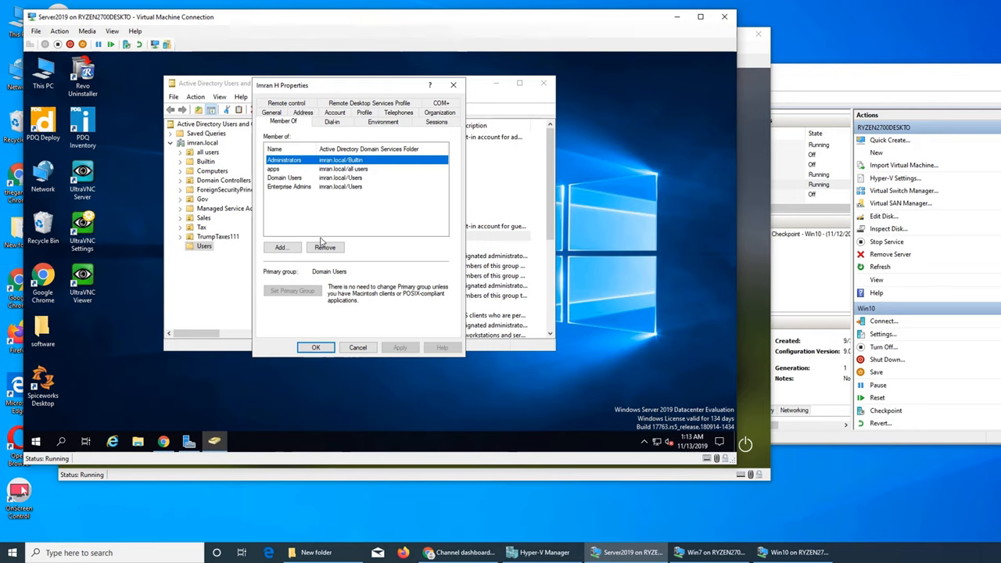
mouse_move(358, 345)
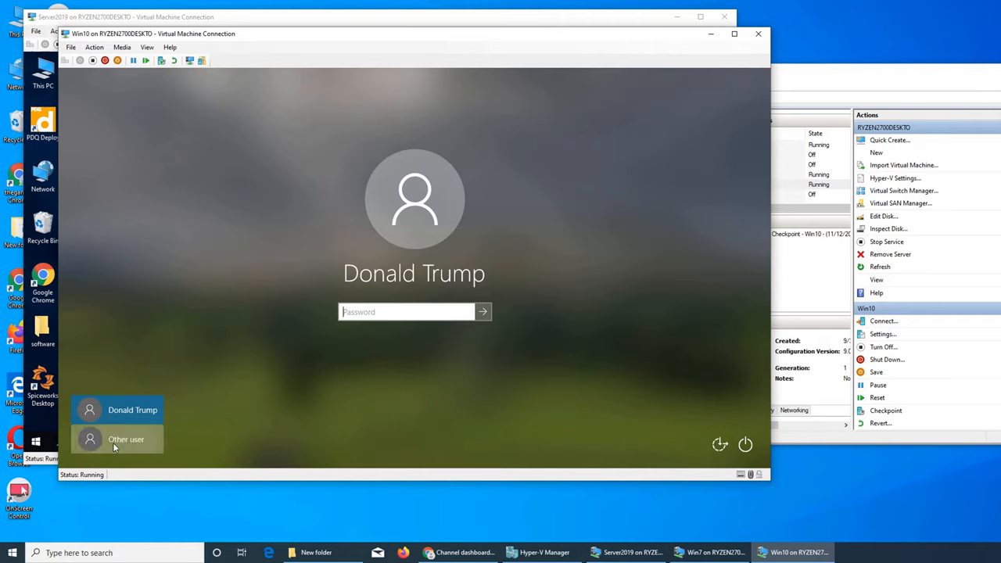
Sign in to the Windows 10 VM as domain user 'imran' via Other user.
click(126, 438)
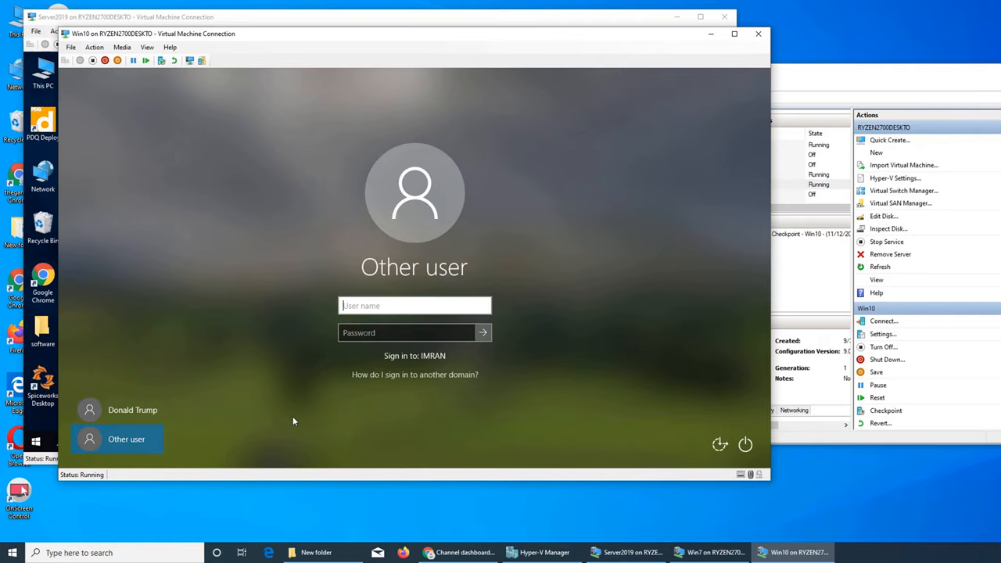
text(imran\imran)
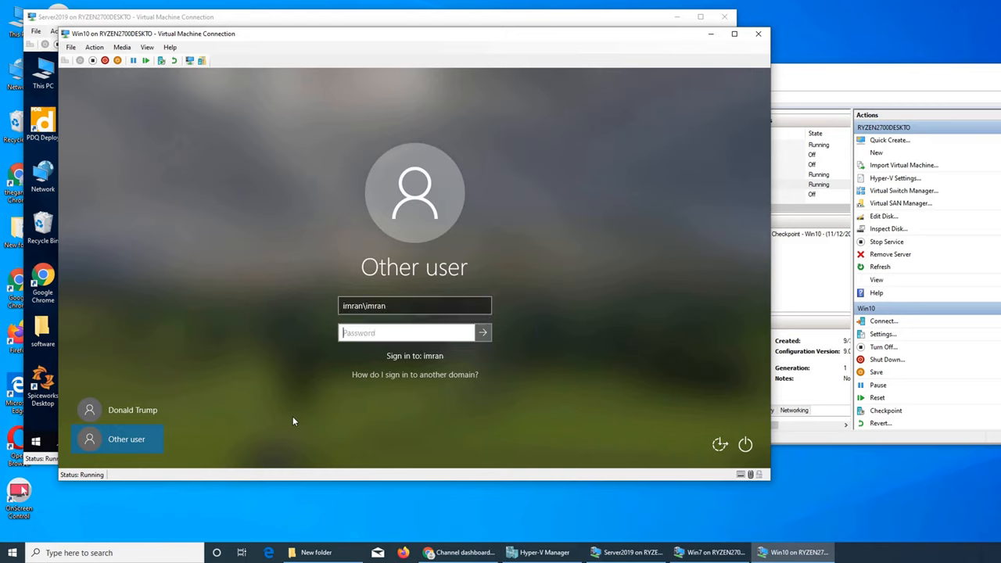
text(password)
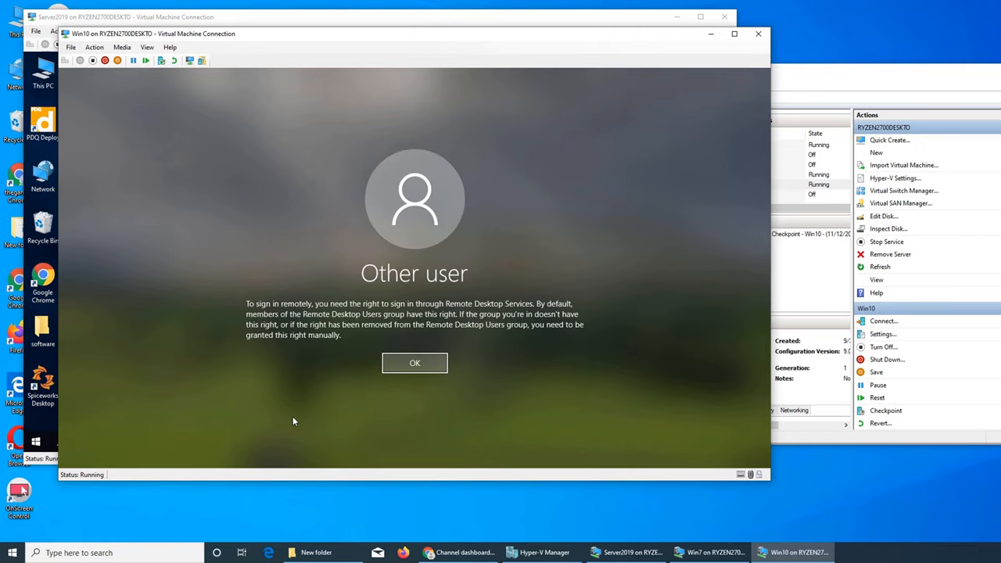
click(414, 361)
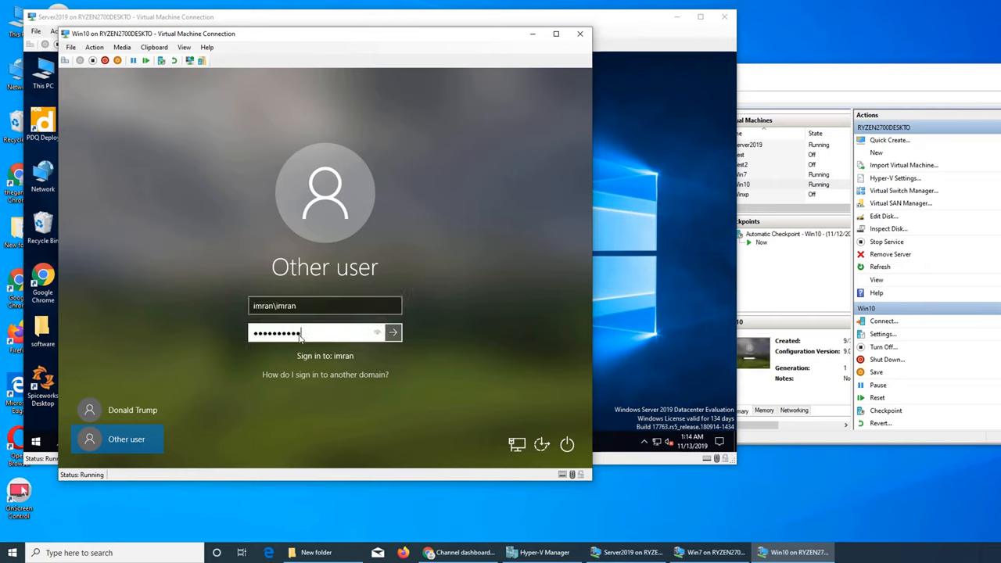
click(392, 333)
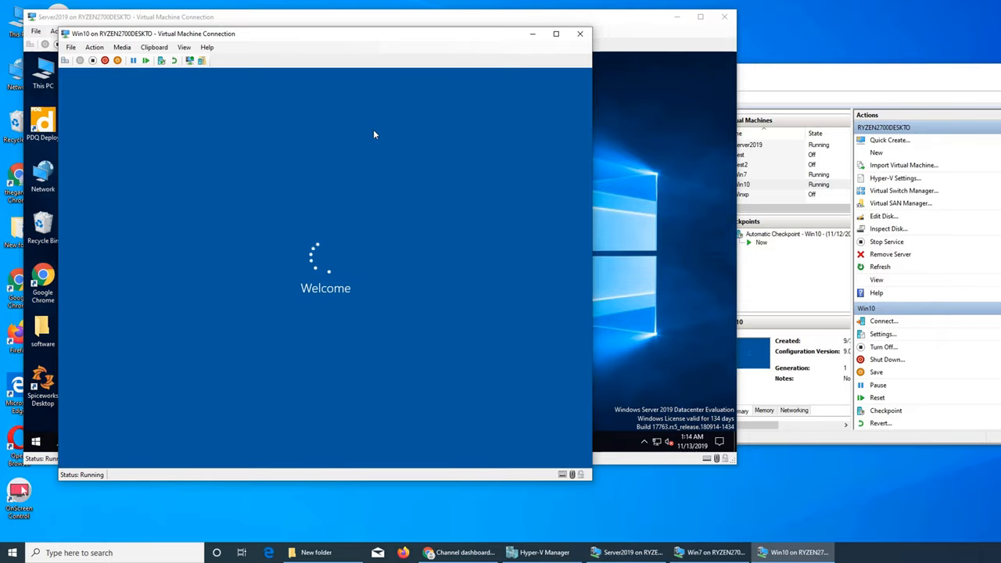
mouse_move(351, 55)
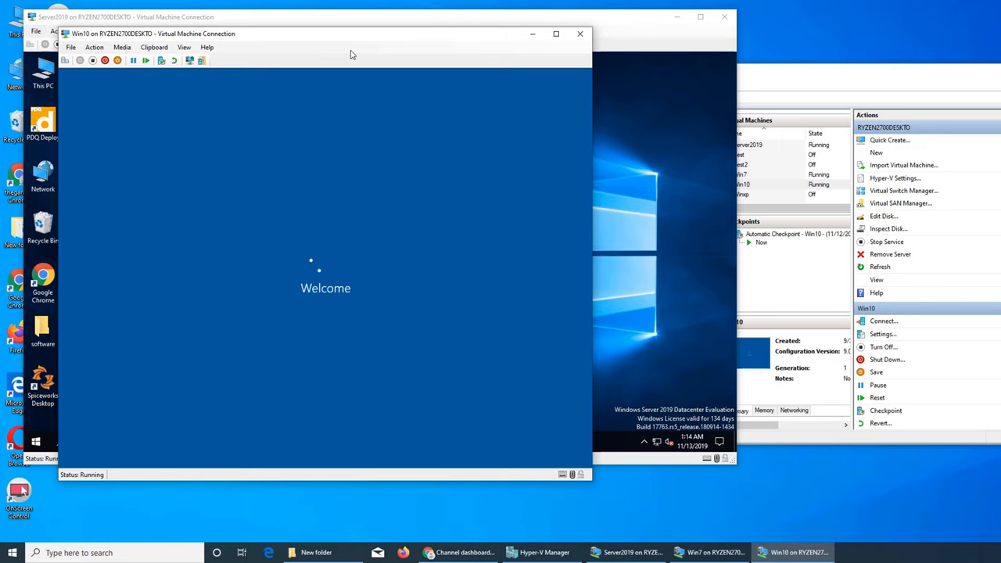
mouse_move(373, 143)
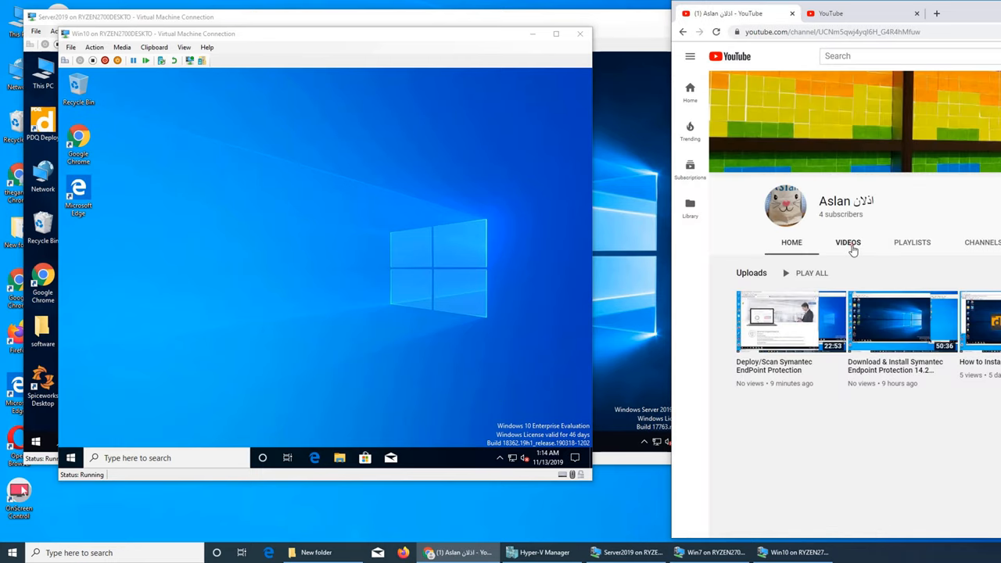
Show the YouTube channel's VIDEOS tab and scroll through its uploads.
click(847, 242)
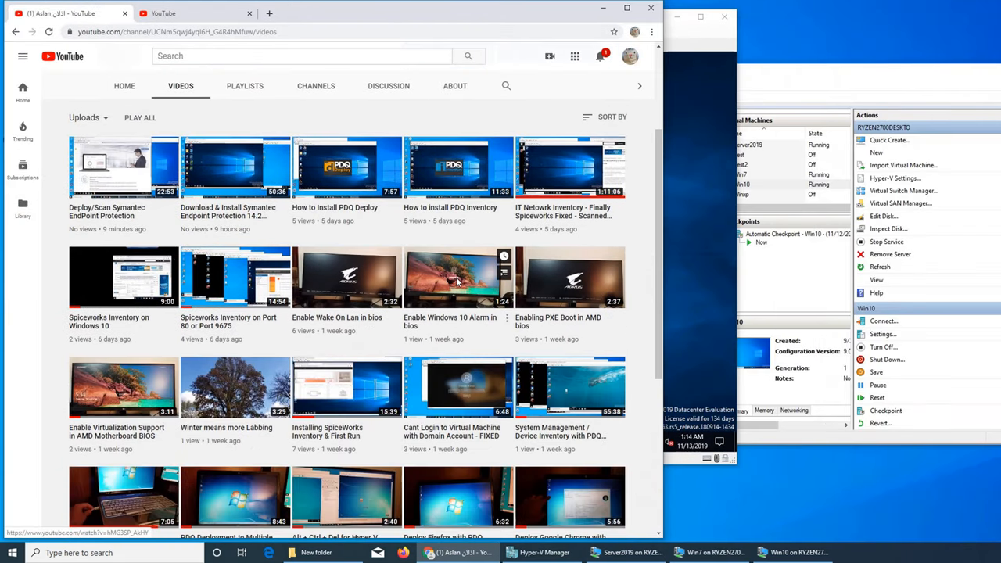
scroll(down, 3)
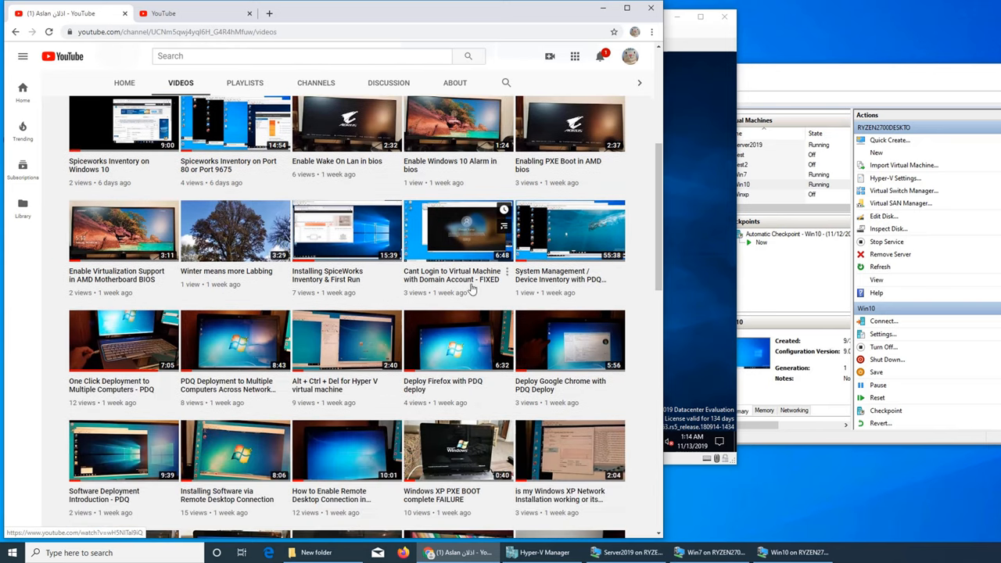
mouse_move(441, 289)
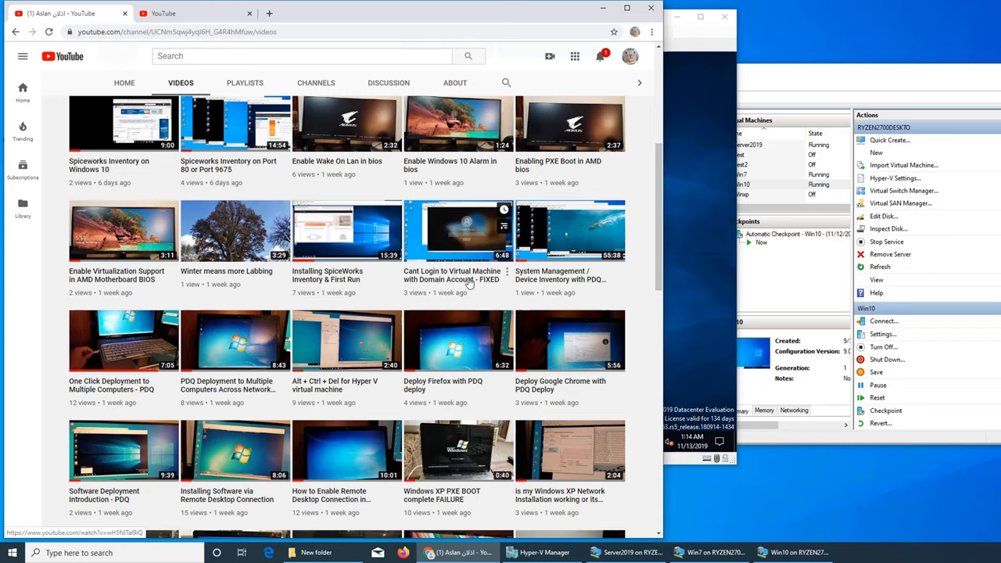
mouse_move(457, 279)
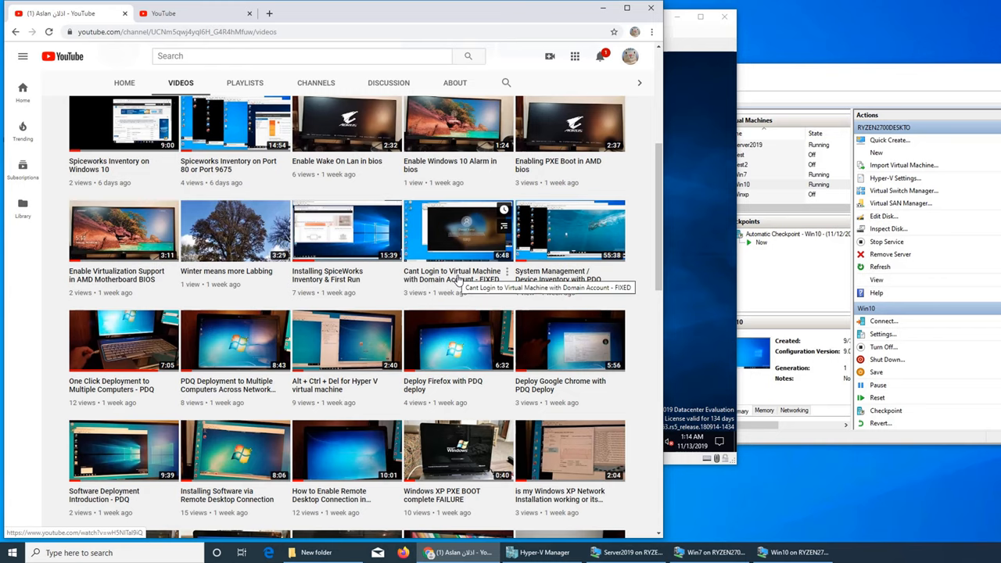
mouse_move(532, 40)
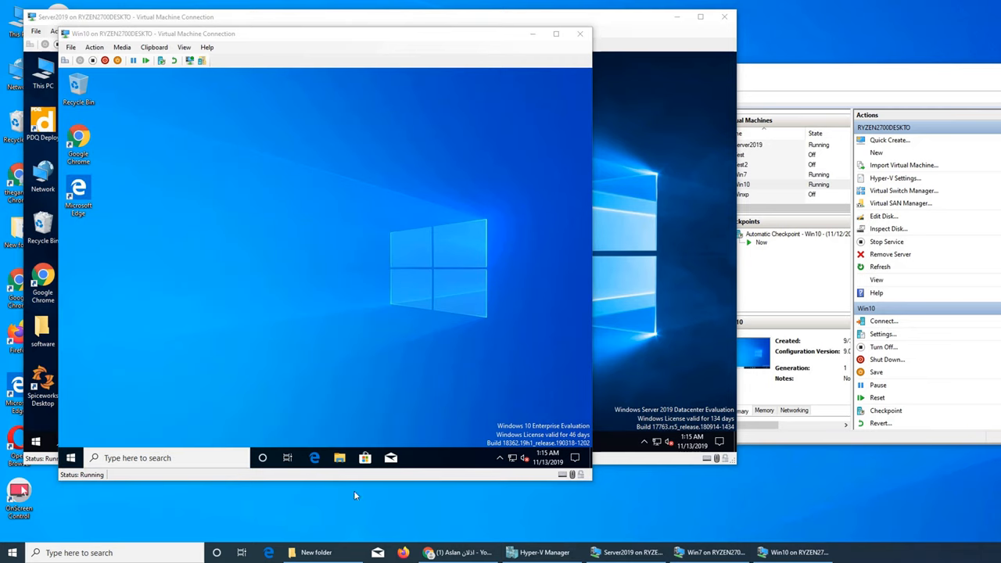
Launch Turn Windows features on or off with account 'imran', which is refused elevation.
click(71, 457)
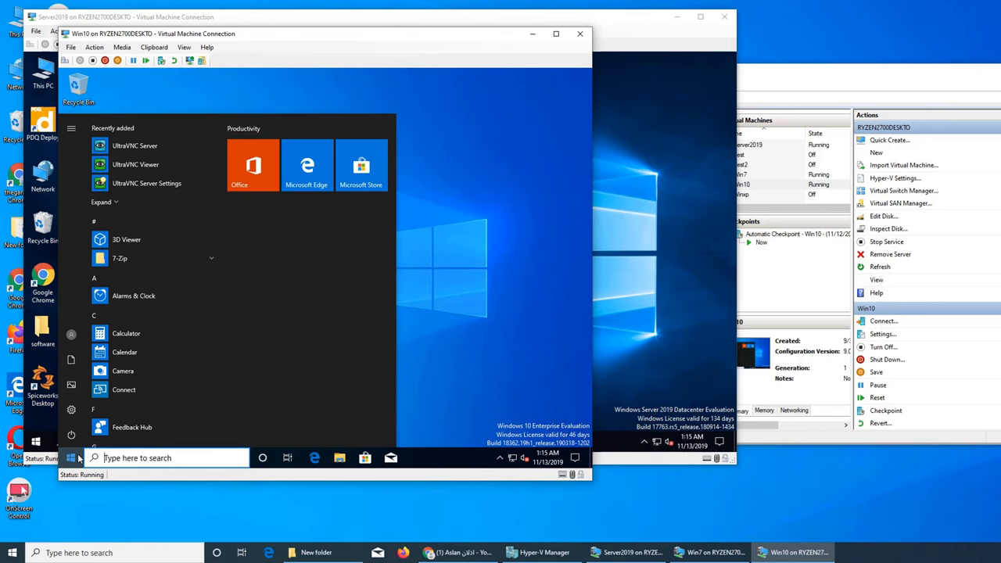
text(add windows f)
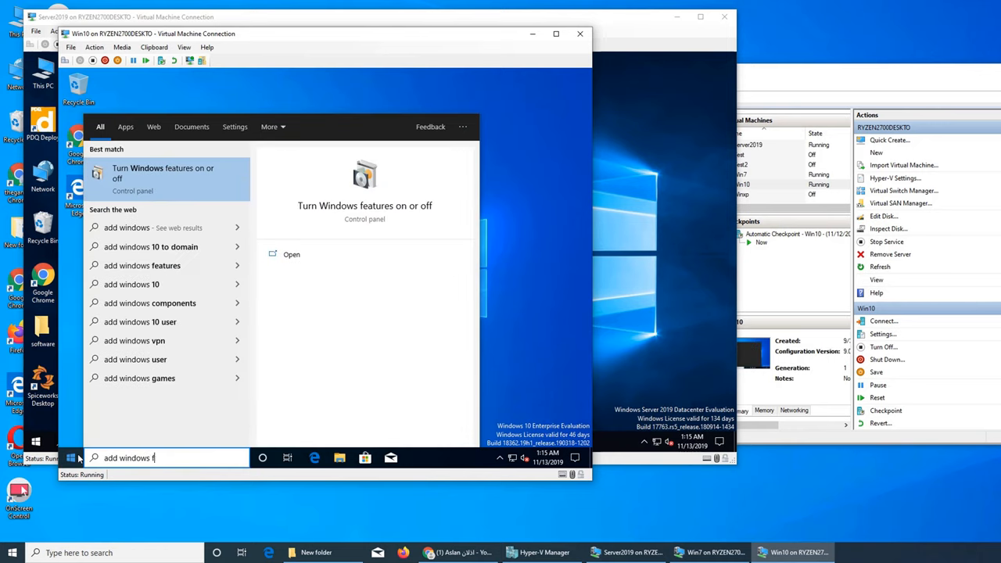
key(backspace)
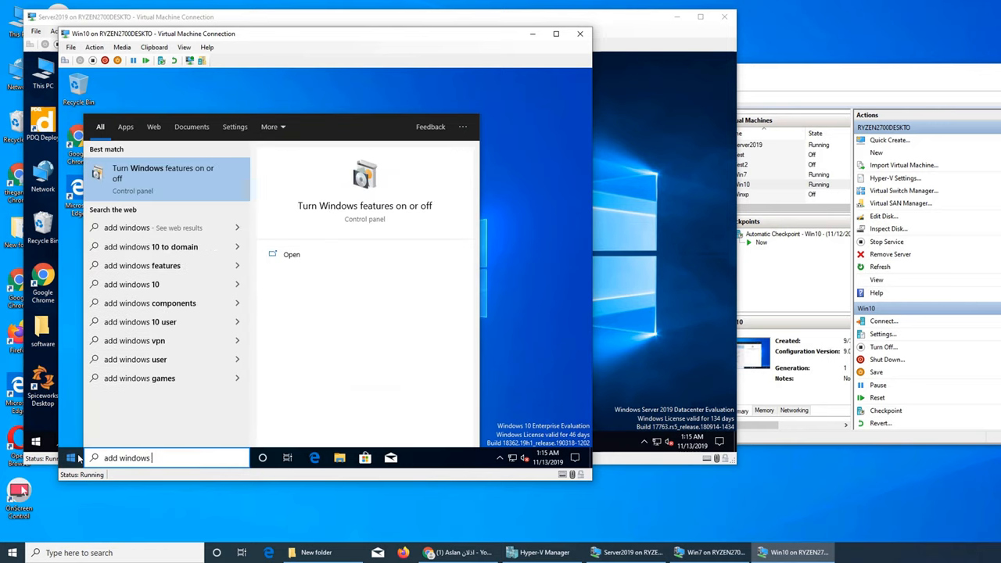
mouse_move(175, 173)
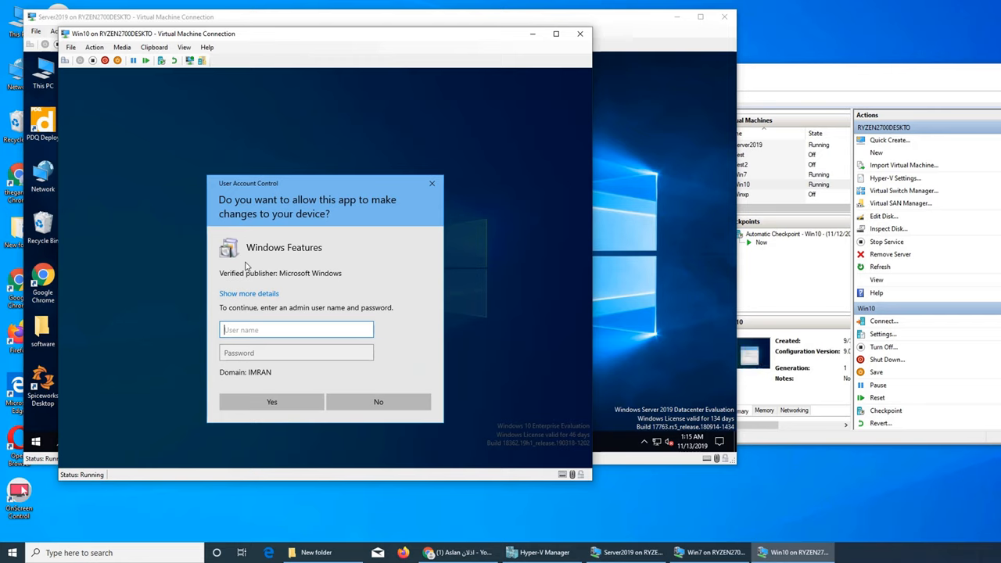
text(imran)
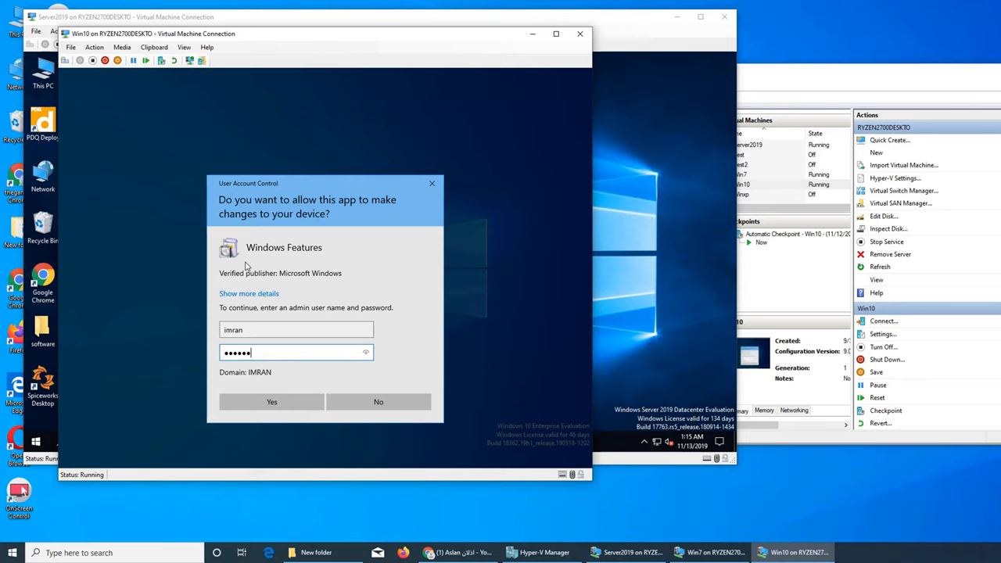
click(272, 401)
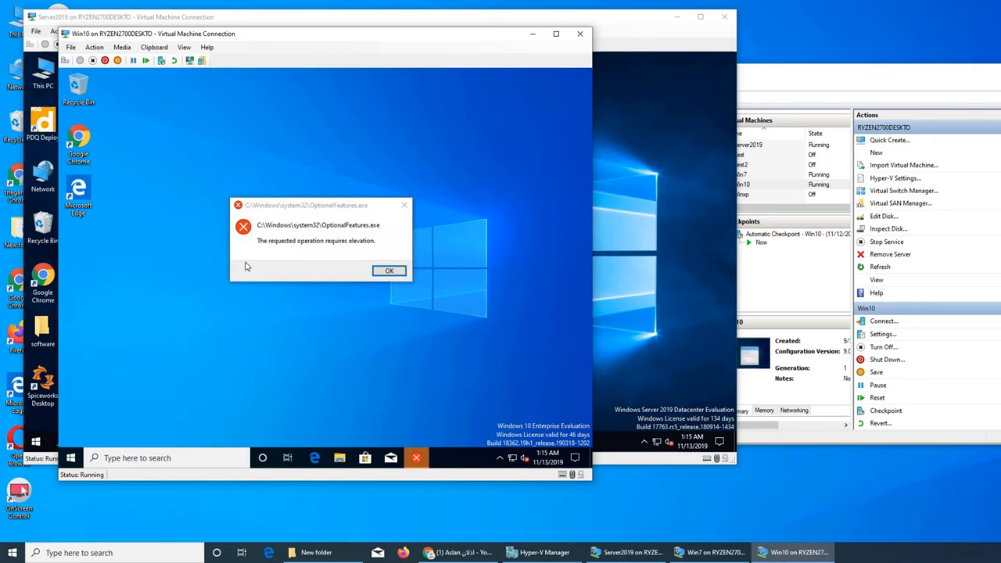
mouse_move(350, 262)
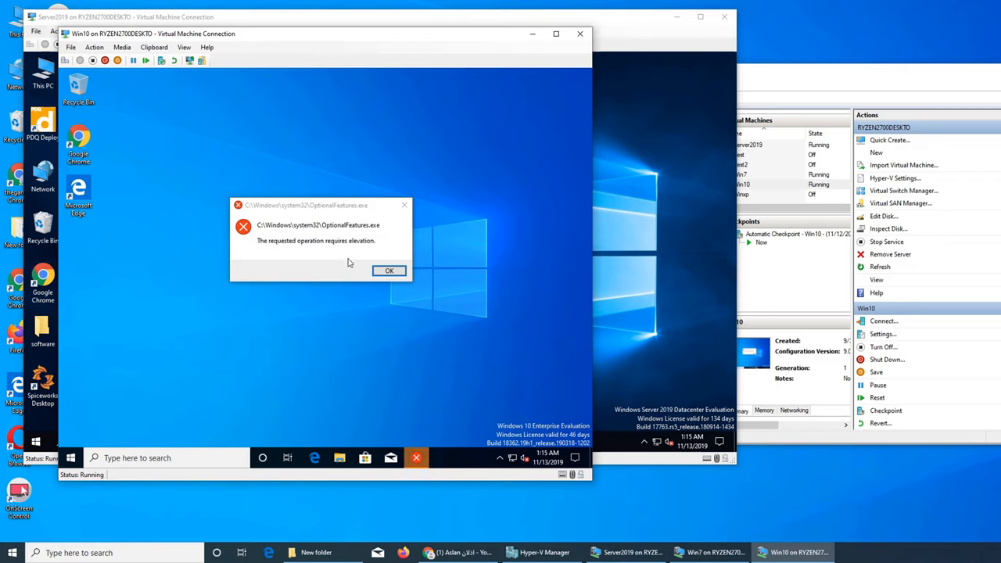
click(389, 271)
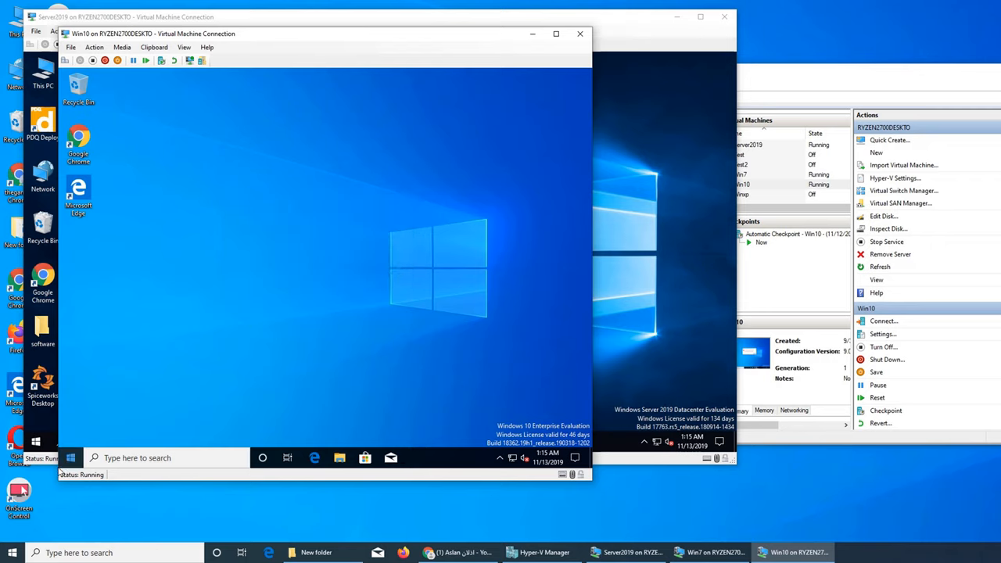
Relaunch Windows Features and approve the UAC prompt with the administrator account.
click(70, 457)
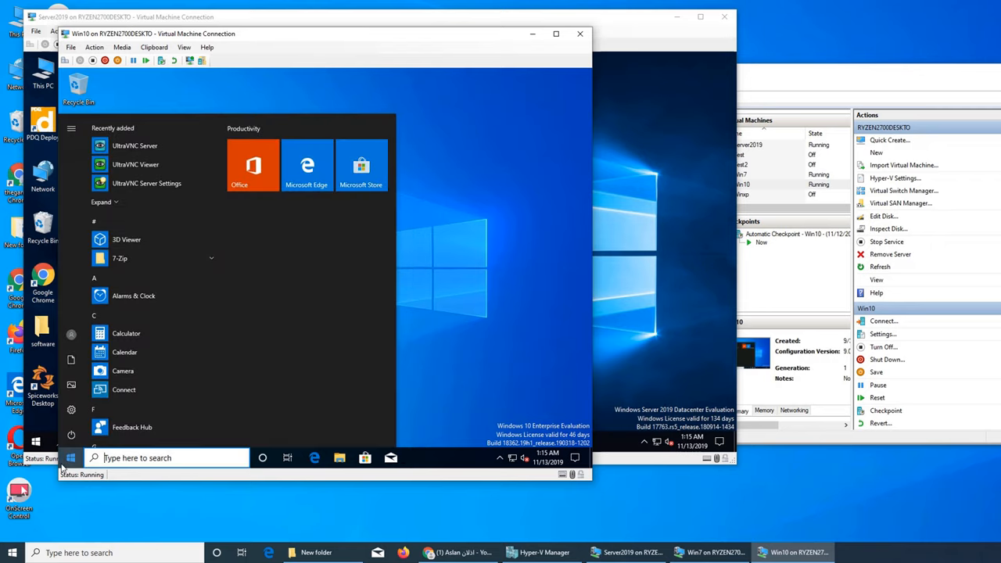
text(ad)
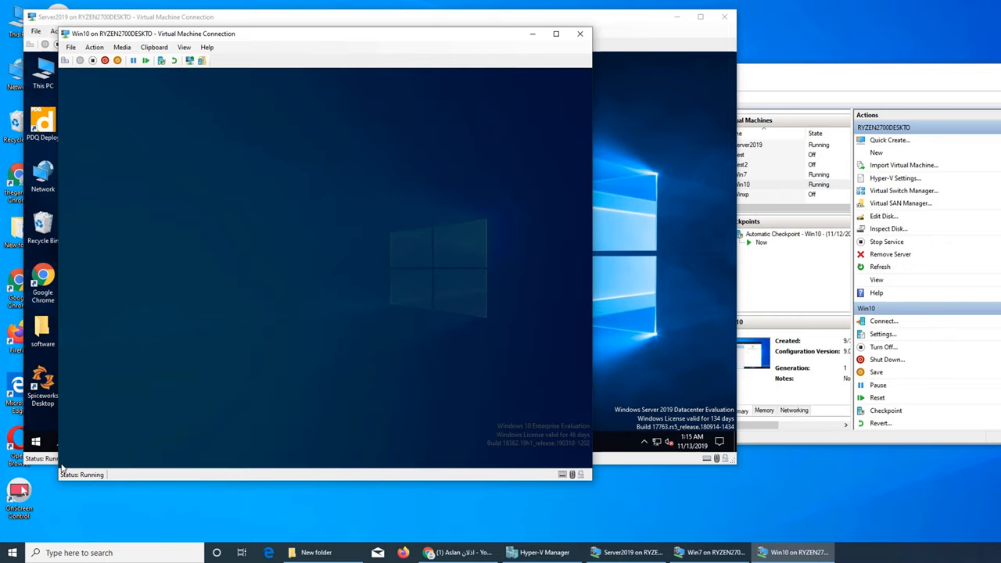
text(administrator)
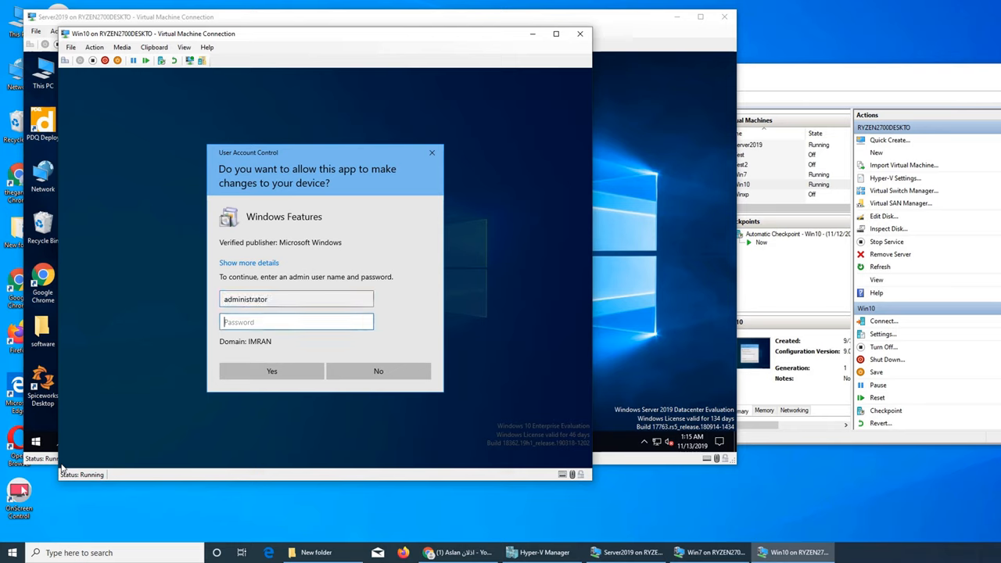
text(password)
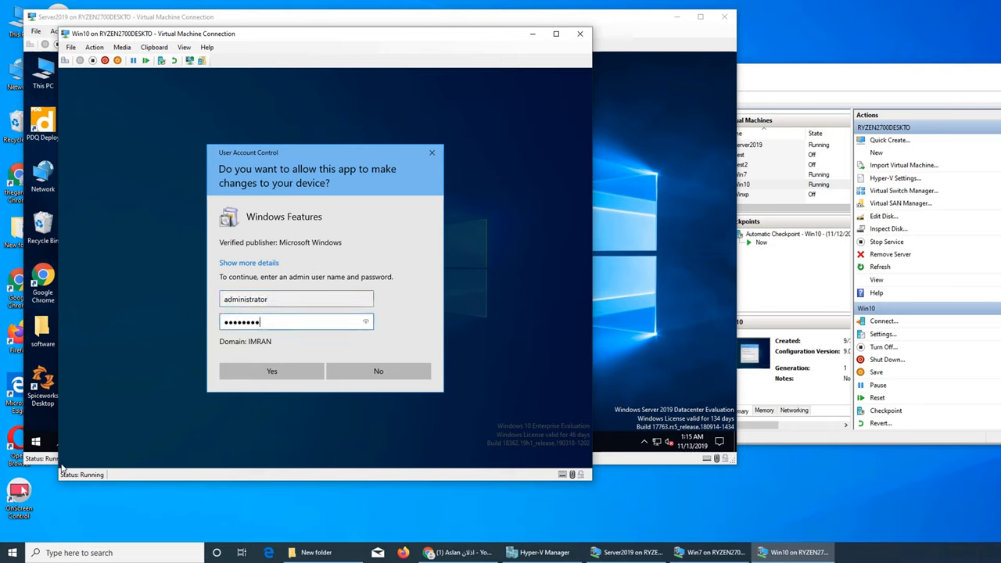
click(271, 371)
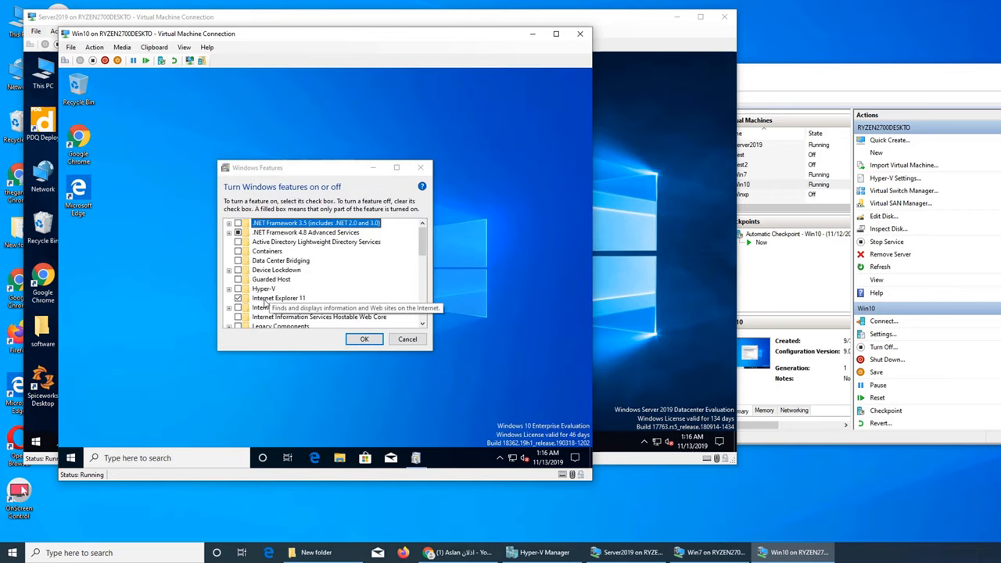
scroll(down, 3)
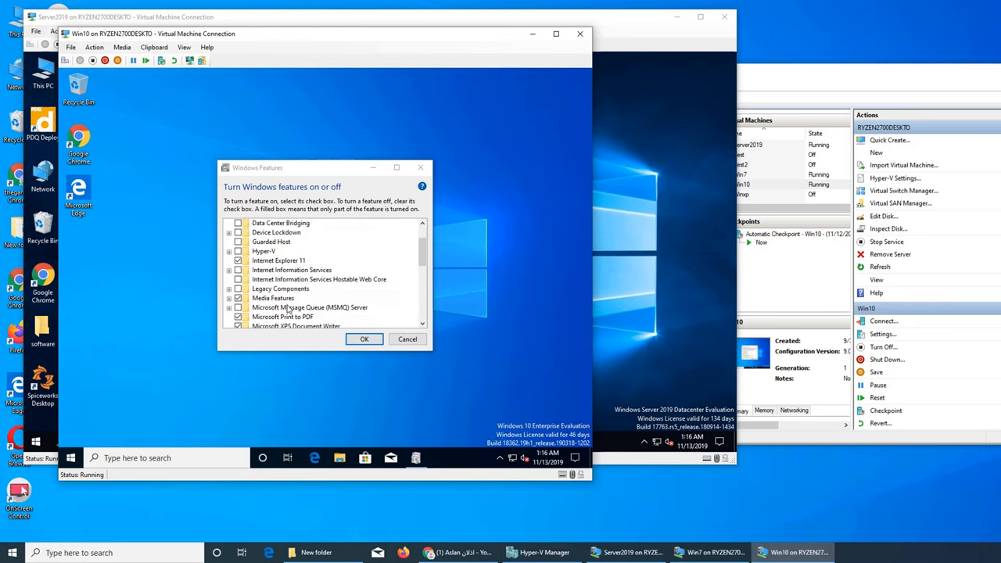
scroll(down, 3)
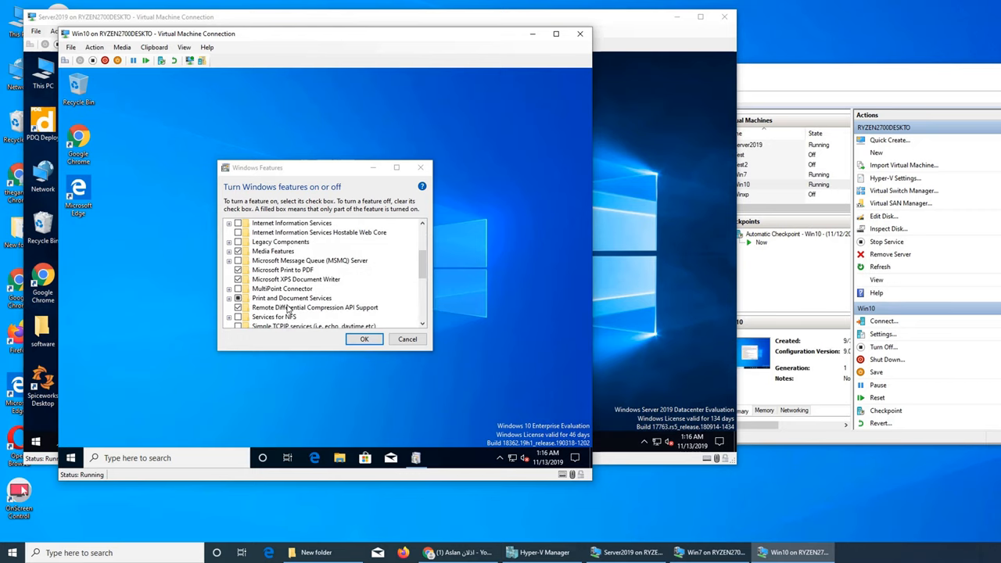
mouse_move(312, 313)
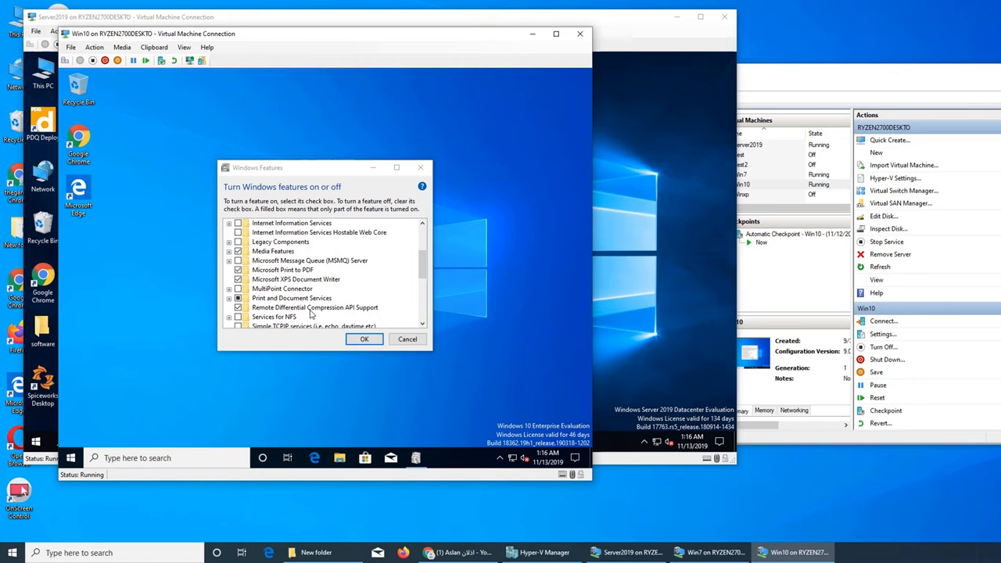
scroll(down, 3)
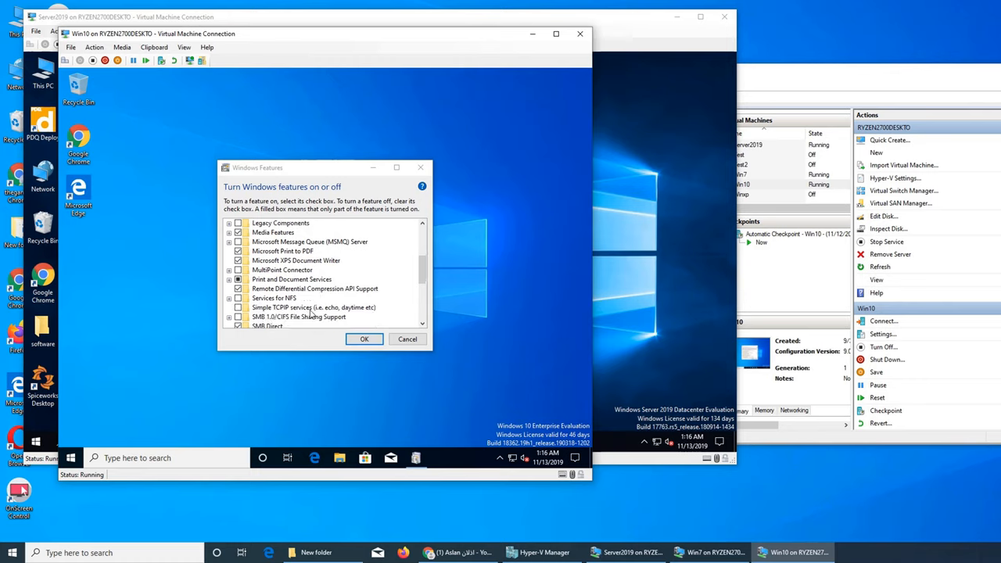
scroll(down, 3)
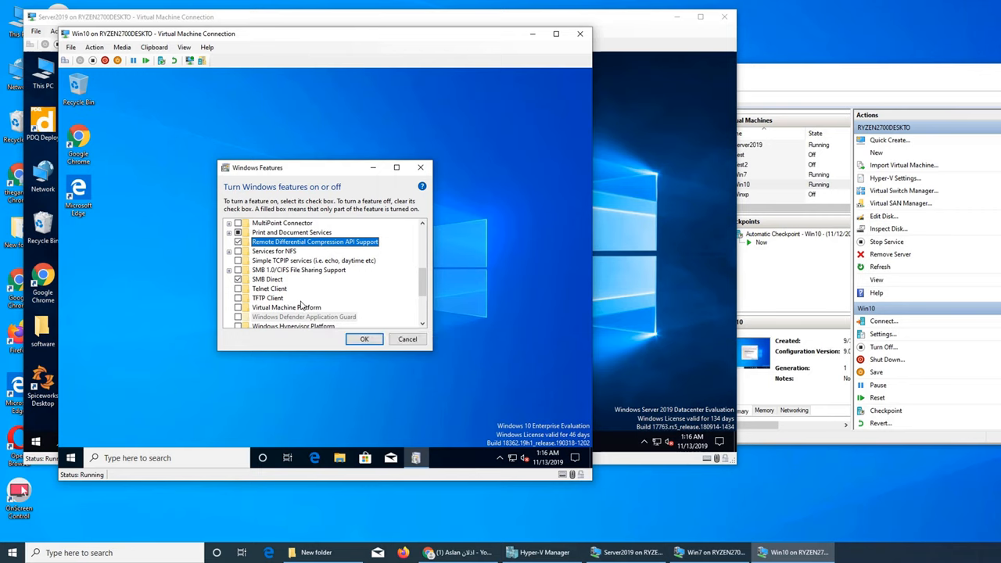
mouse_move(304, 316)
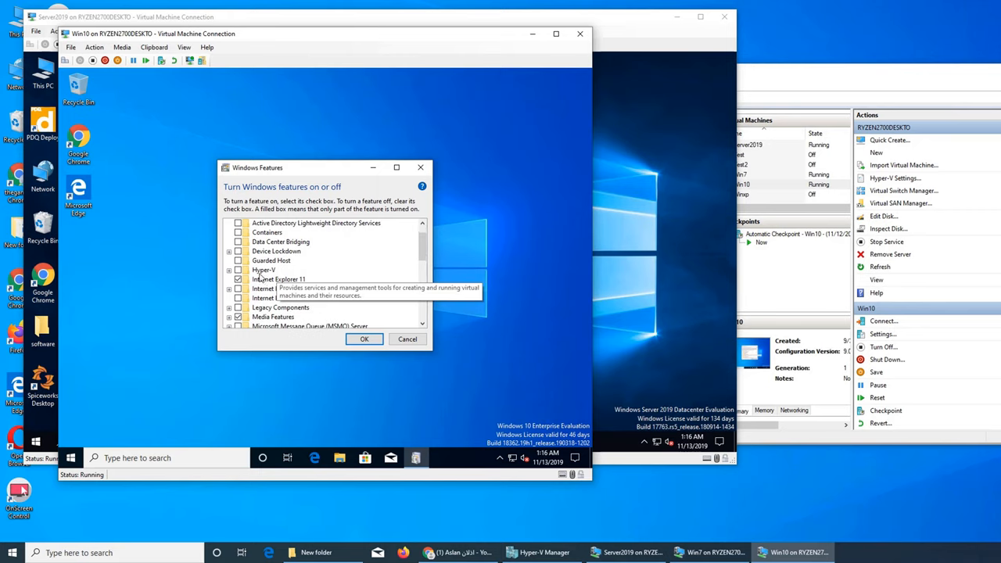
mouse_move(291, 289)
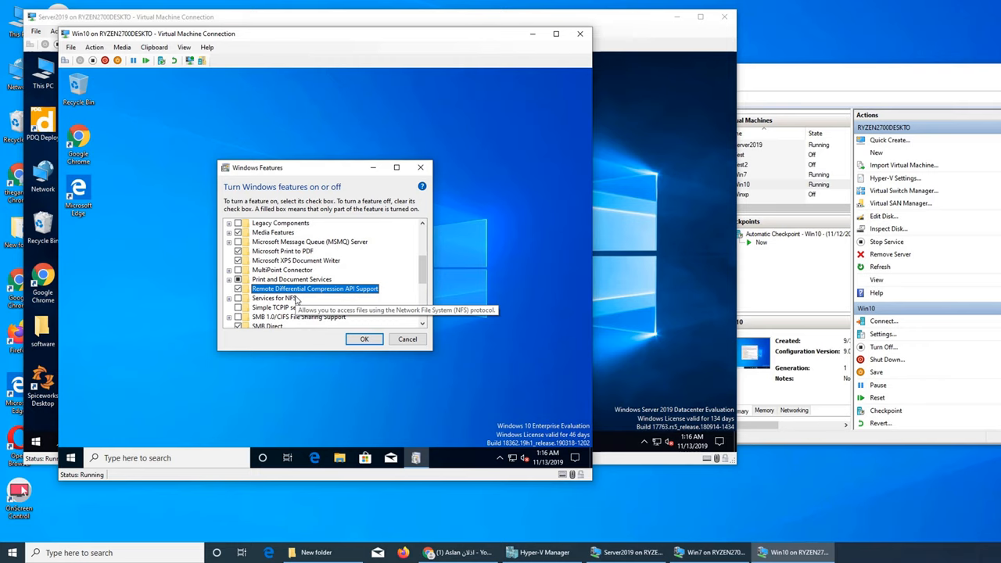
scroll(down, 3)
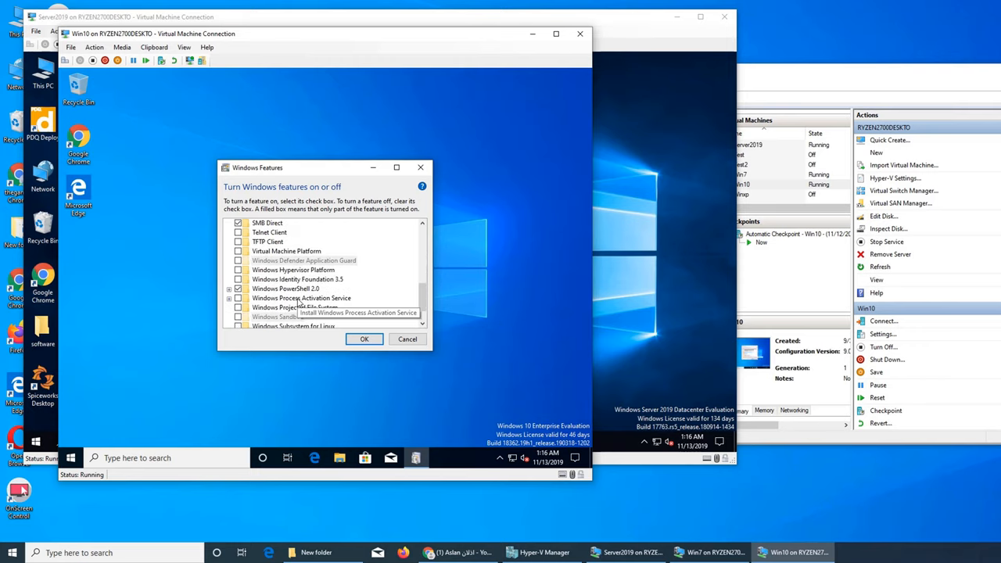
mouse_move(290, 316)
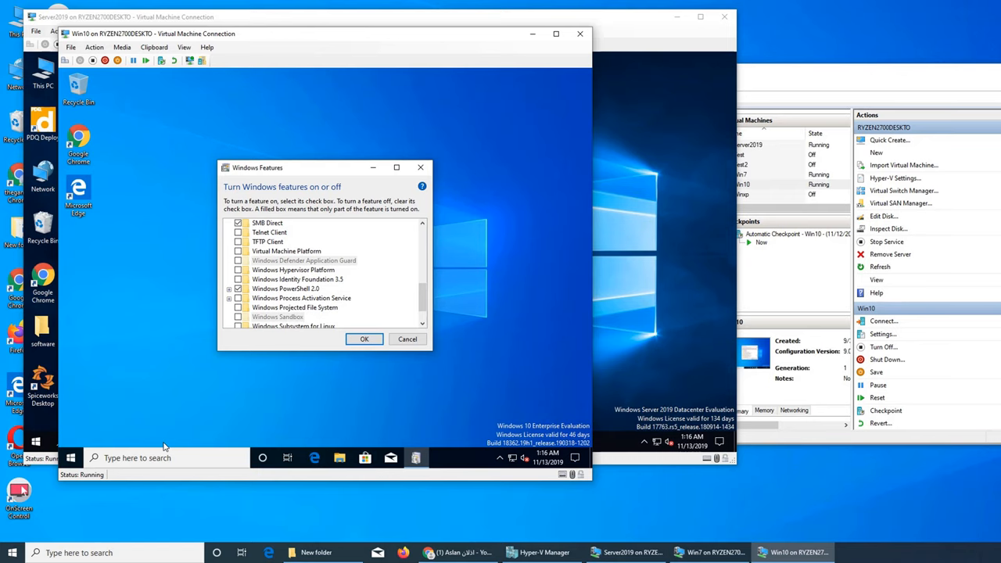
mouse_move(179, 438)
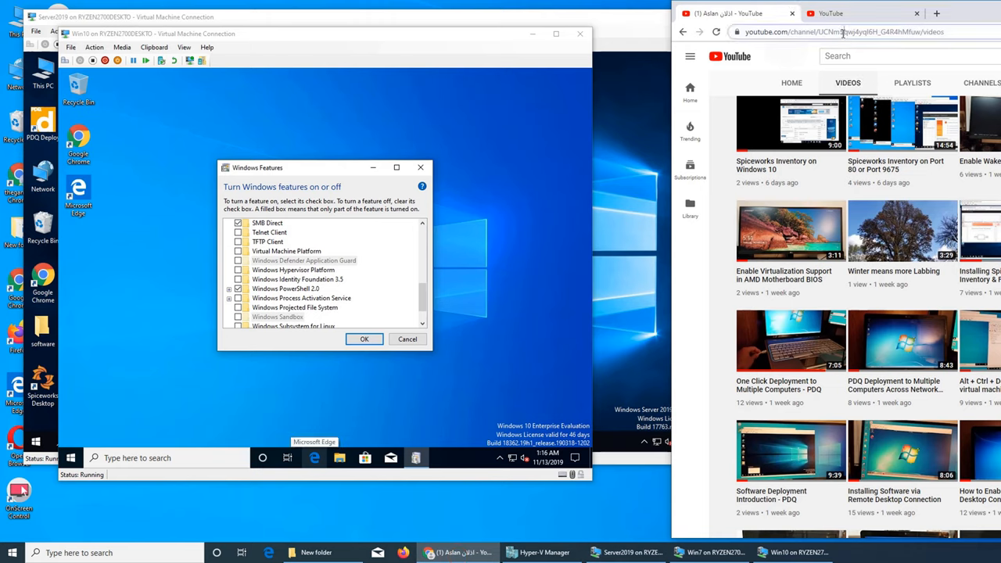
Search 'rsat', open Microsoft's RSAT for Windows 10 download page, and read its Details.
text(rsat windows 10)
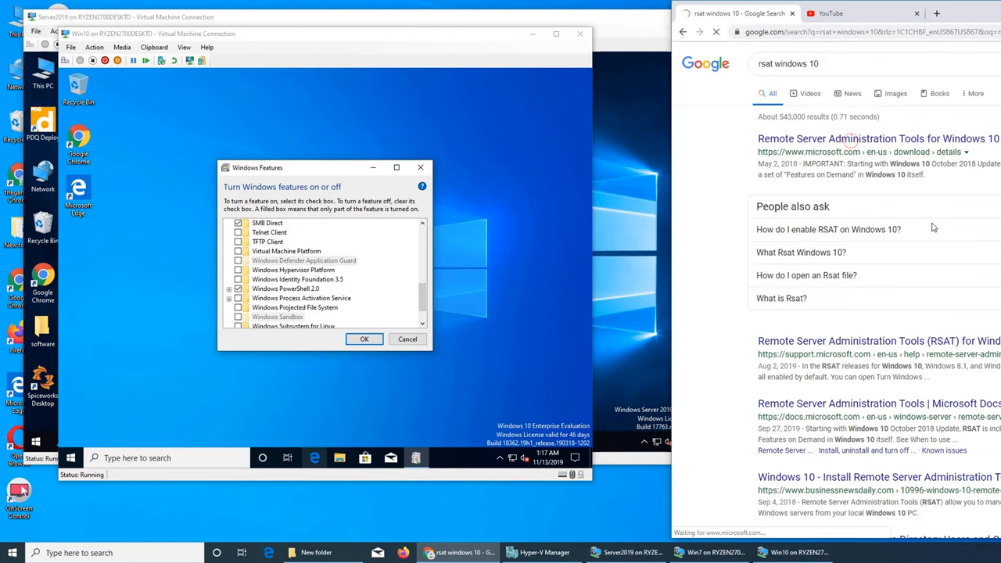
click(877, 138)
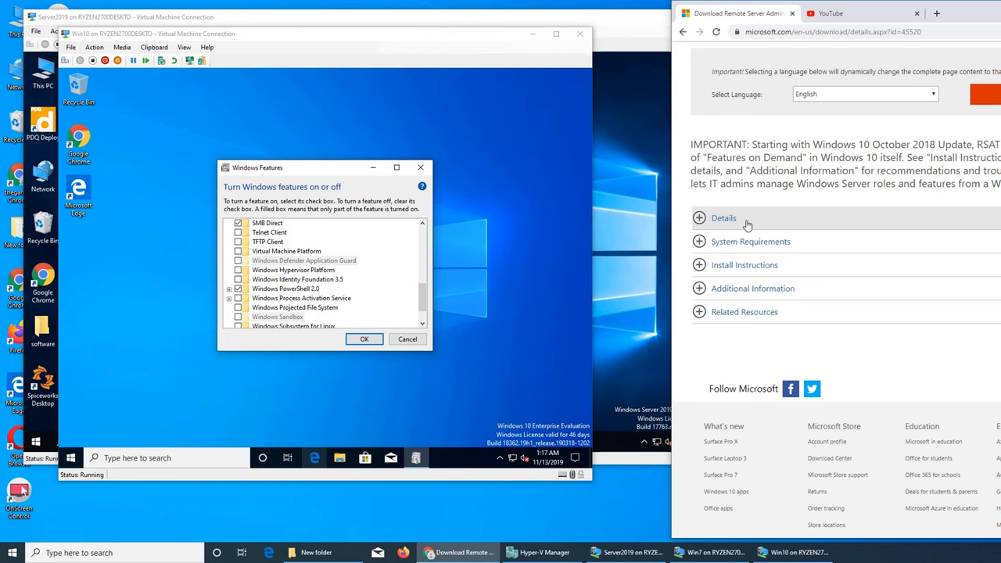
click(744, 264)
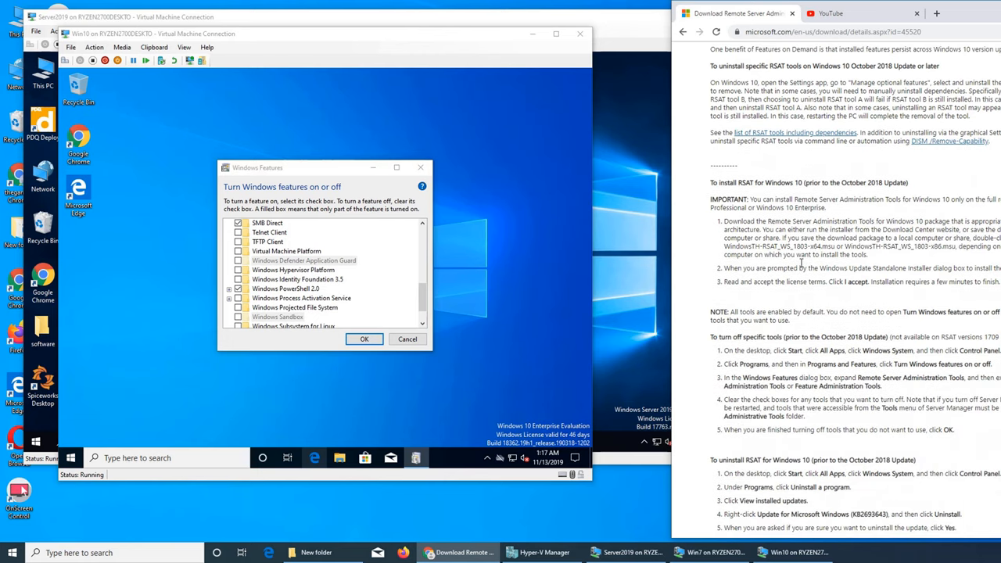
scroll(down, 3)
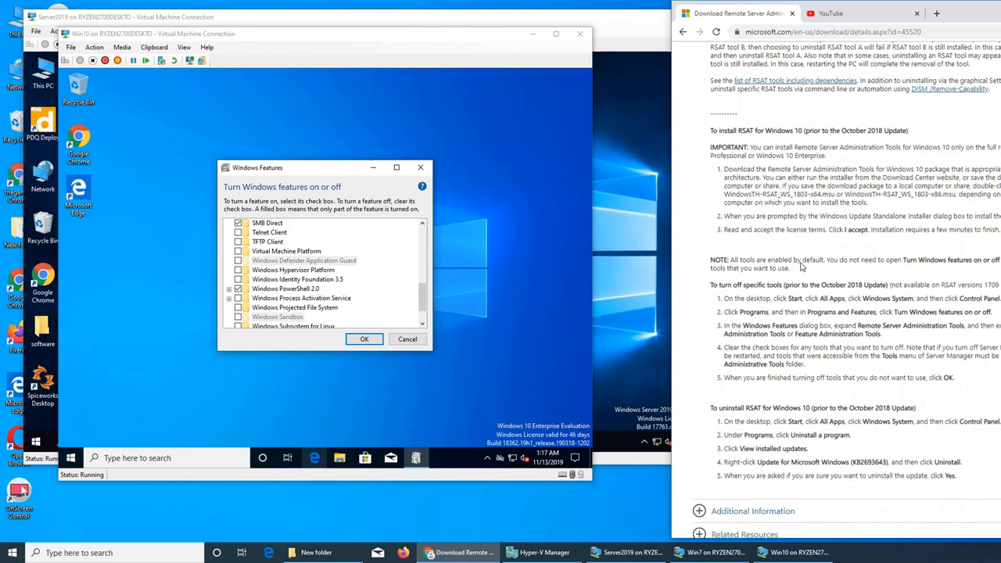
mouse_move(799, 264)
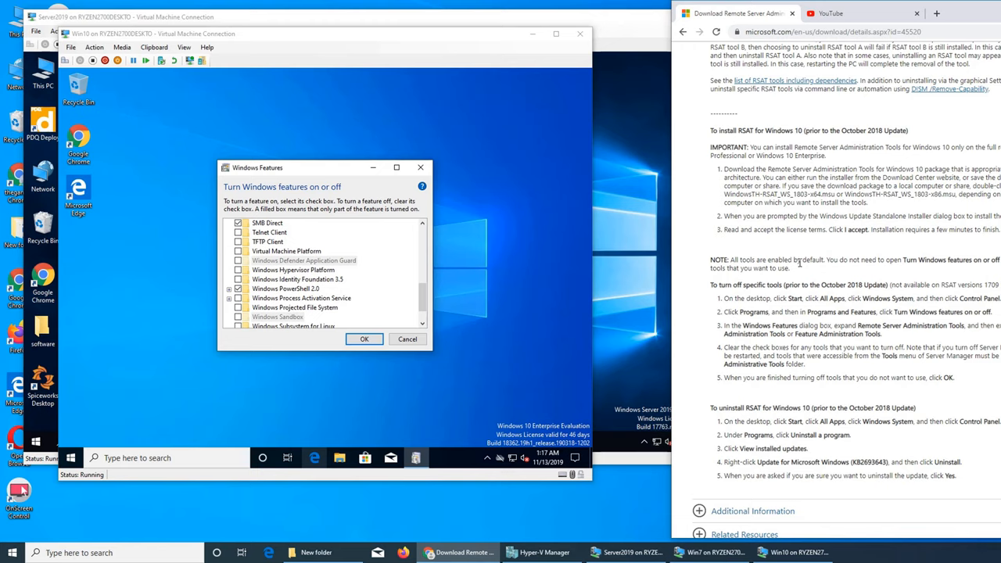
mouse_move(355, 303)
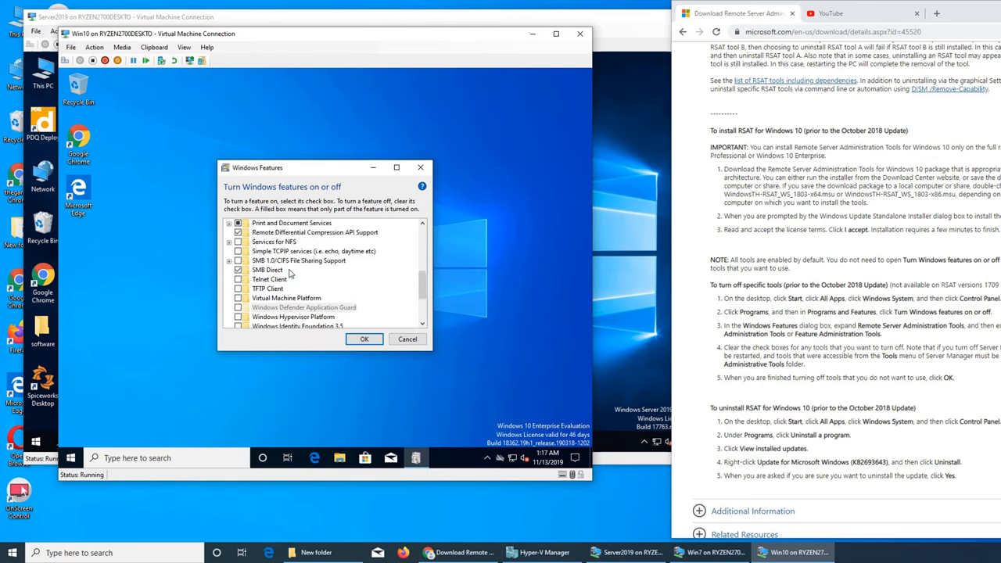
mouse_move(325, 232)
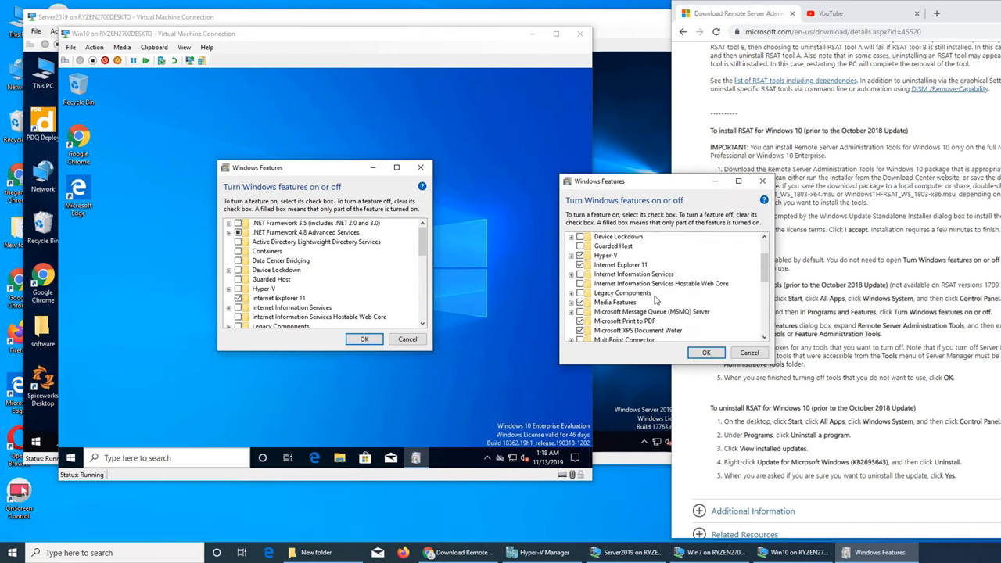
scroll(down, 3)
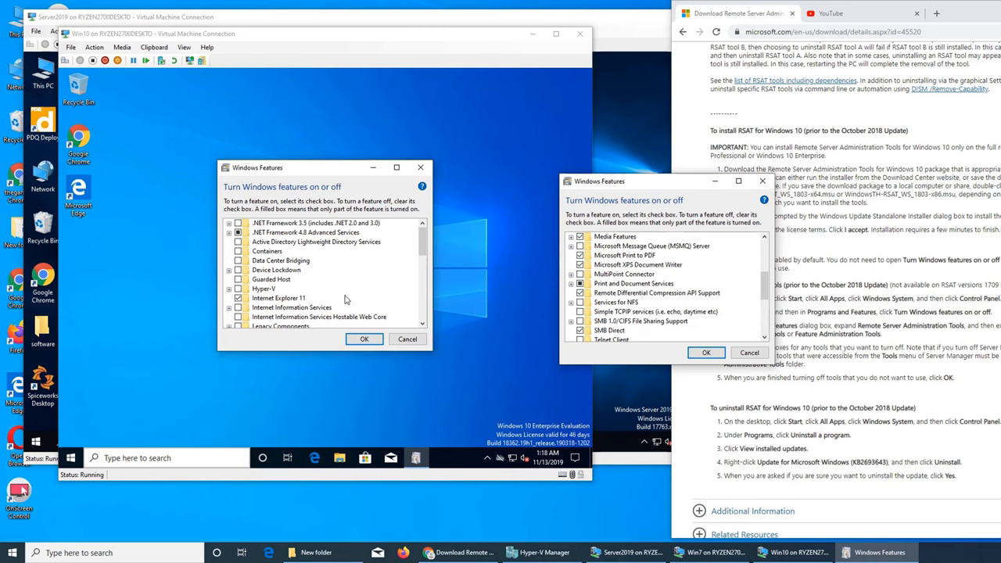
mouse_move(442, 252)
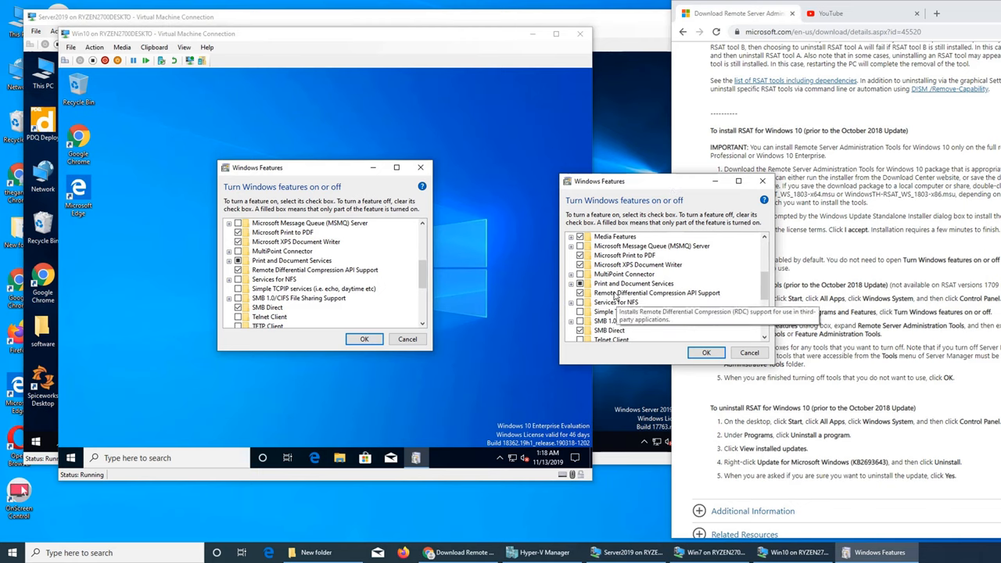
scroll(down, 3)
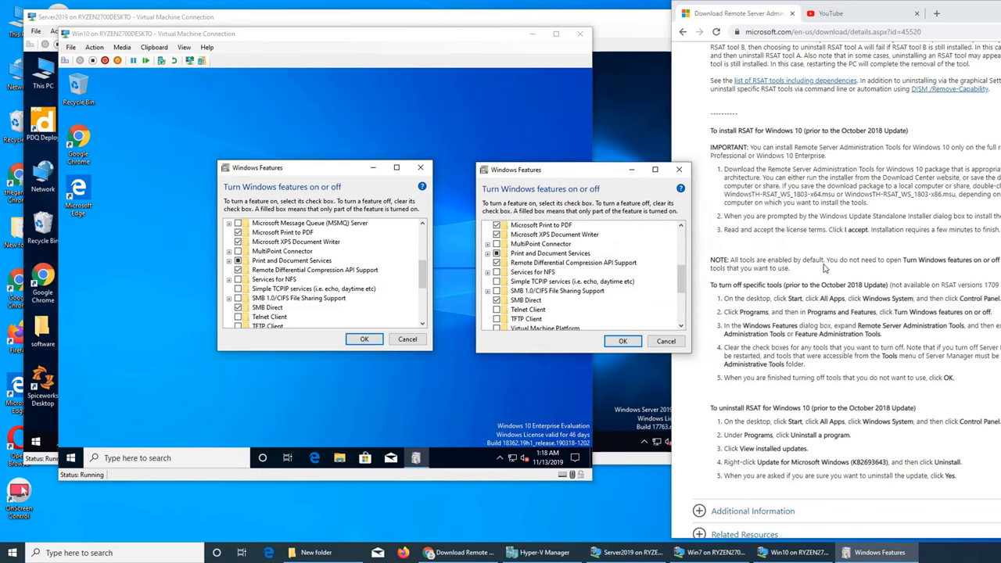
mouse_move(787, 237)
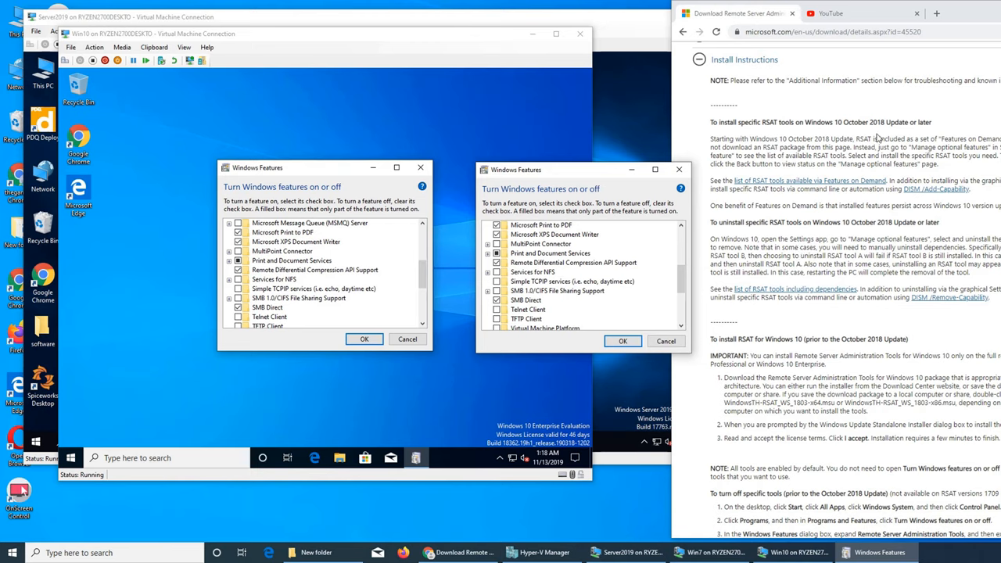
mouse_move(935, 151)
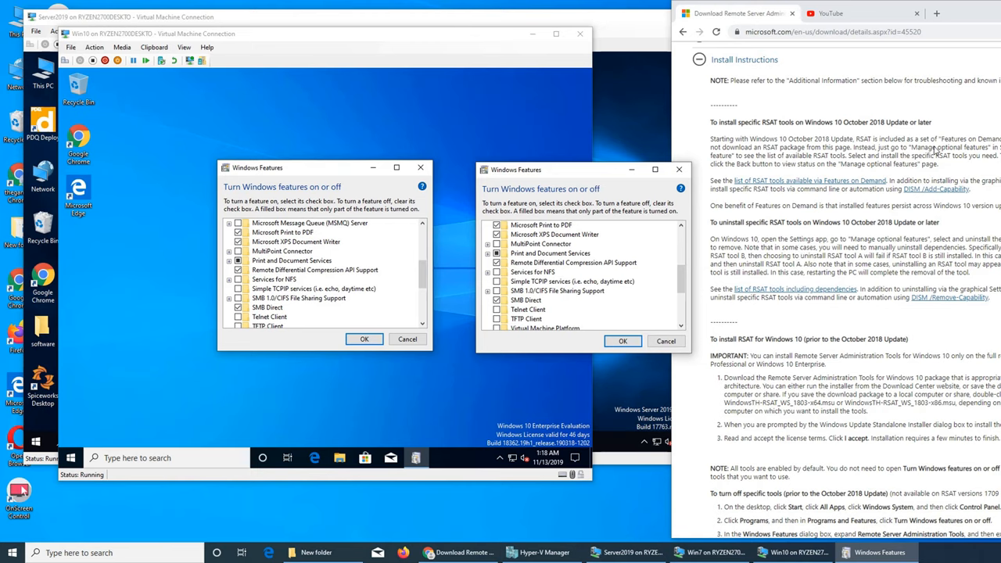
mouse_move(810, 157)
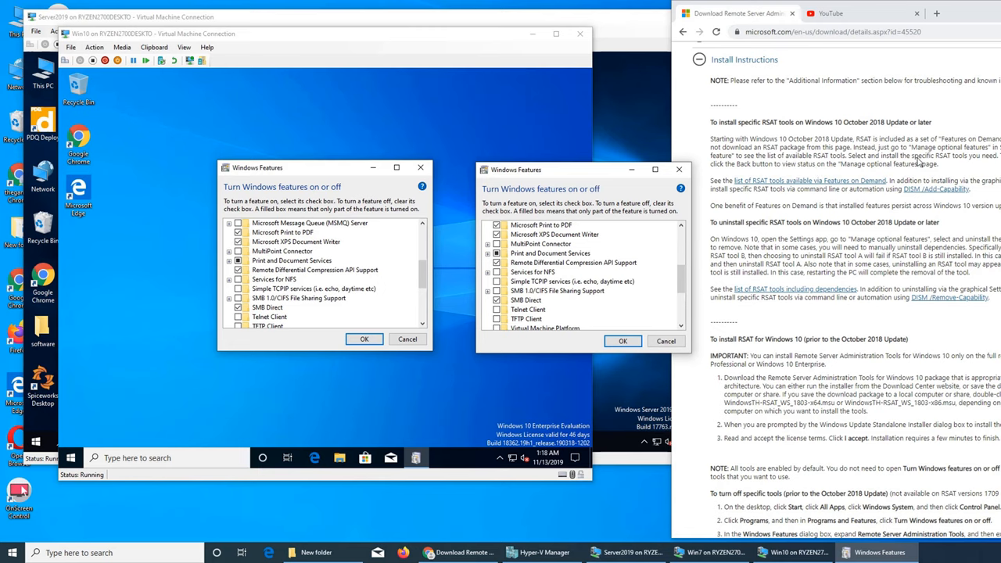
mouse_move(918, 162)
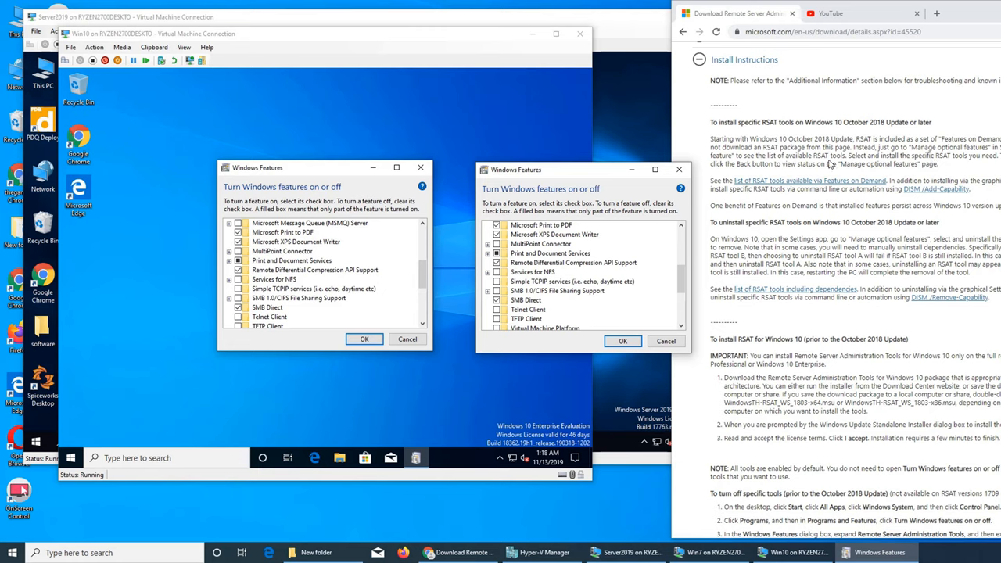
mouse_move(828, 164)
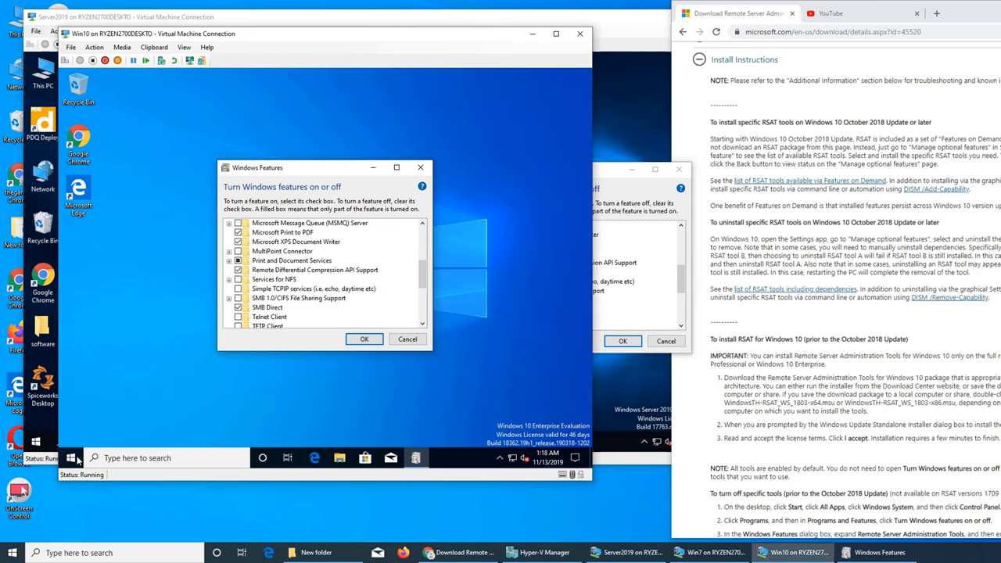
Open Windows Settings from the VM's Start menu and scroll its categories.
click(71, 457)
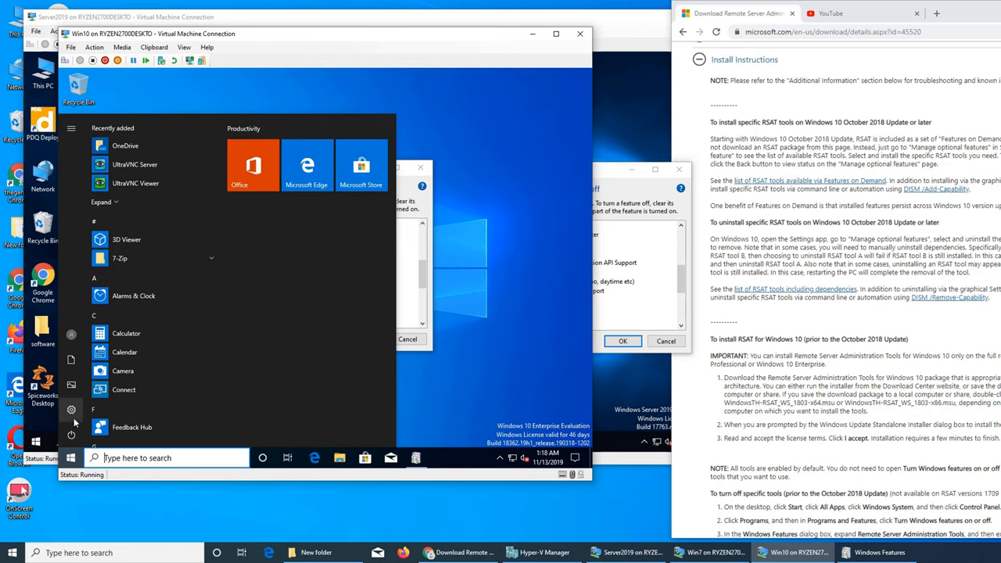
mouse_move(71, 410)
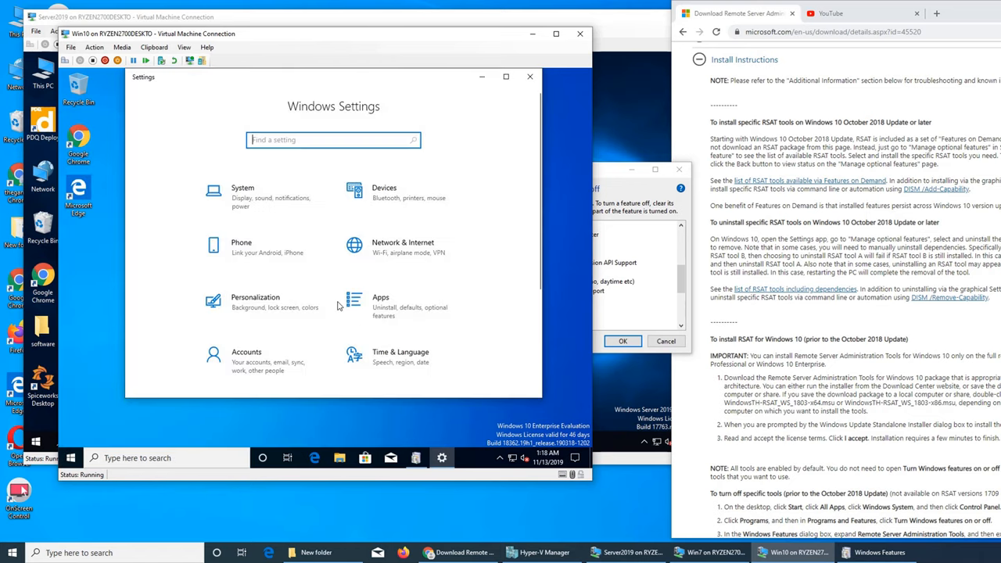
scroll(down, 3)
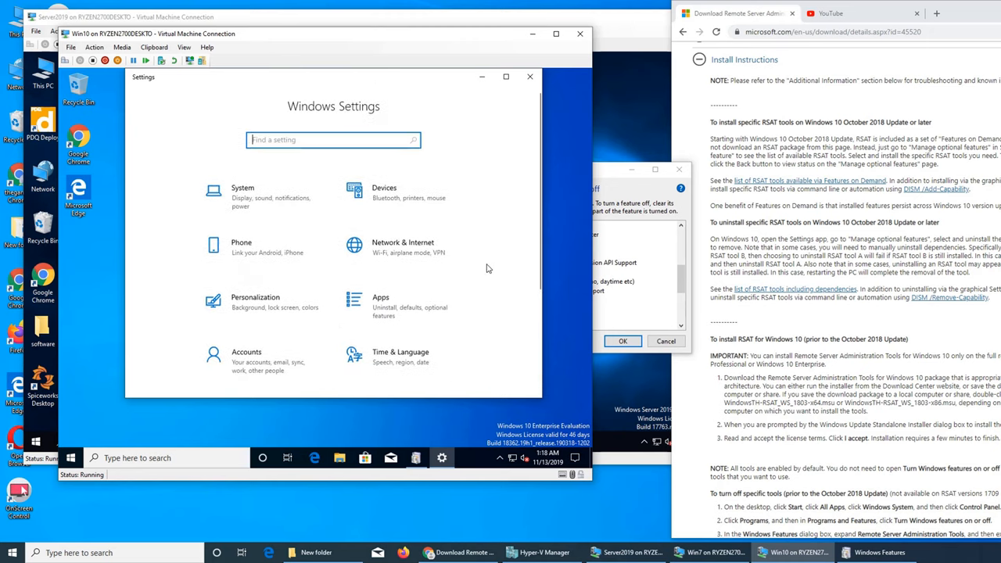
mouse_move(440, 313)
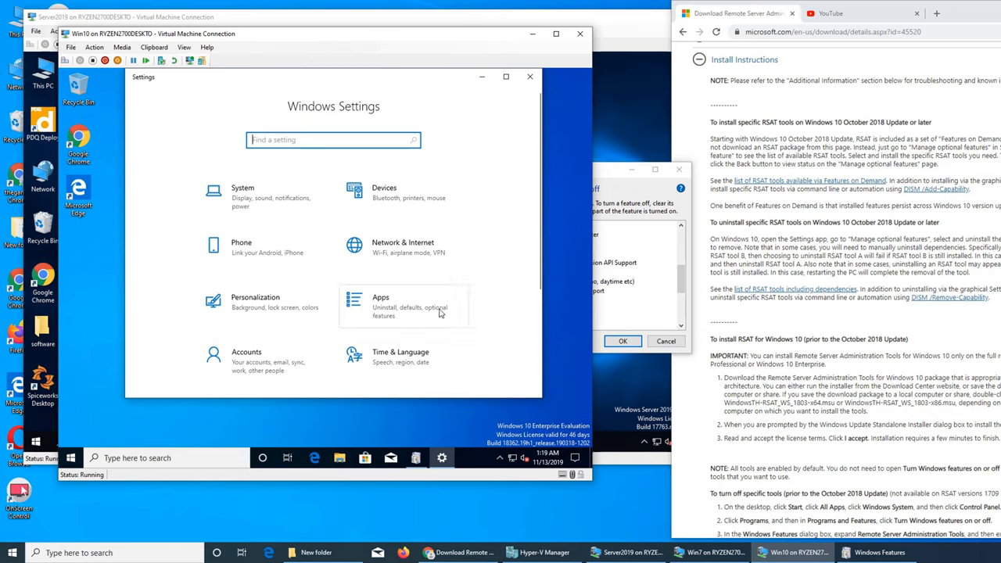
mouse_move(423, 317)
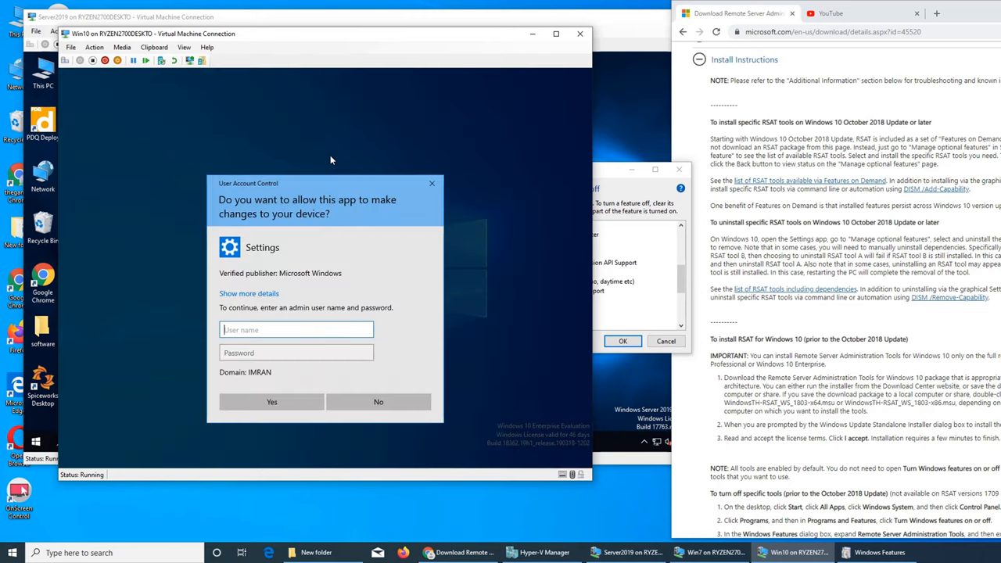
Approve the Settings UAC prompt with administrator credentials.
text(administrator)
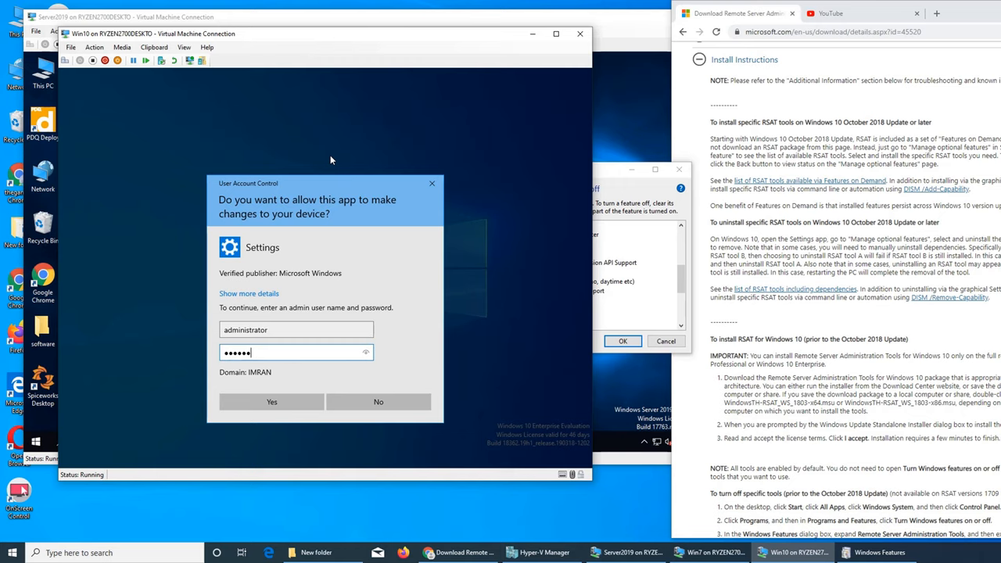
click(271, 401)
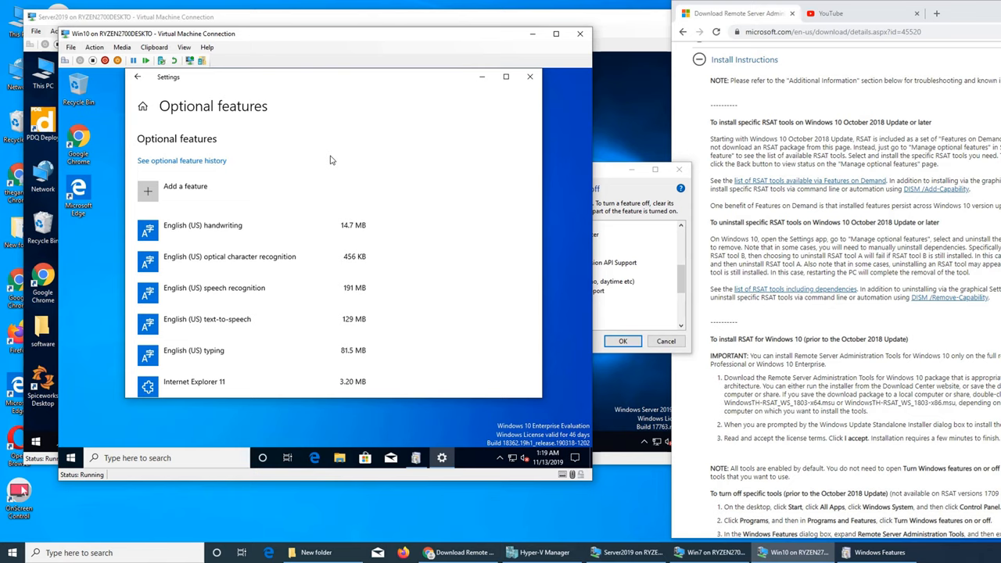
scroll(down, 3)
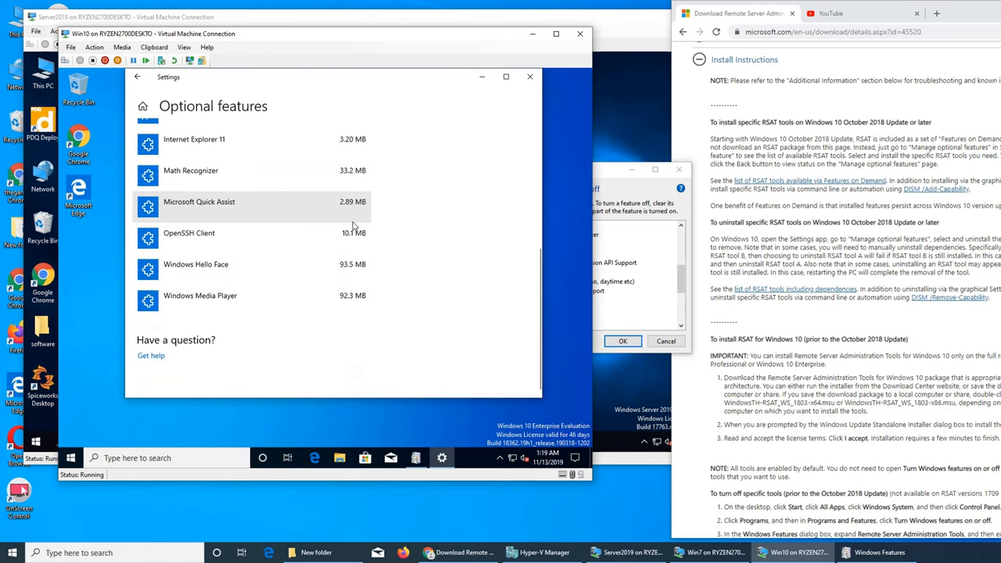
mouse_move(438, 254)
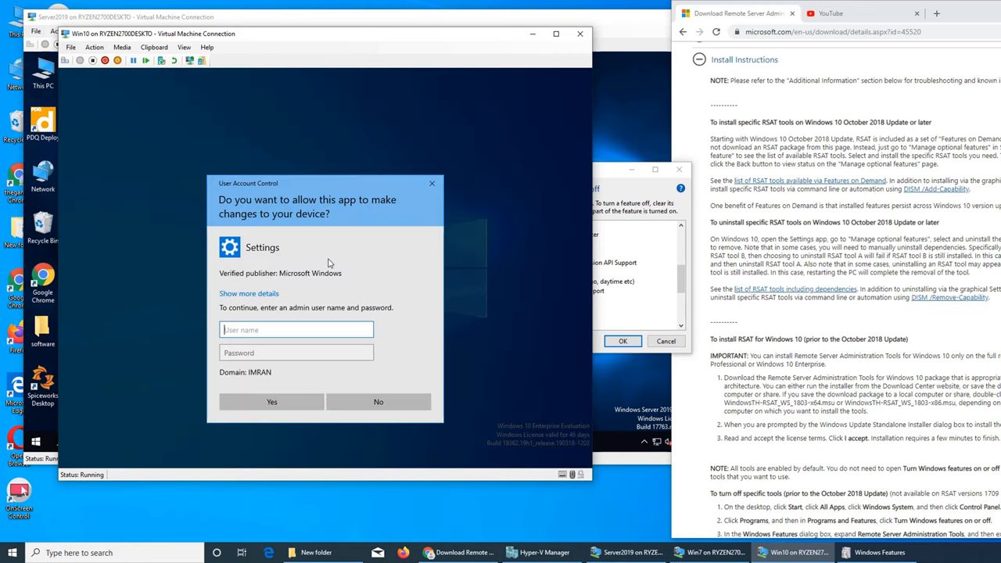
Approve adding a feature as administrator and close the host's Windows Features dialog.
text(administrator)
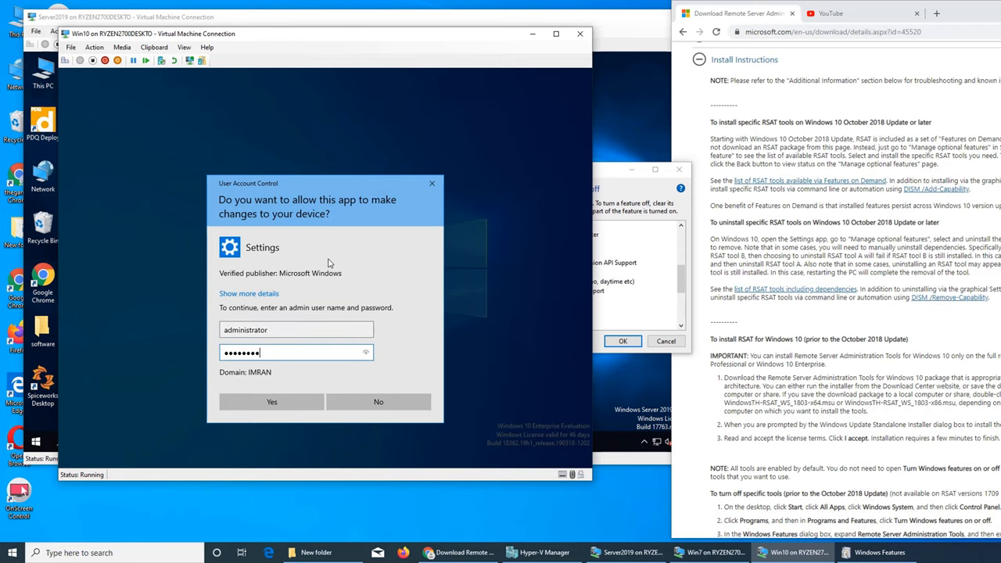
click(272, 401)
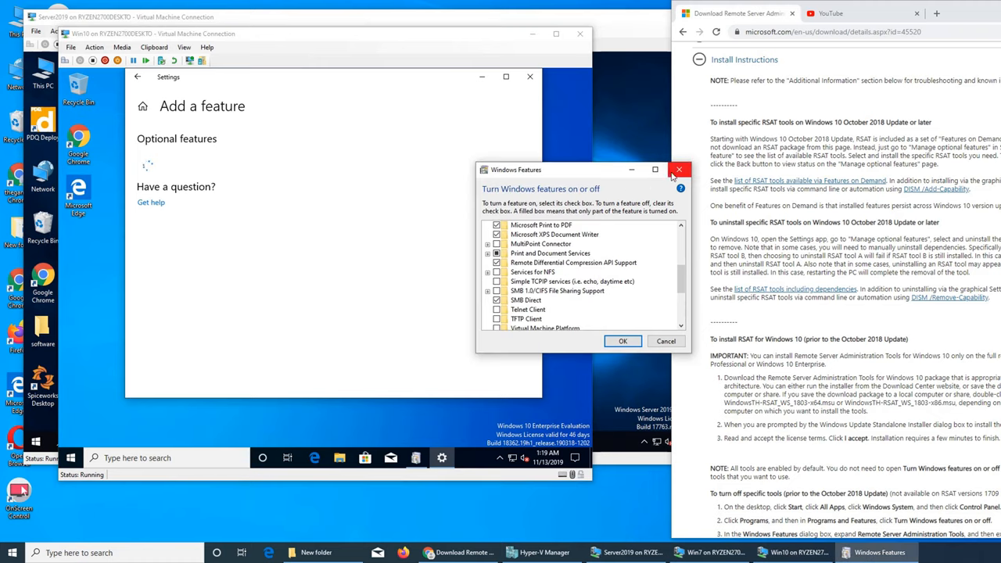
click(678, 169)
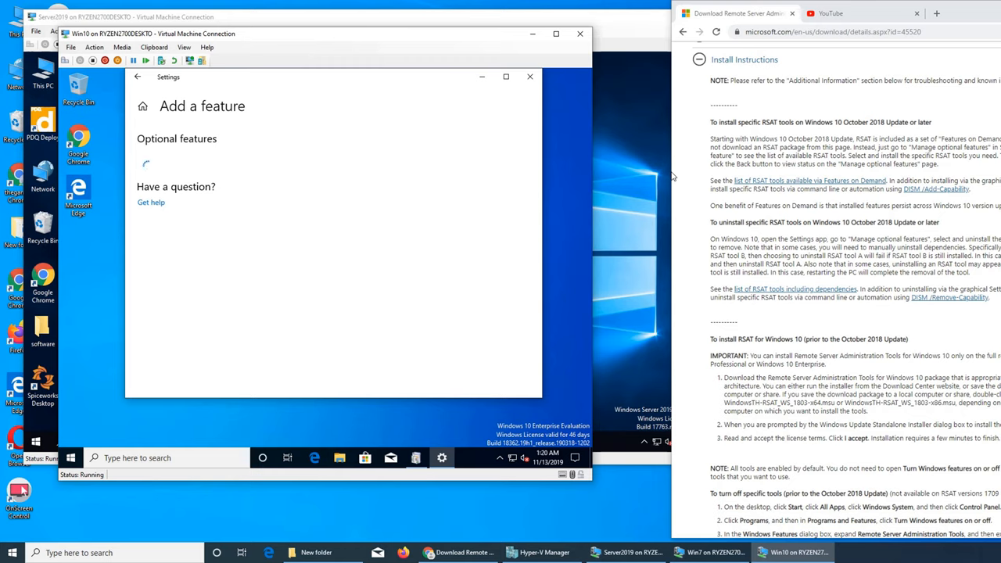
mouse_move(599, 423)
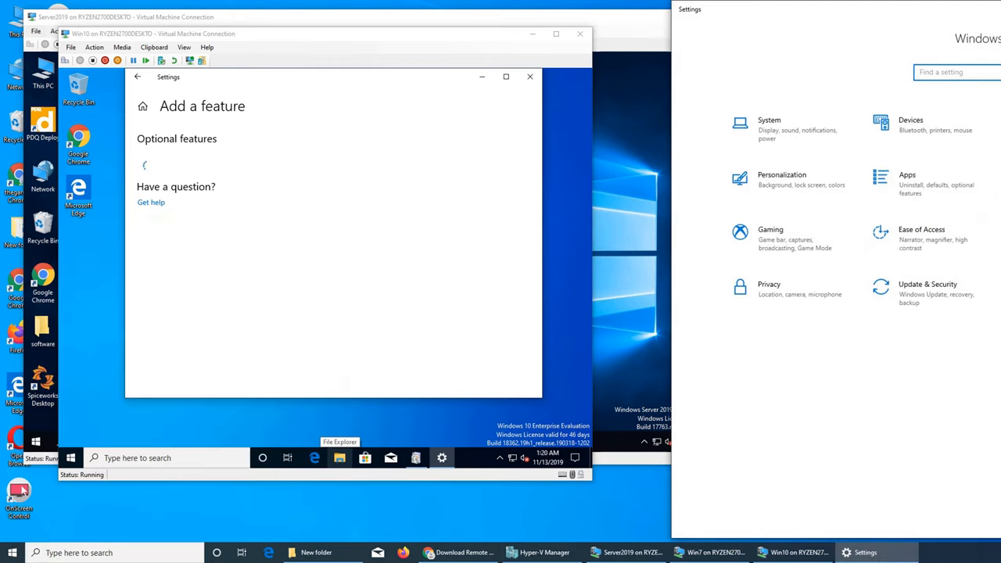
click(906, 184)
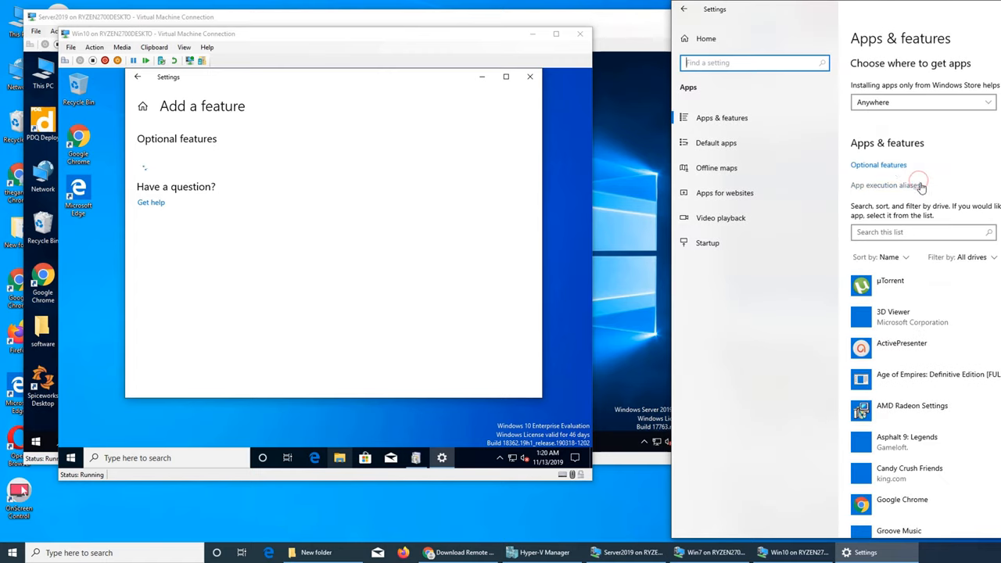
click(878, 164)
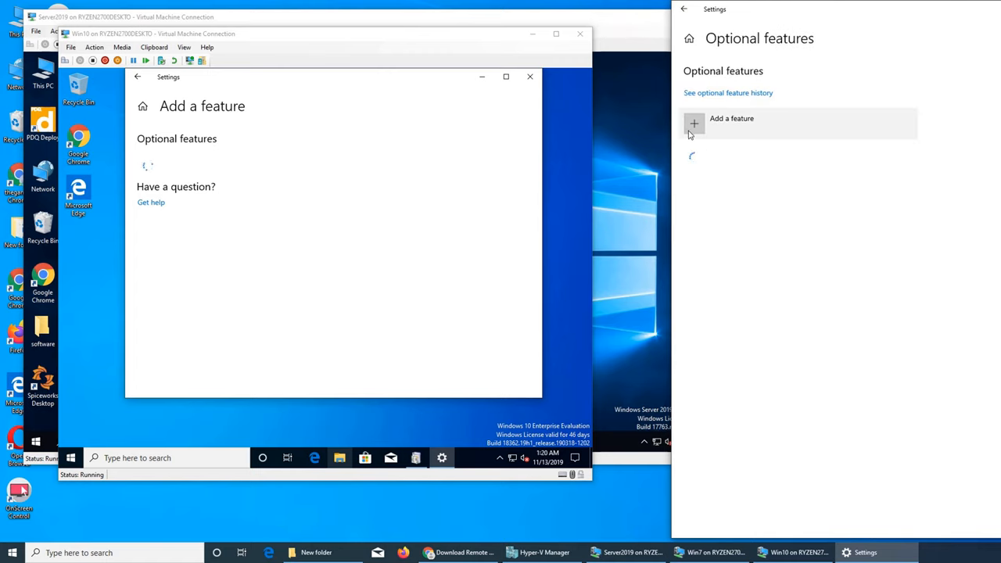
click(730, 118)
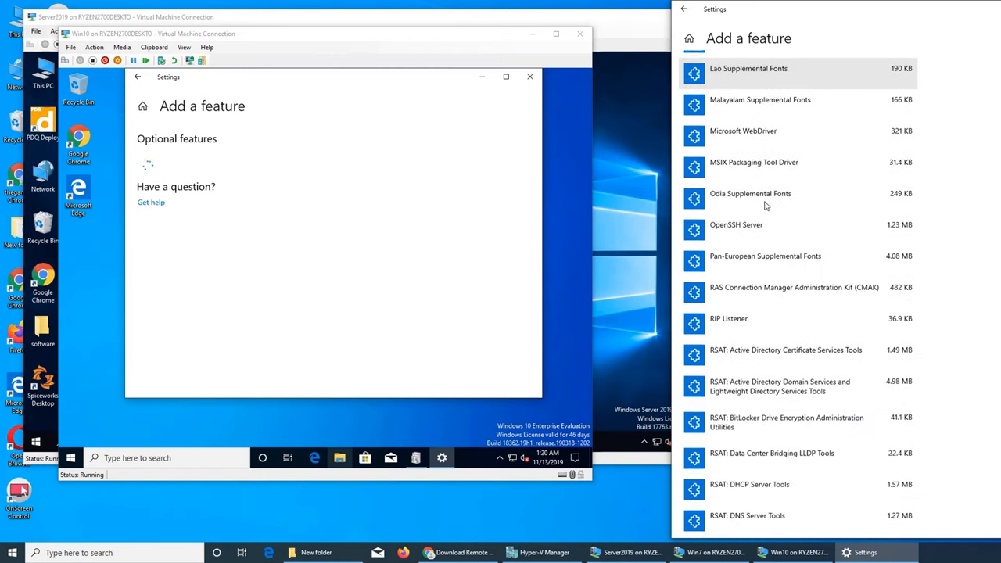
scroll(down, 3)
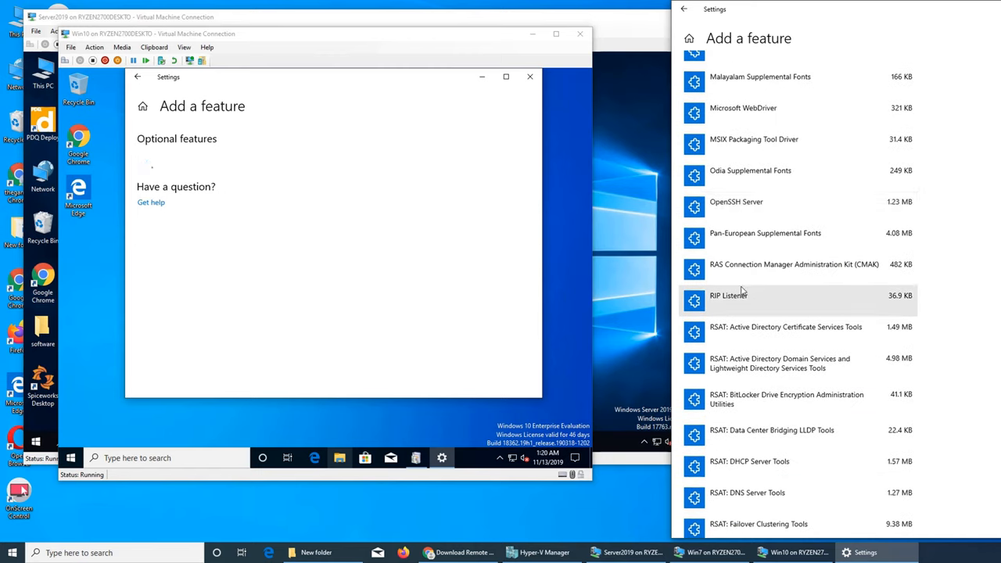
mouse_move(743, 337)
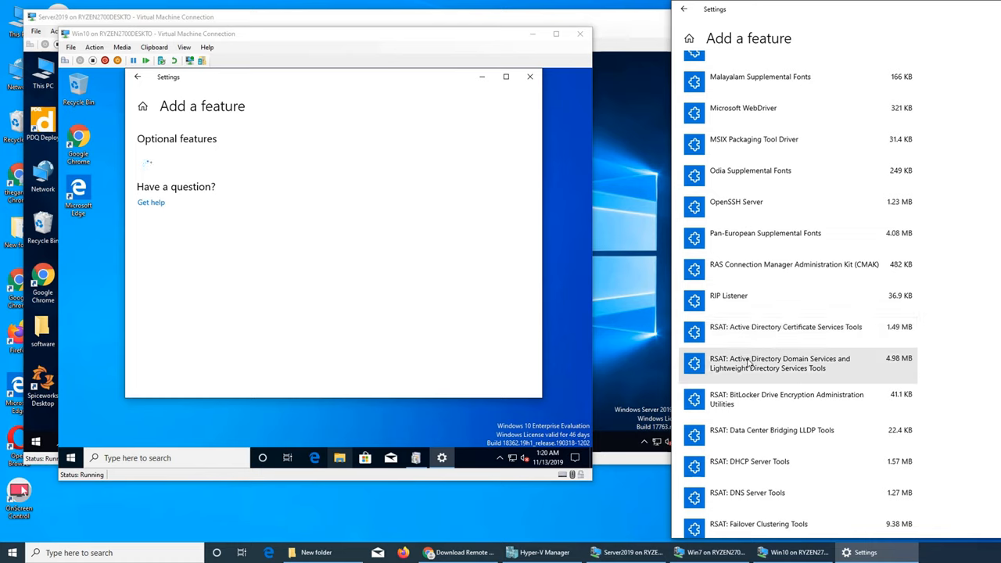
mouse_move(788, 376)
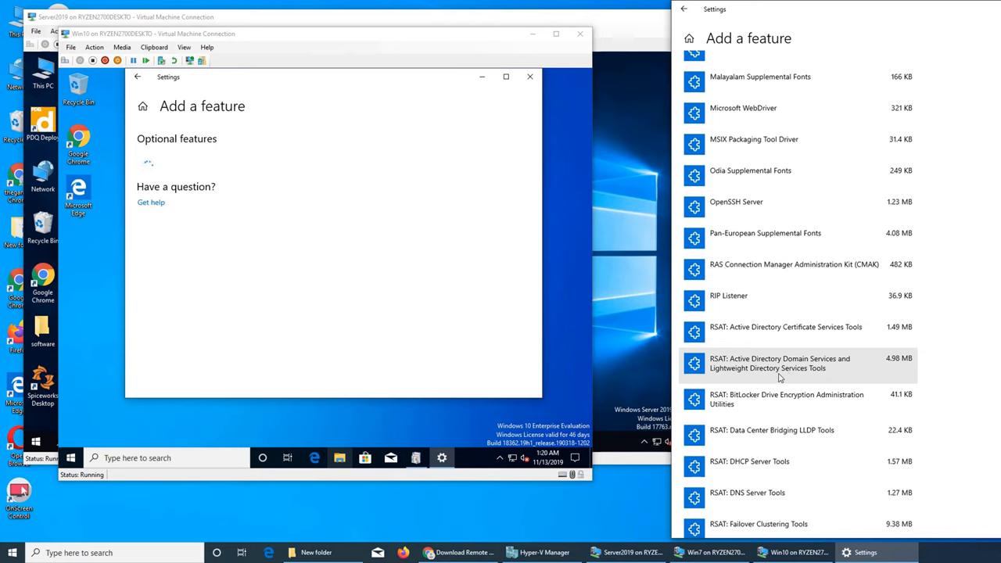
mouse_move(765, 400)
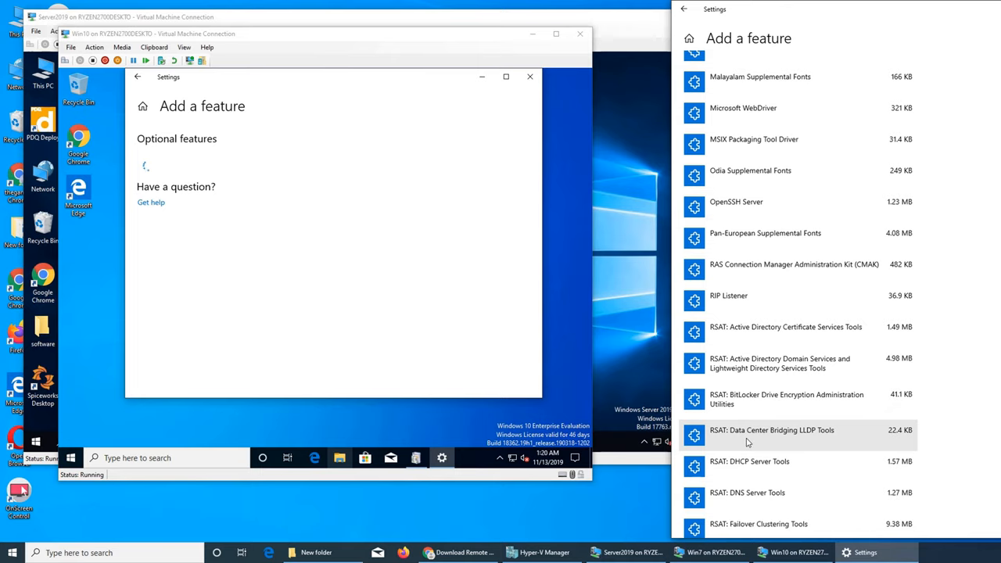
scroll(down, 3)
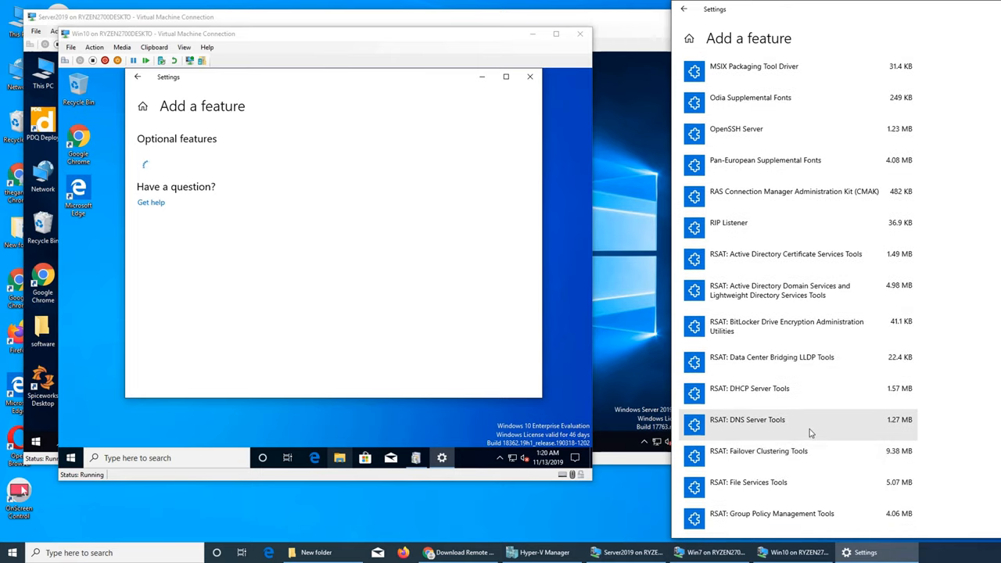
scroll(down, 3)
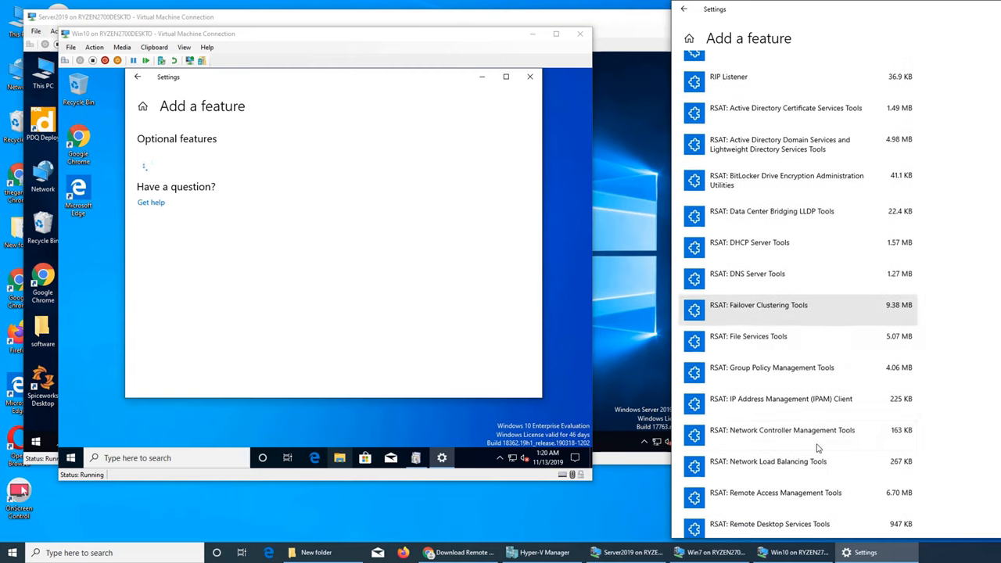
scroll(down, 3)
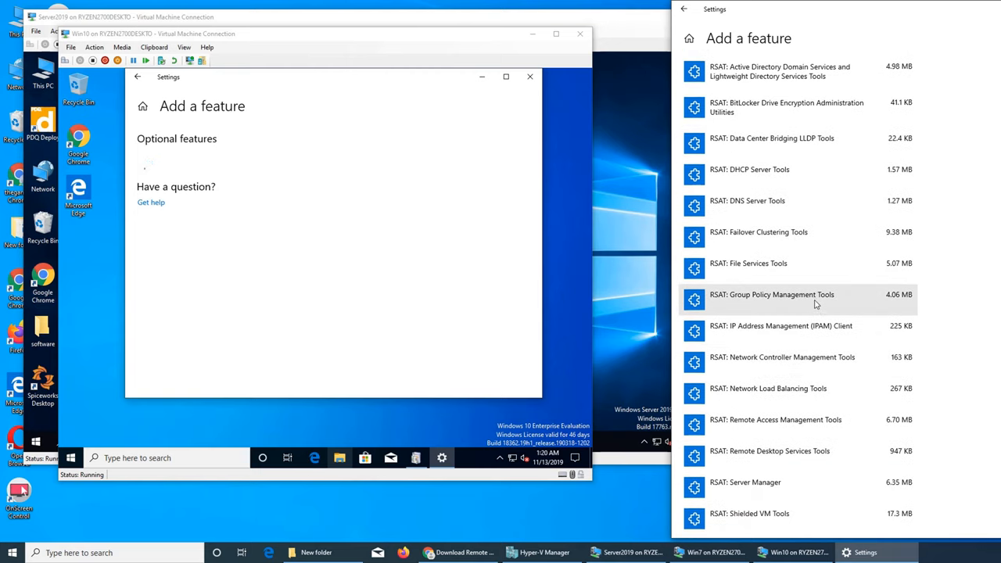
mouse_move(838, 366)
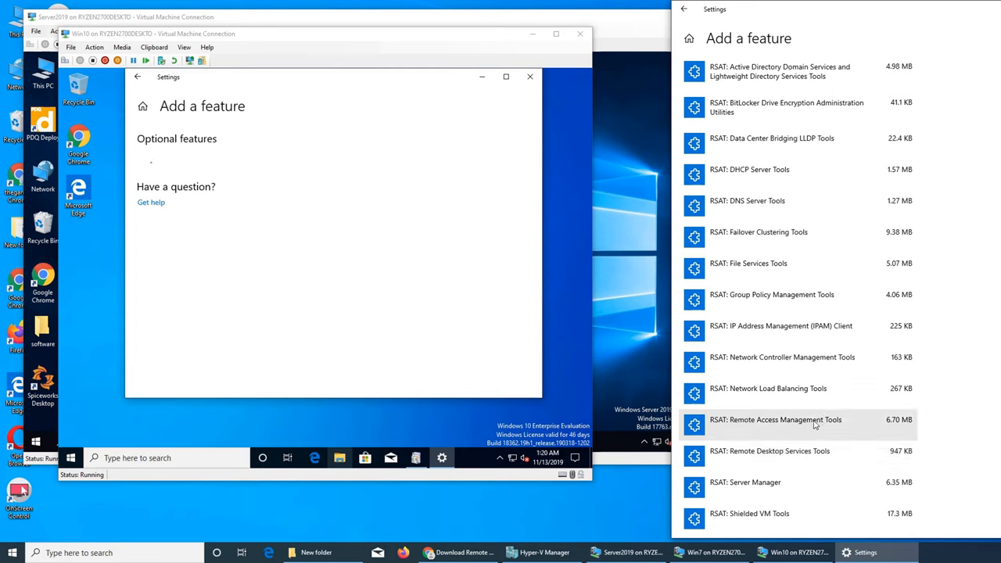
scroll(down, 3)
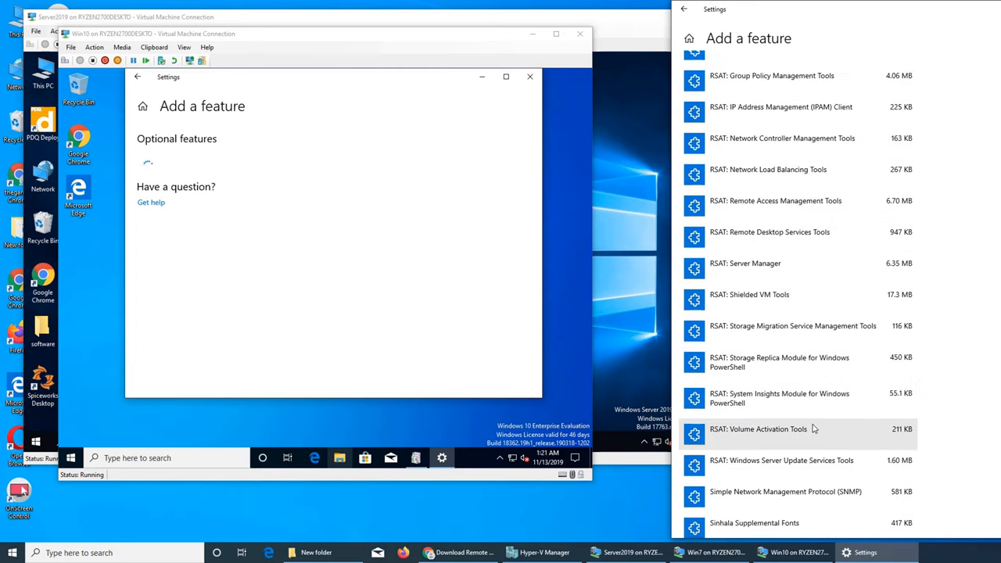
scroll(down, 3)
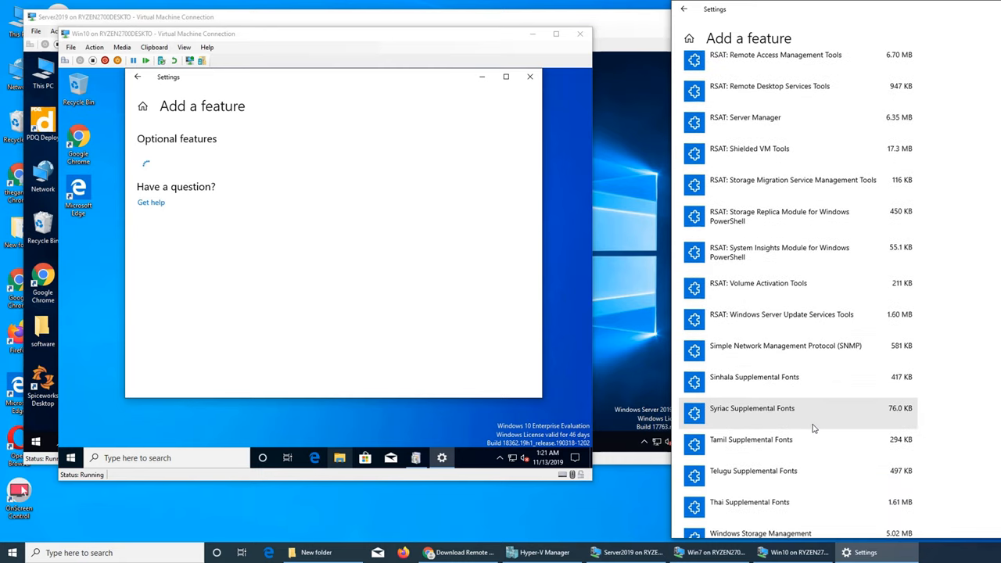
scroll(up, 3)
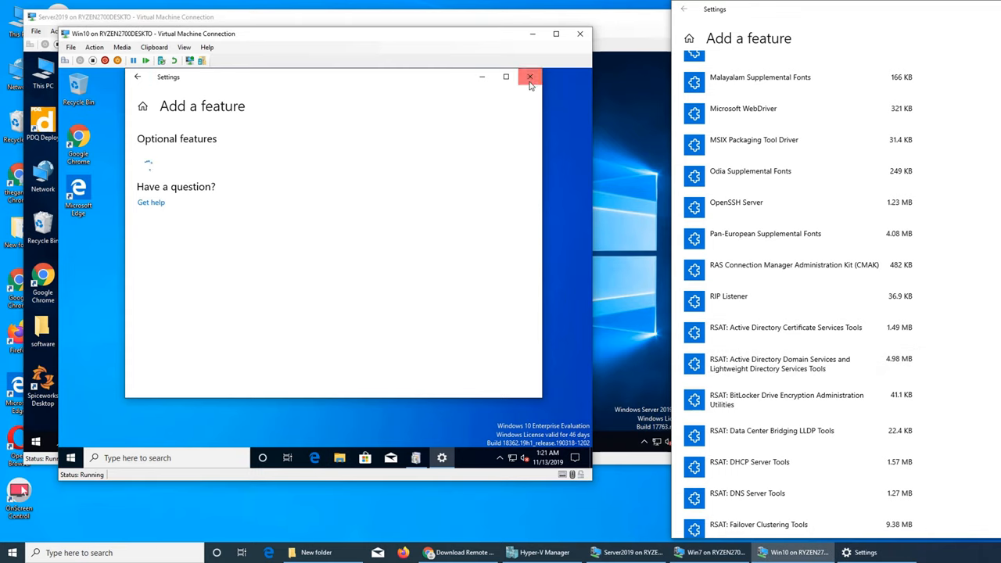
Close Settings and bring up the Start menu account options to sign out.
click(530, 76)
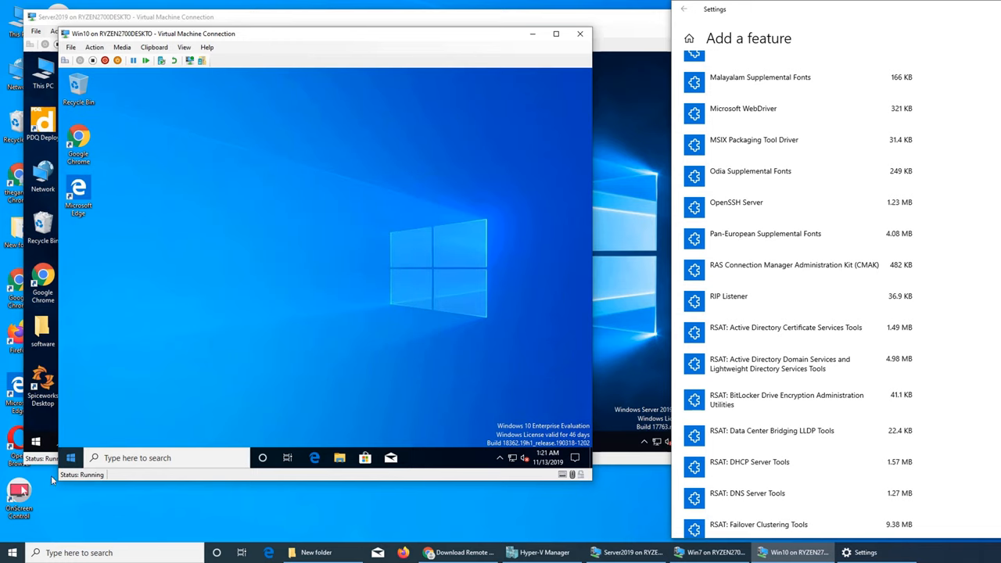
click(69, 457)
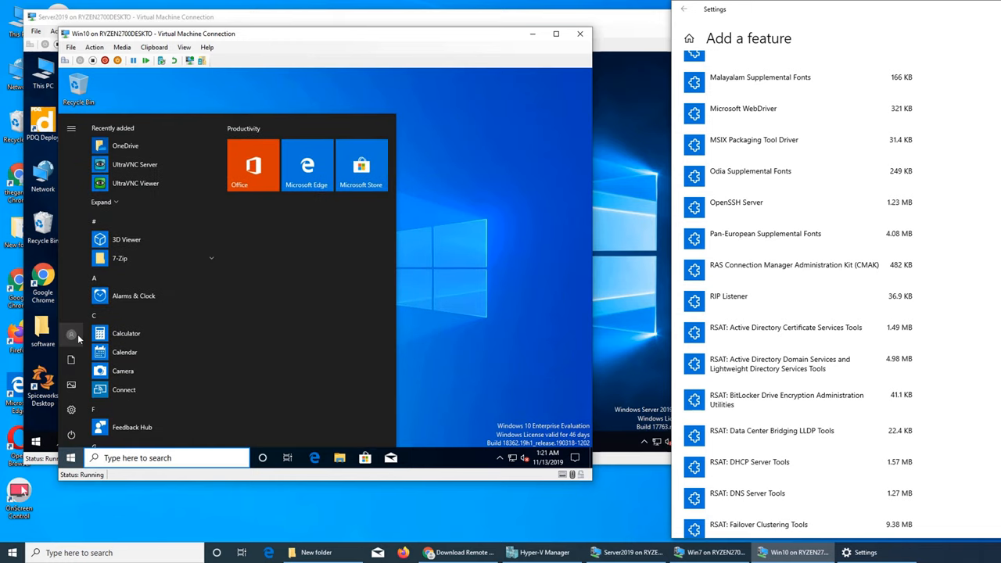
click(71, 333)
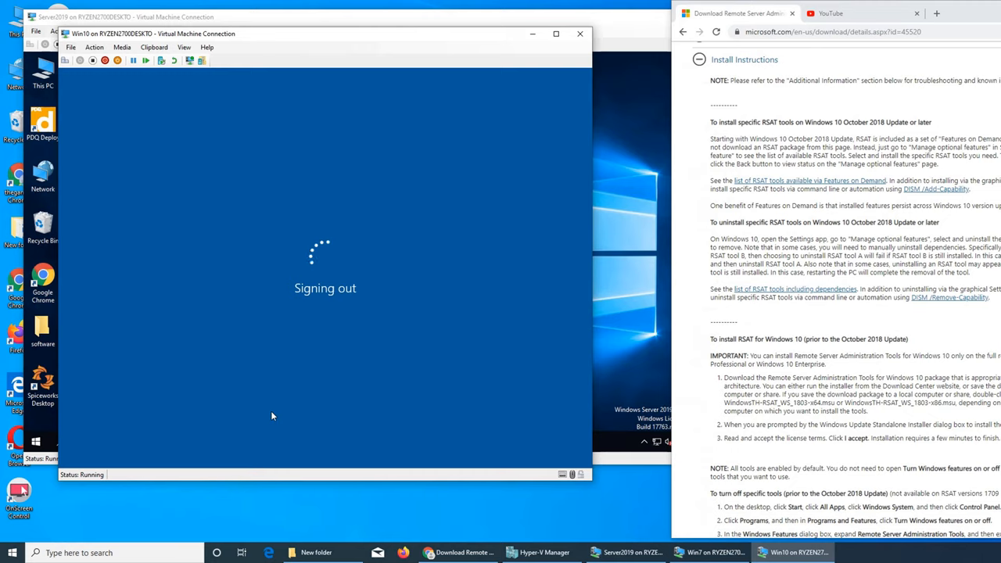
mouse_move(339, 380)
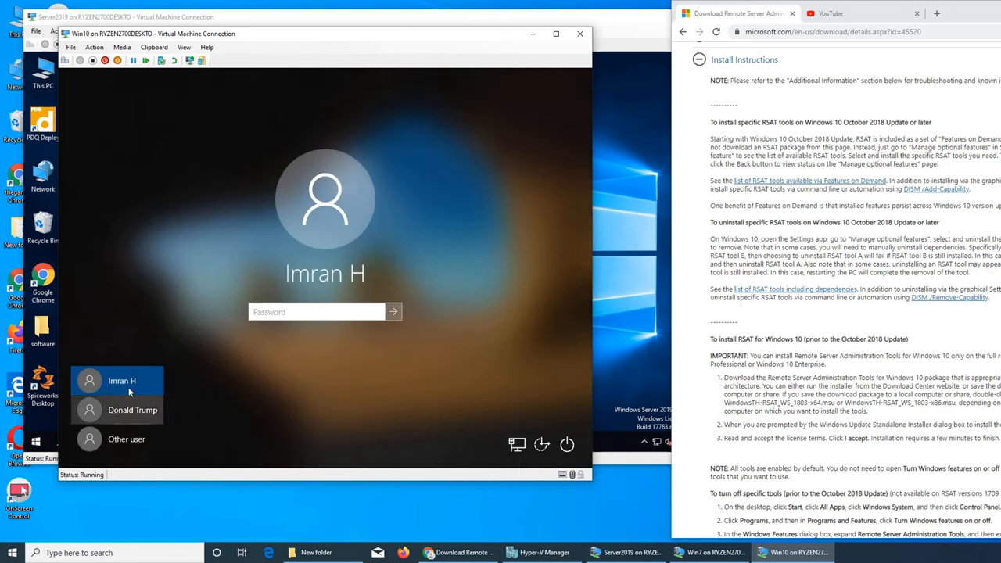
Sign in as domain 'administrator', retrying after the incorrect password message.
click(126, 439)
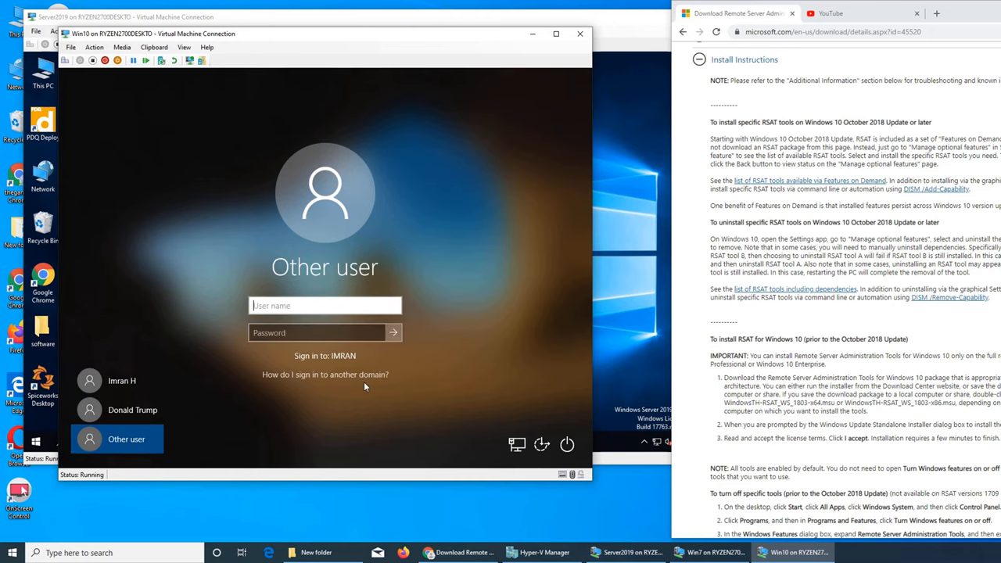
text(imrna\)
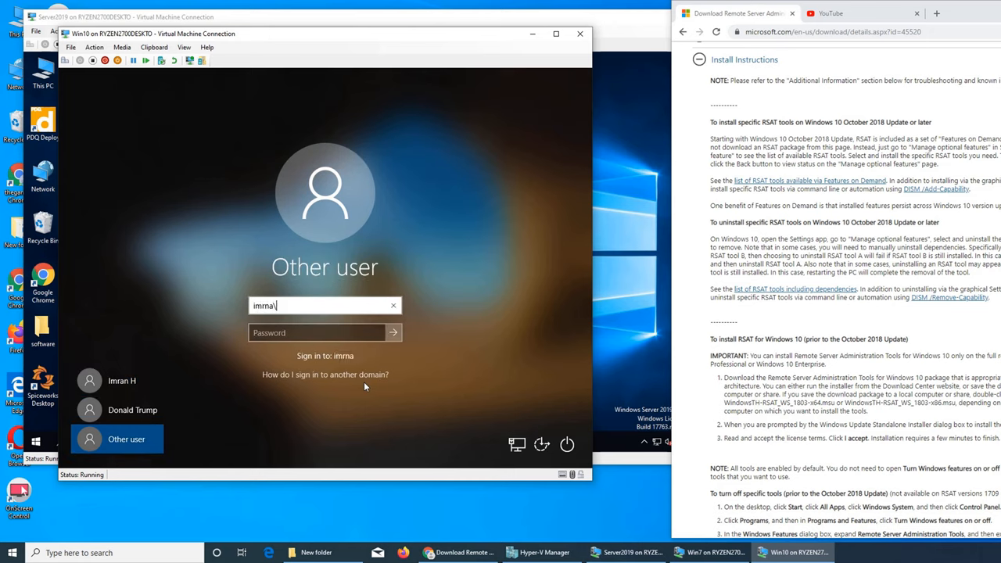
text(administrator)
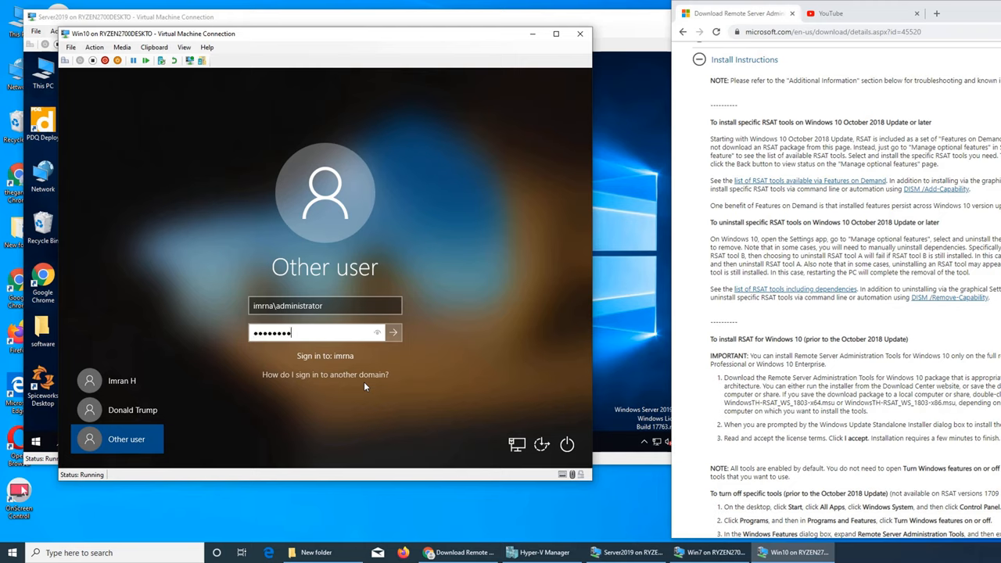
click(394, 332)
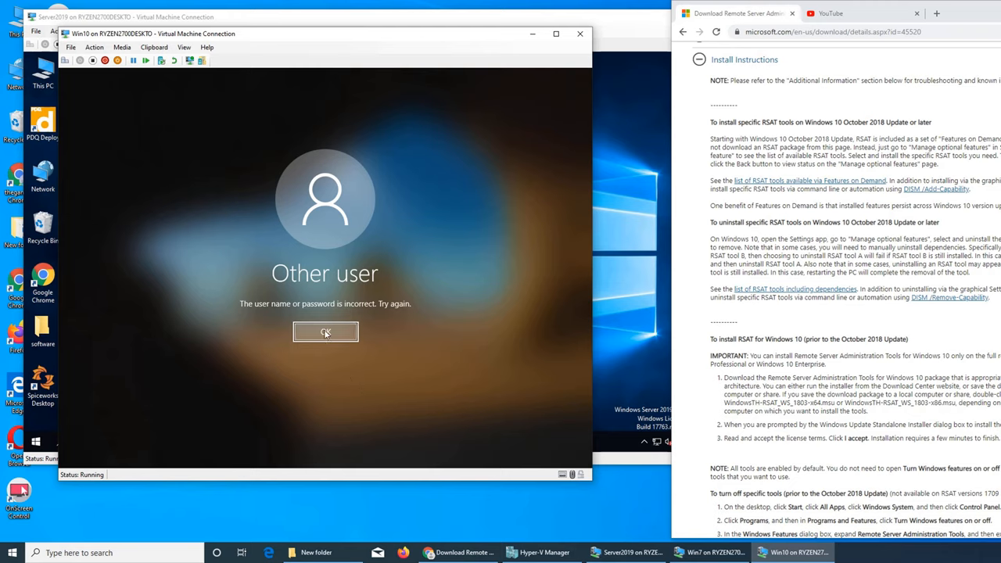
click(325, 331)
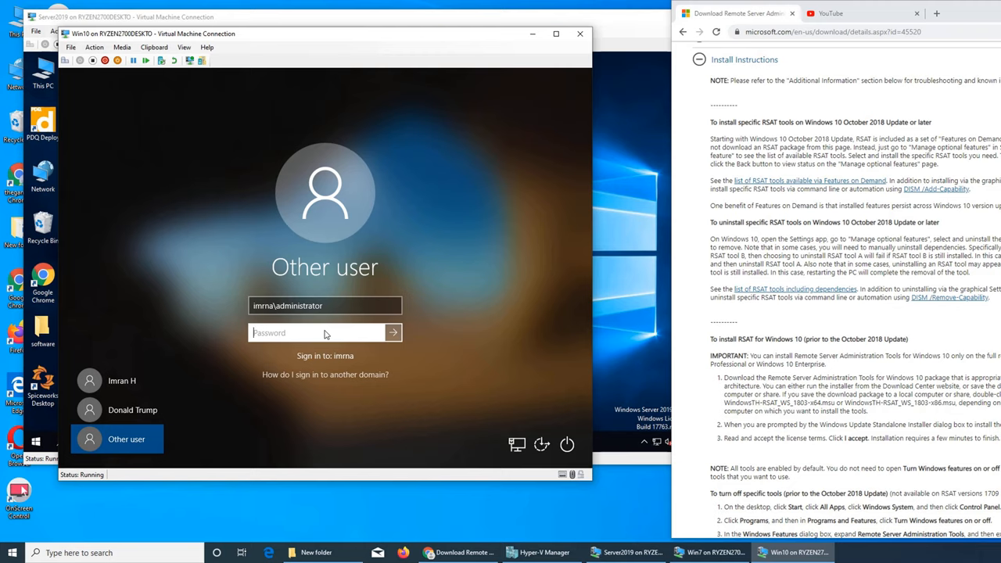
text(password)
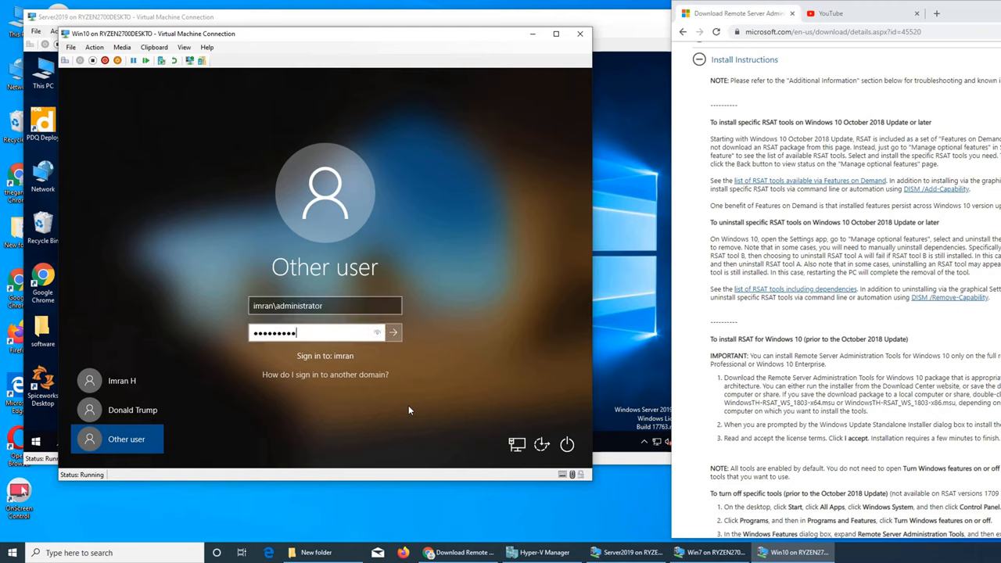
click(393, 332)
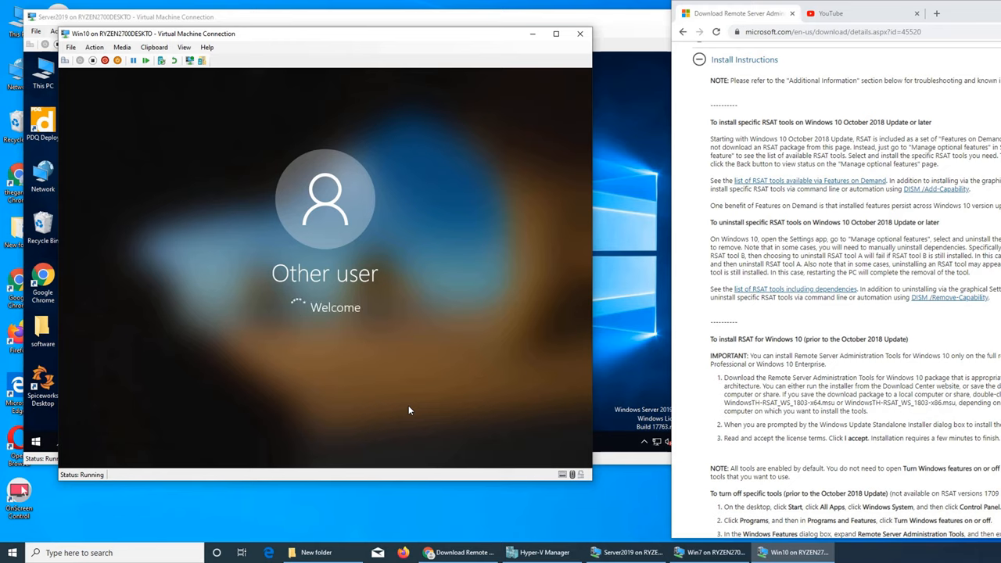
mouse_move(455, 391)
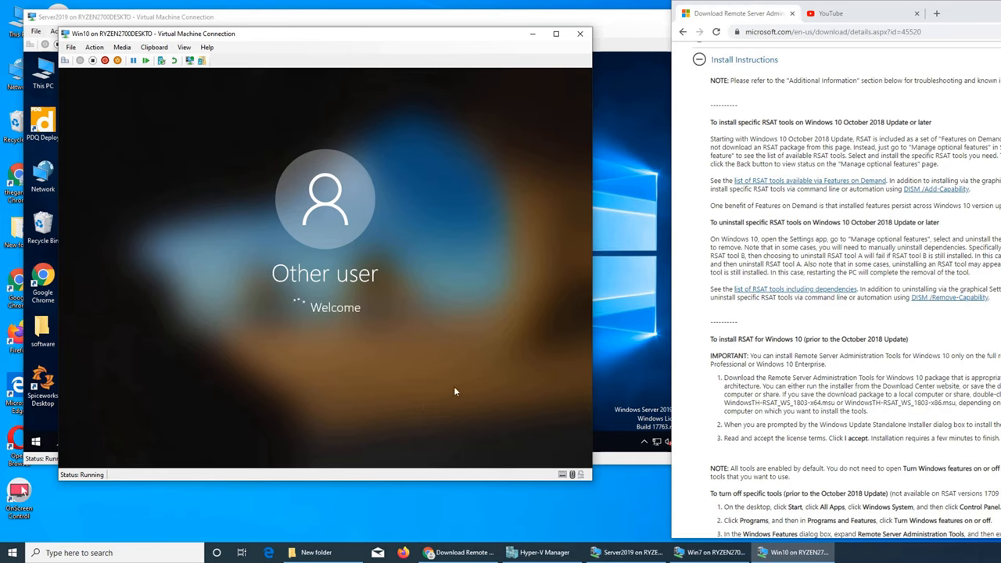
mouse_move(231, 267)
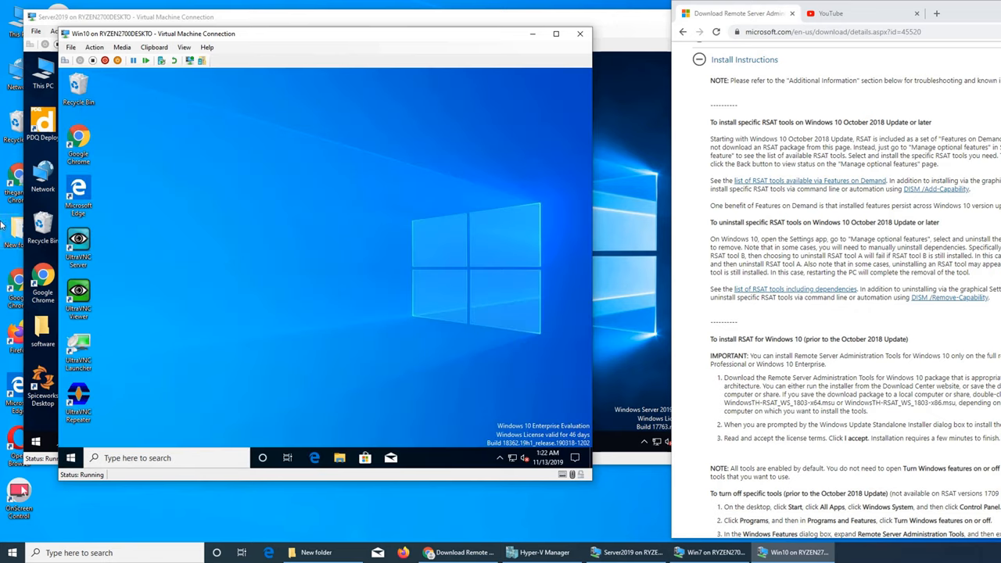
mouse_move(70, 457)
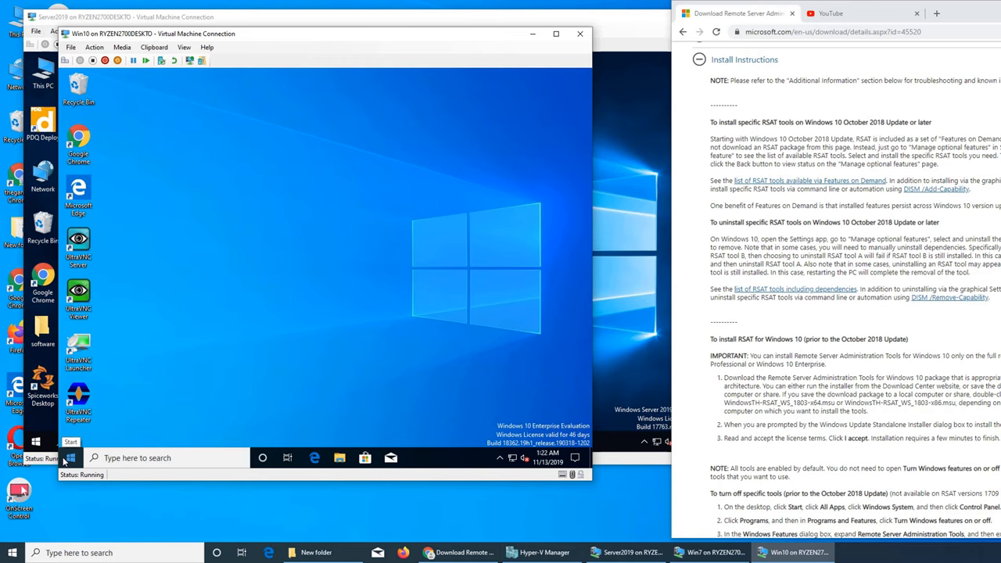
click(70, 457)
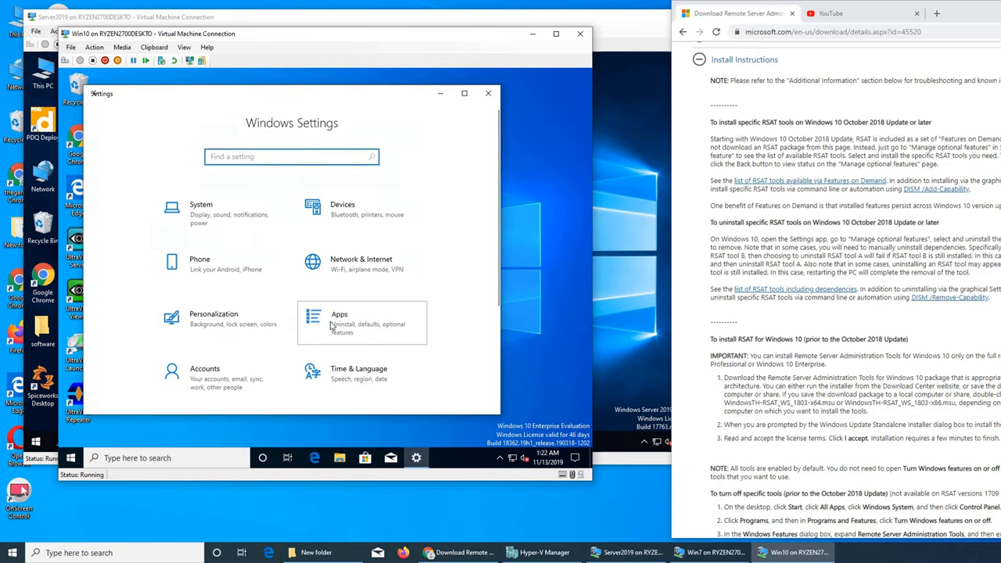
click(362, 318)
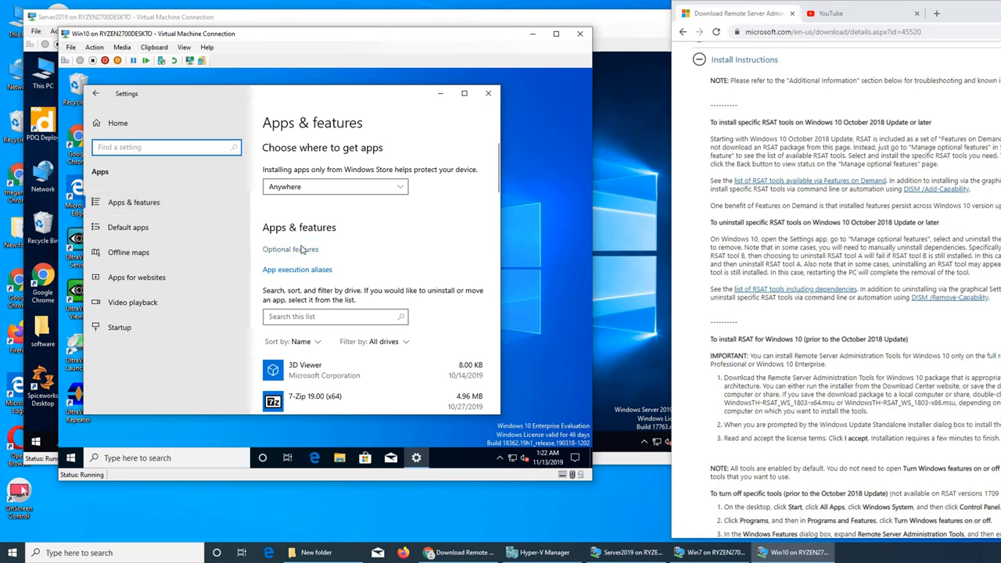
click(290, 249)
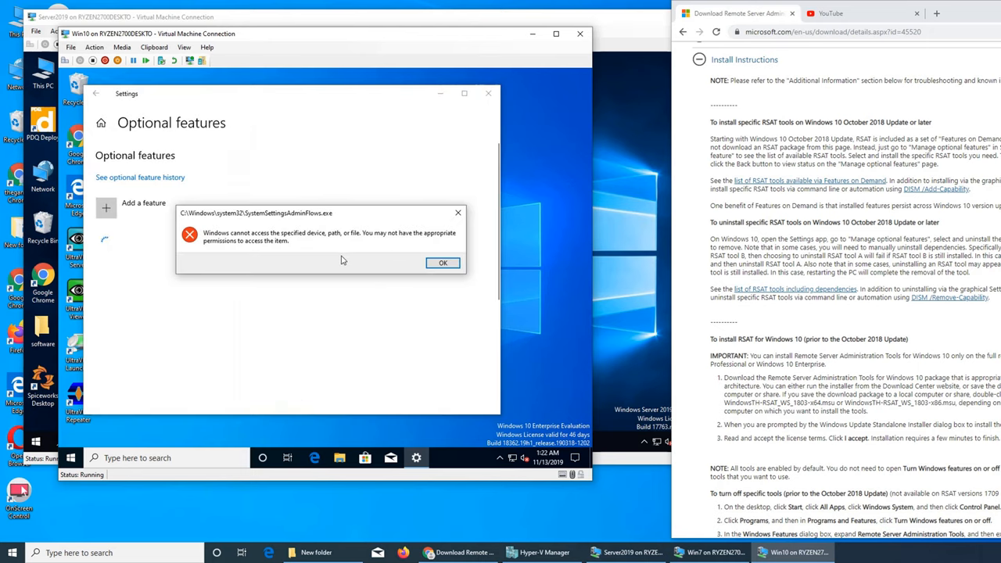
click(442, 263)
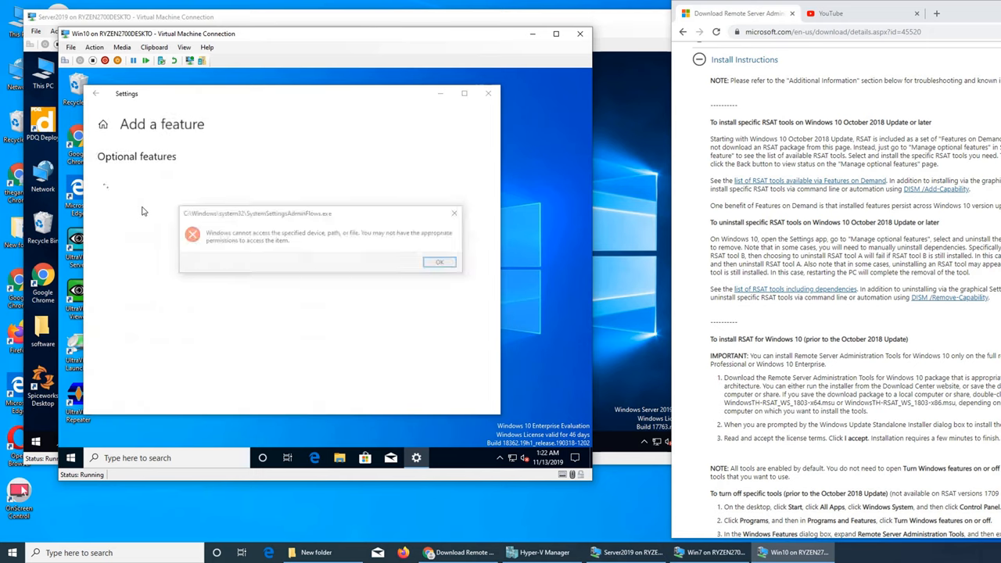
click(439, 262)
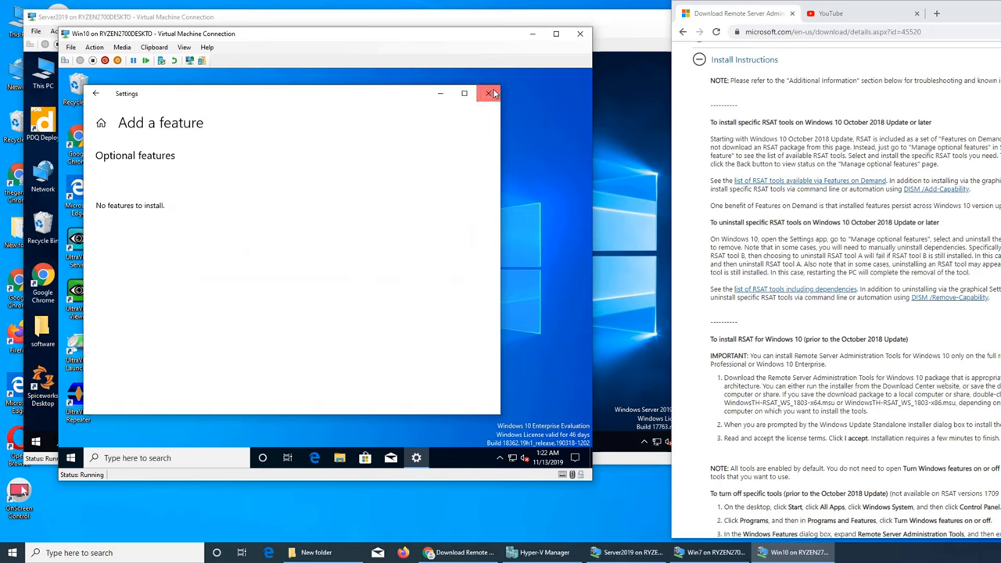
click(71, 457)
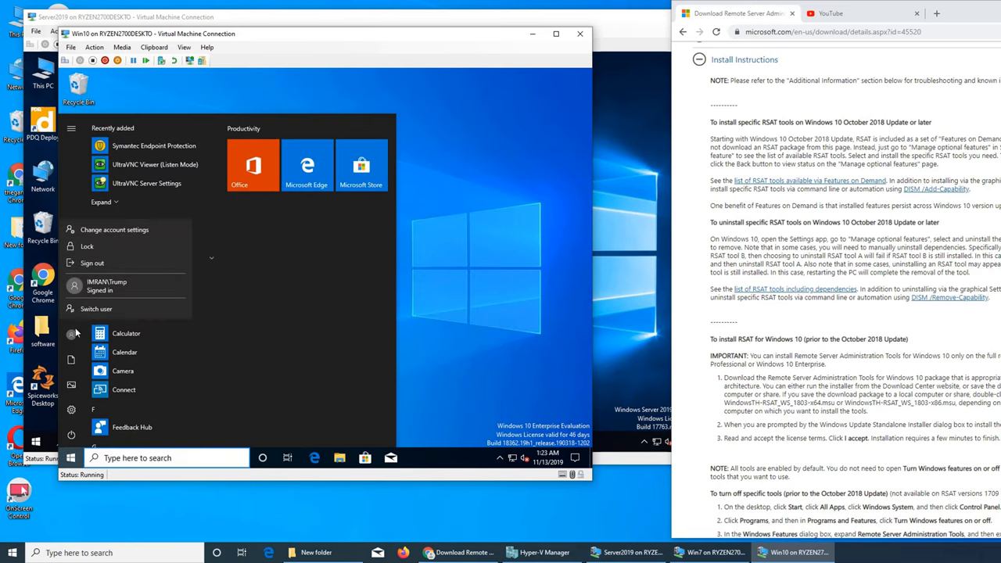
Sign out and sign back in with a local .\ account via Other user.
click(92, 262)
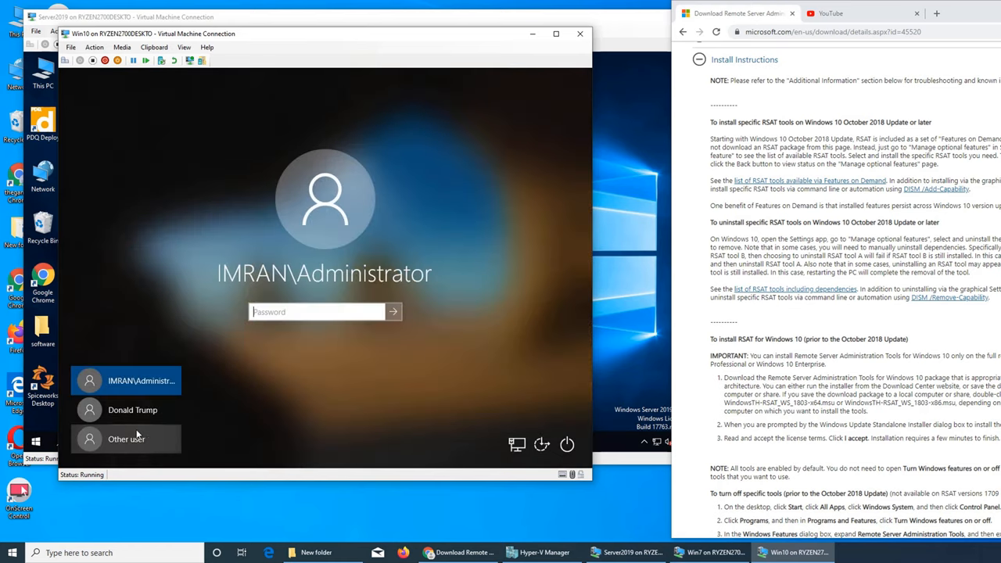
click(126, 438)
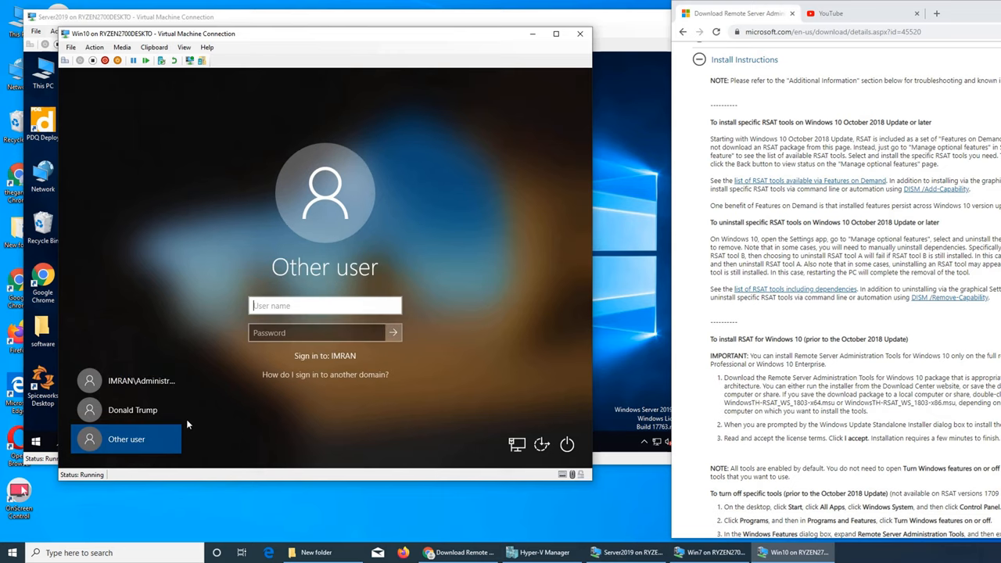
click(325, 305)
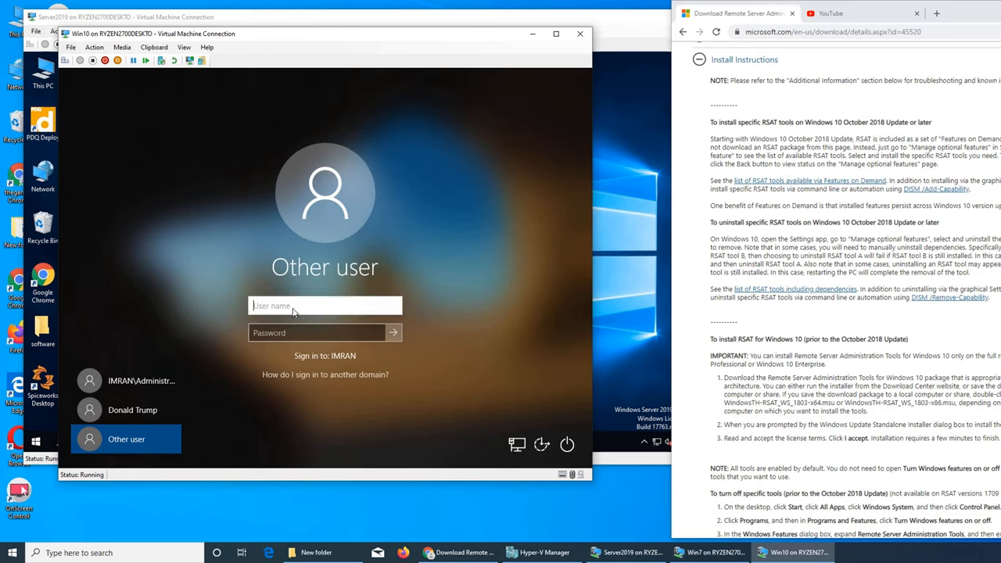
text(\usman)
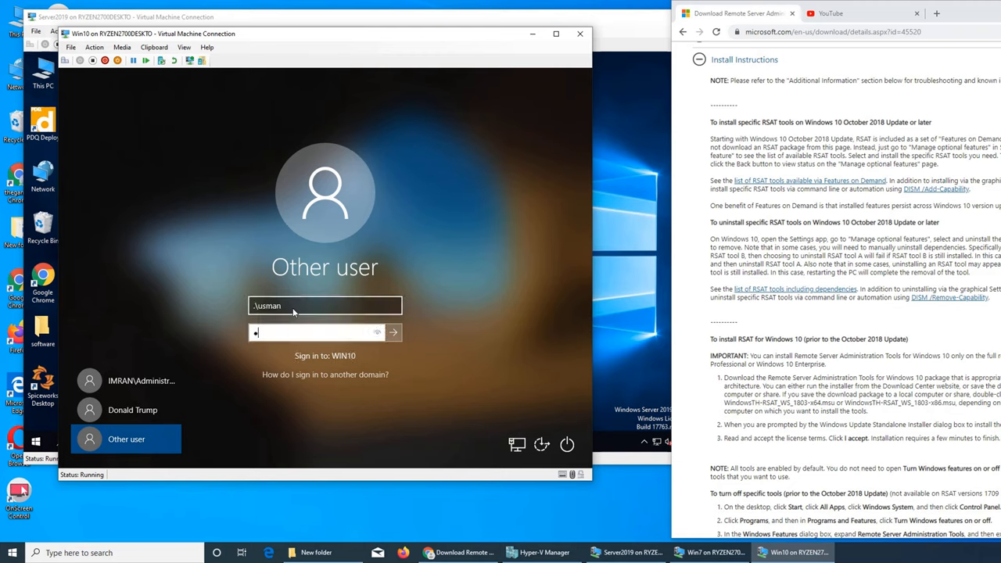
text(password)
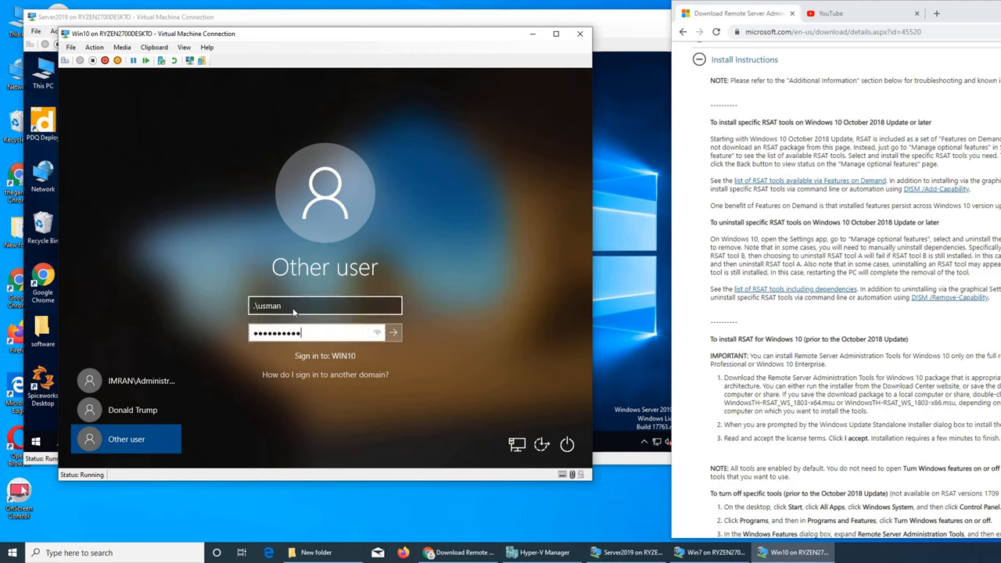
click(393, 332)
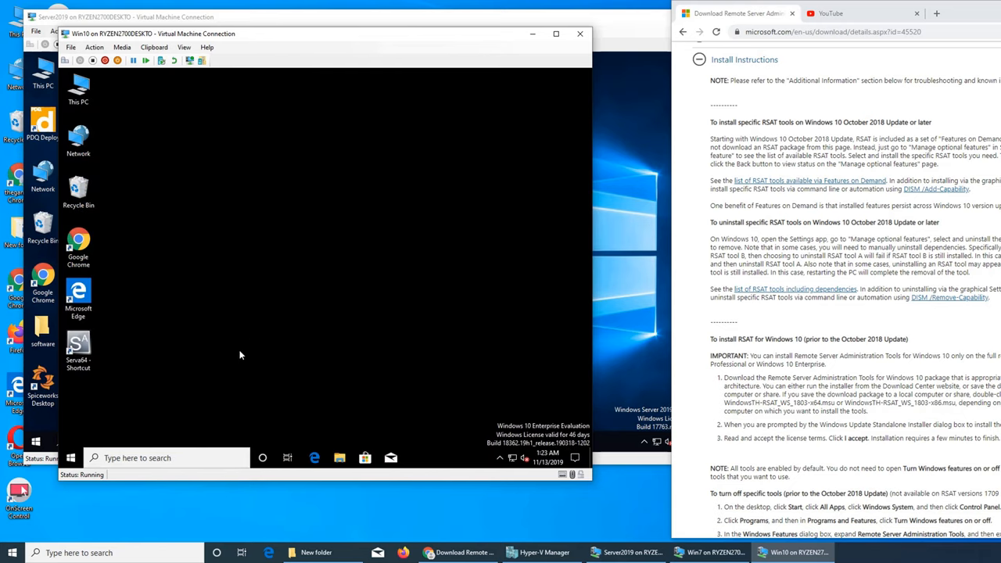
mouse_move(70, 457)
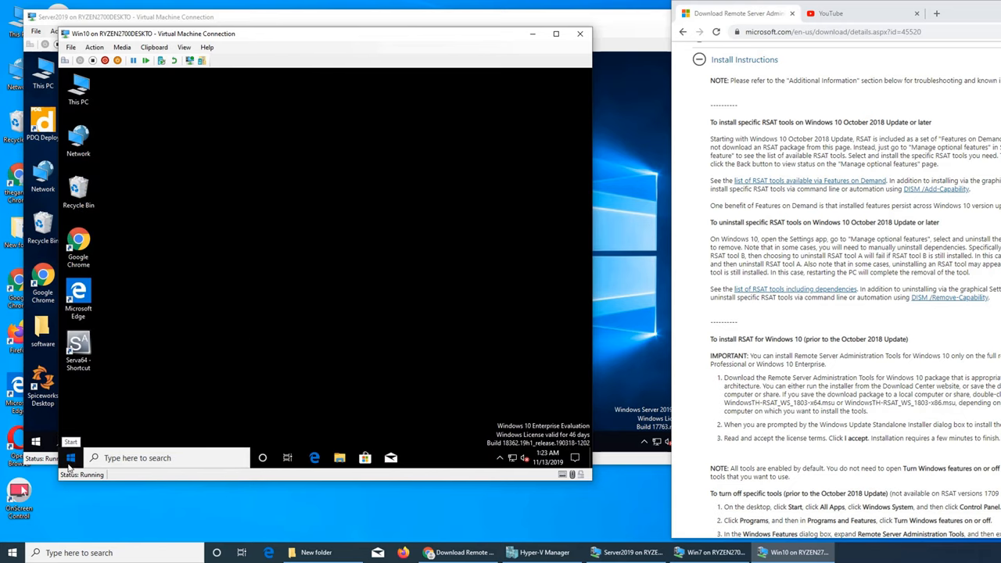
Go to Settings > Apps > Apps & features > Optional features in the VM.
click(69, 457)
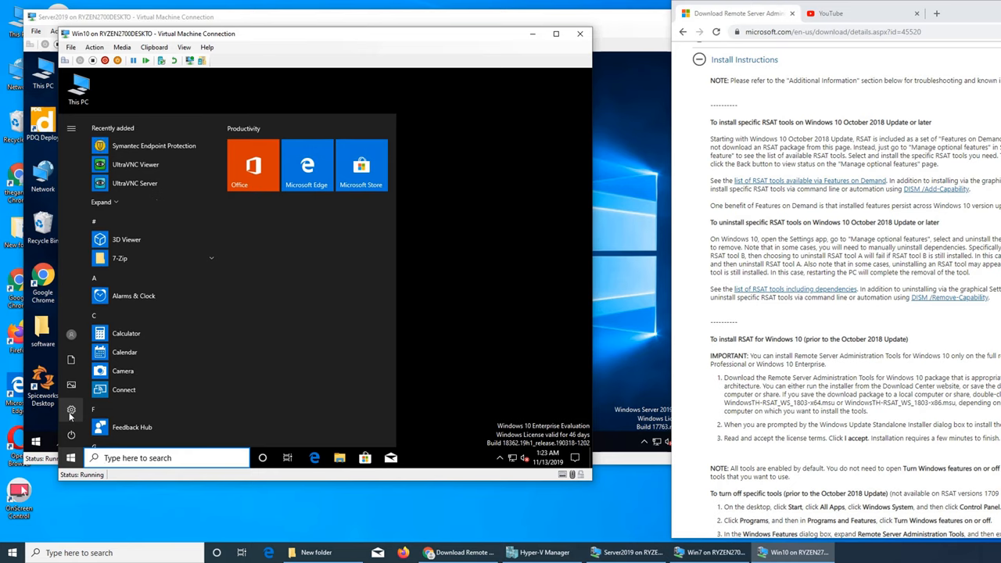
click(70, 409)
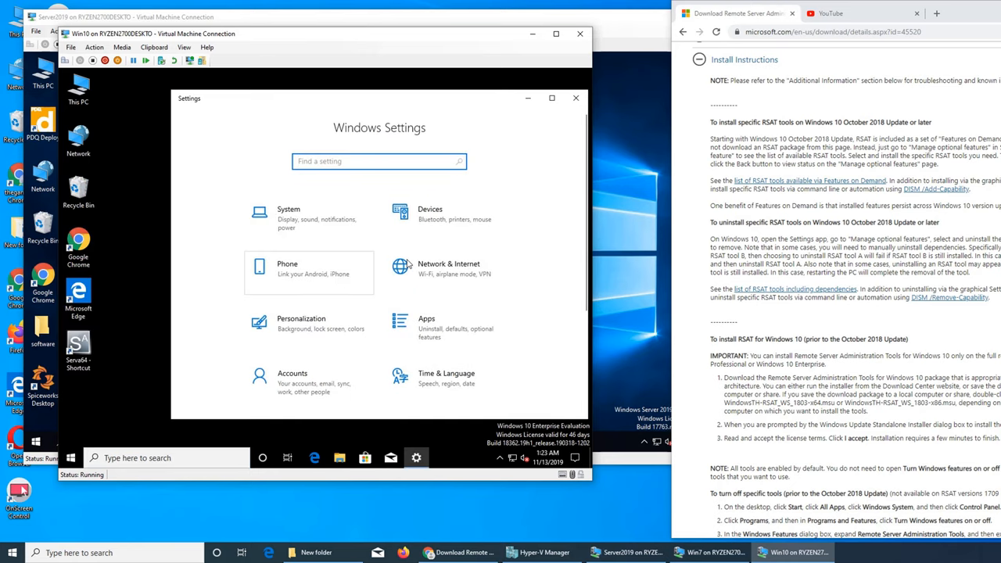
click(426, 323)
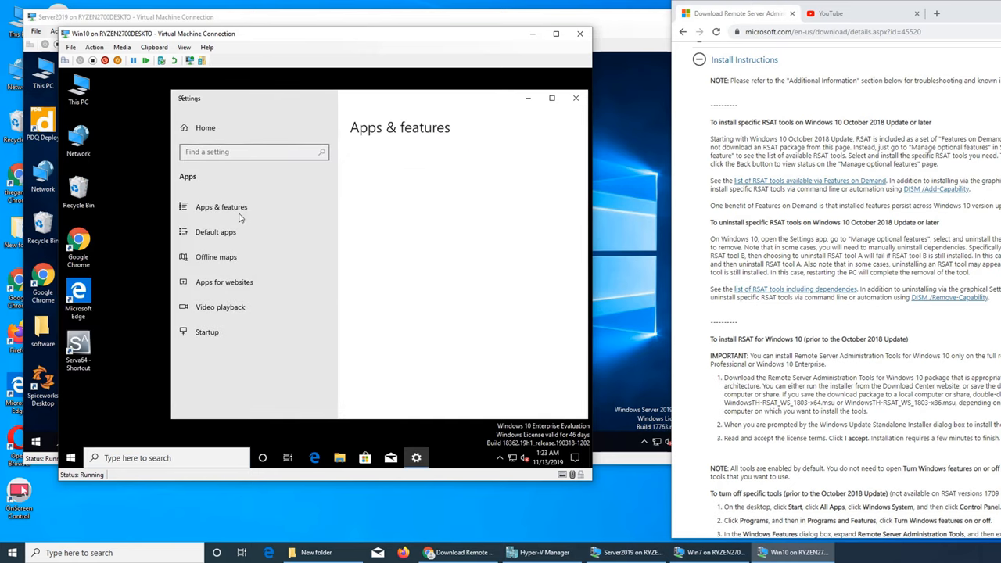
click(221, 206)
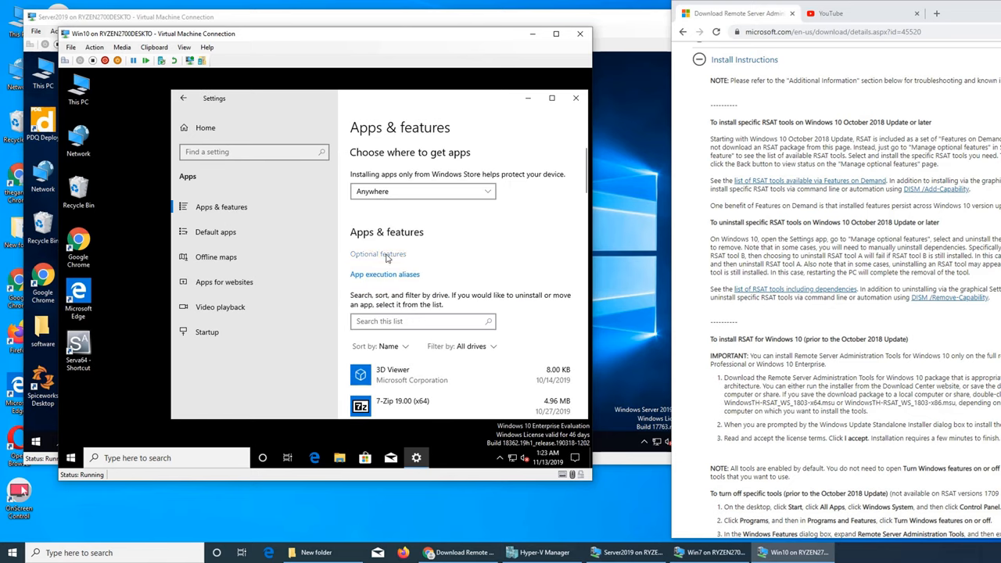
click(377, 254)
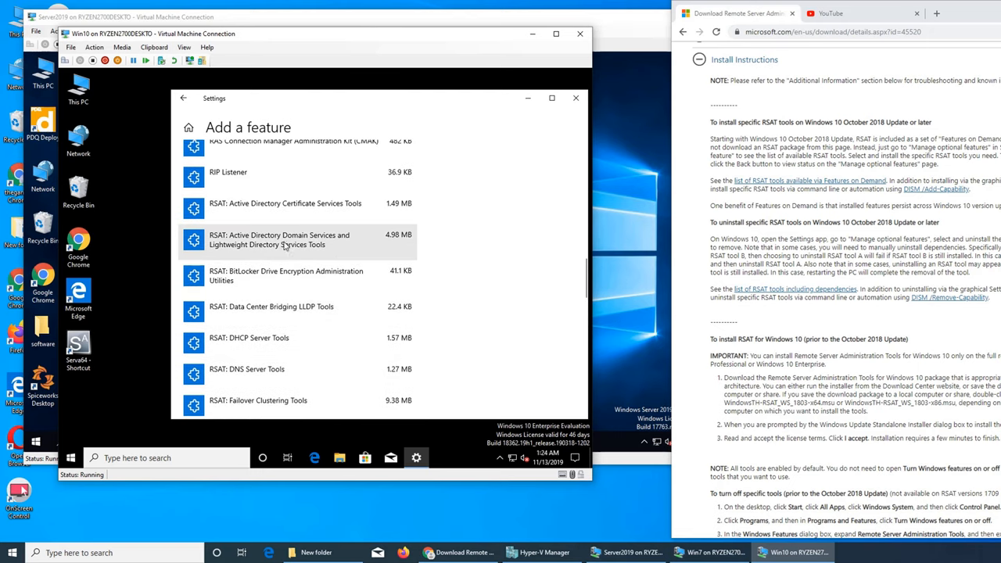
mouse_move(282, 250)
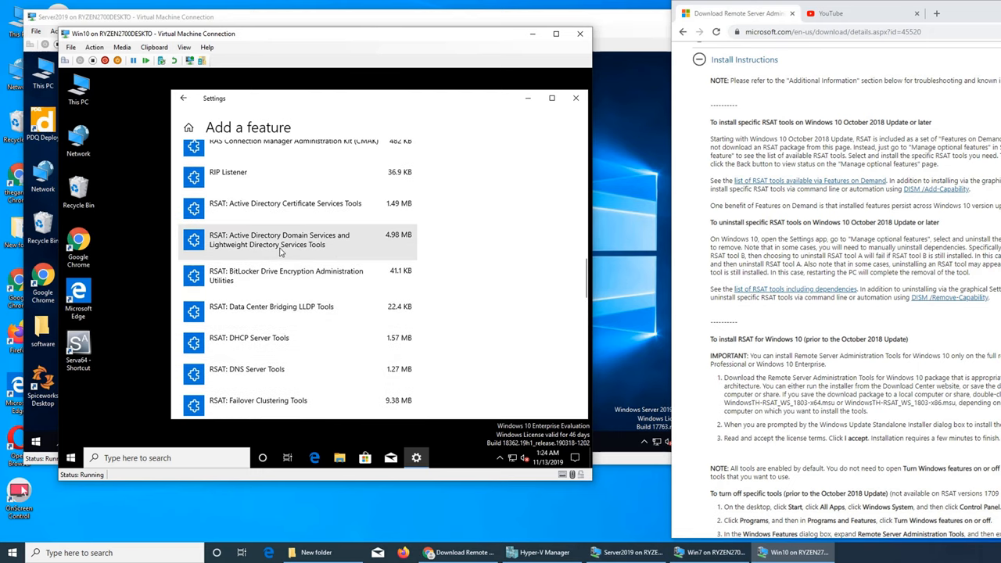
Expand RSAT: Active Directory Domain Services tools, scroll the list, and minimize Settings.
click(279, 239)
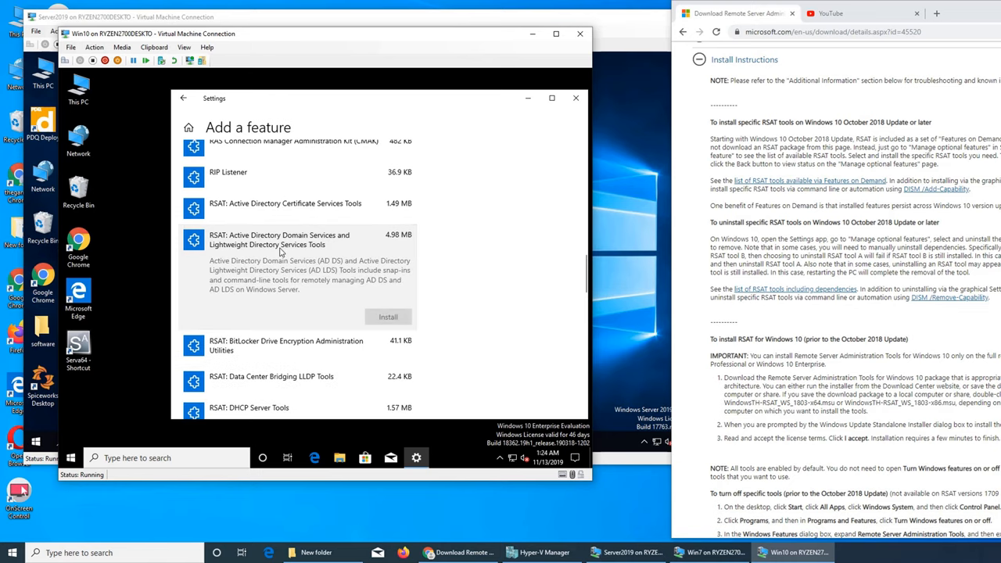
scroll(down, 3)
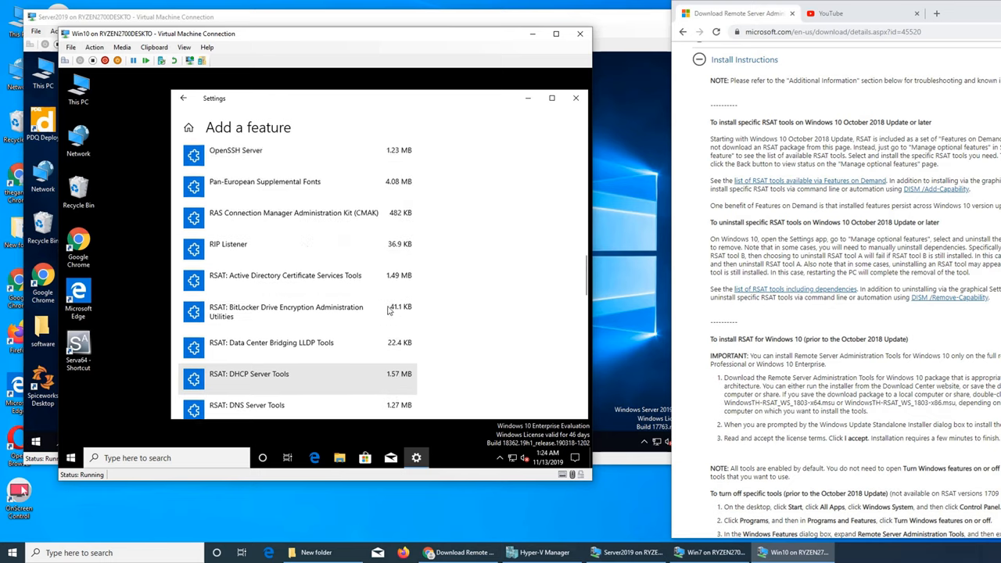
scroll(down, 3)
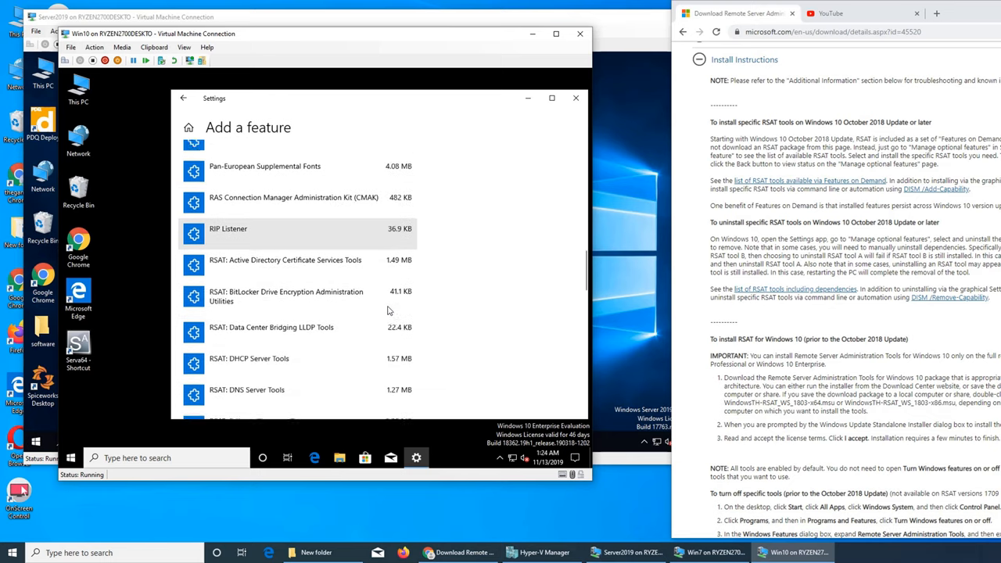
scroll(down, 3)
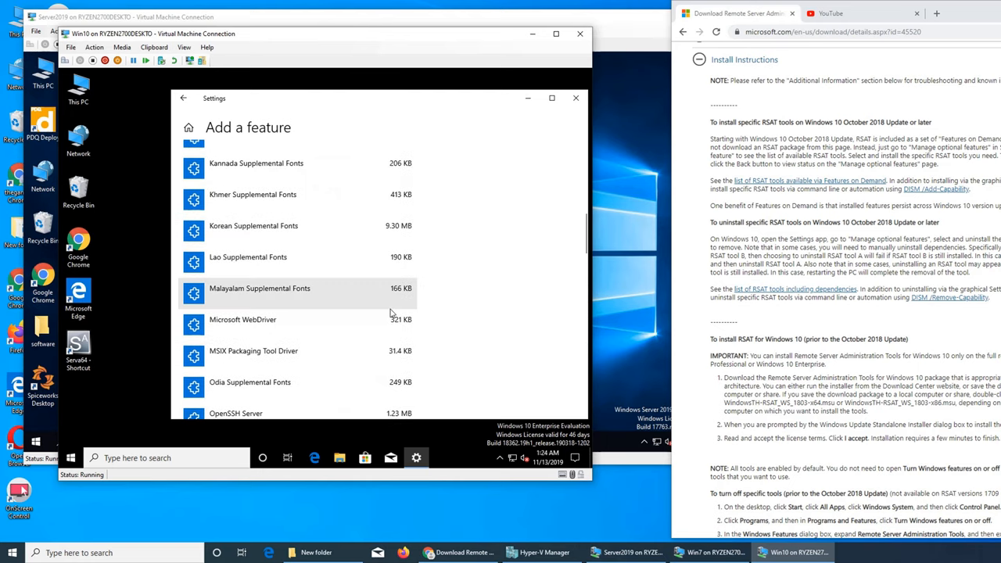
scroll(down, 3)
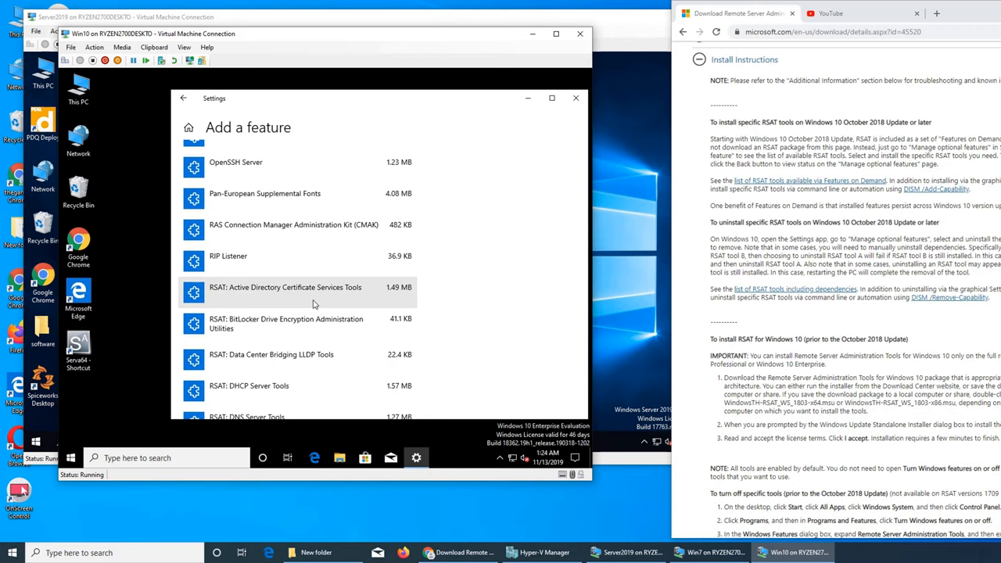
click(416, 458)
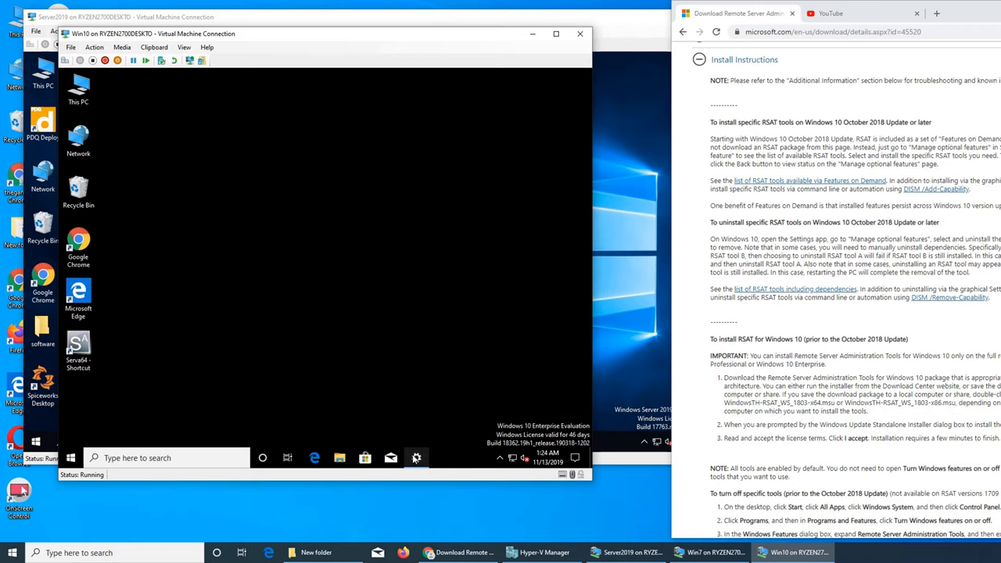
Restore the Settings window and search the Start menu for 'domain'.
click(416, 457)
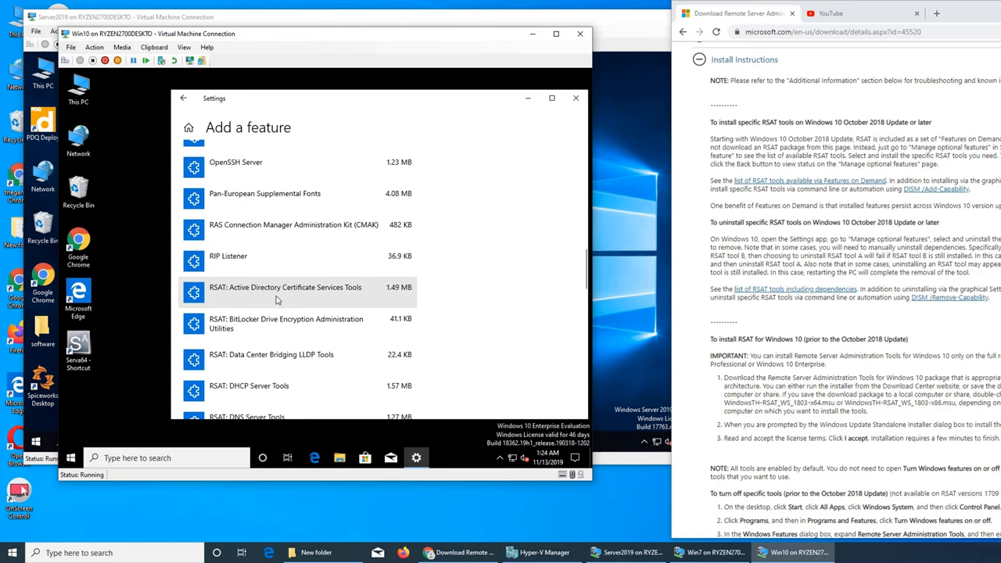
mouse_move(300, 316)
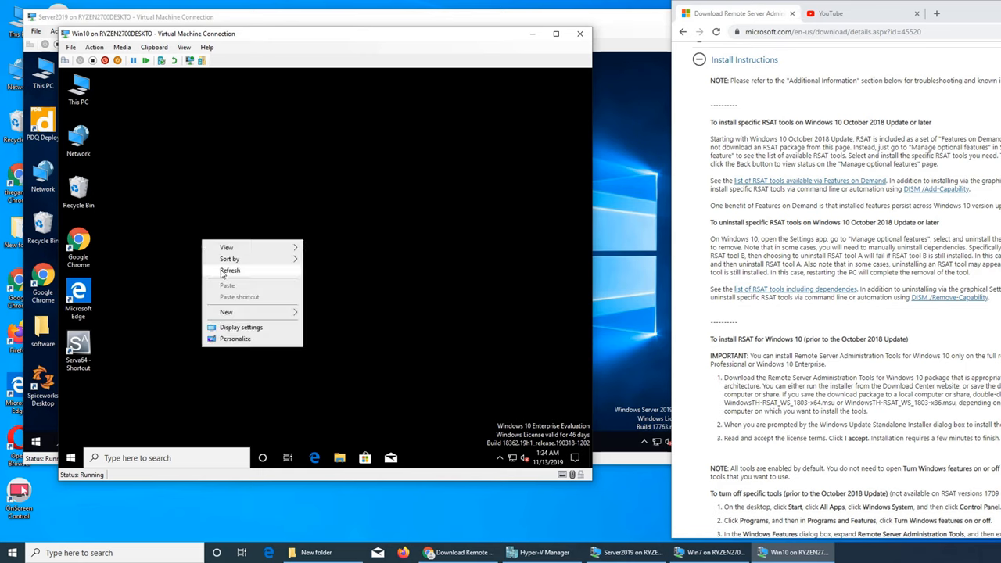
click(71, 457)
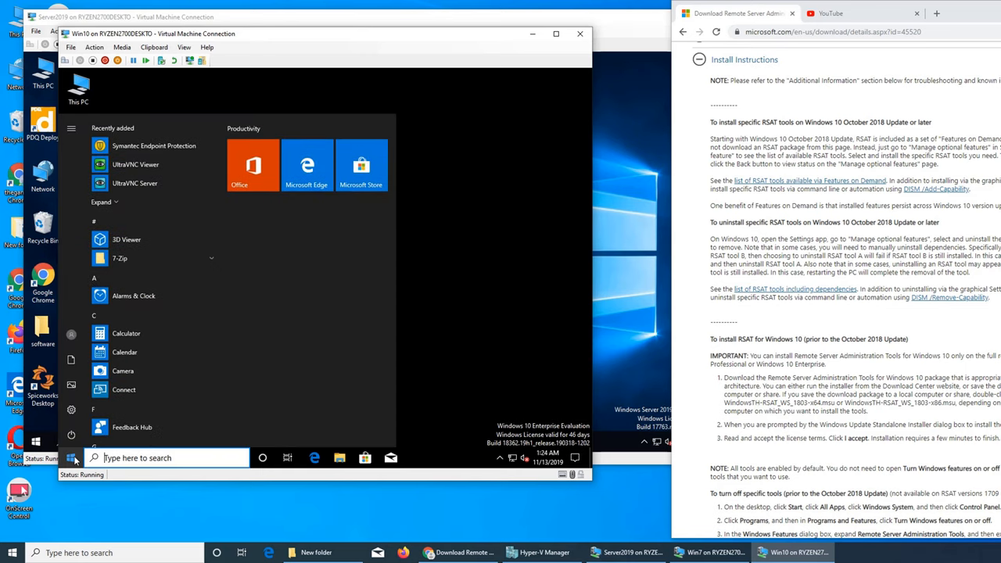
text(domain)
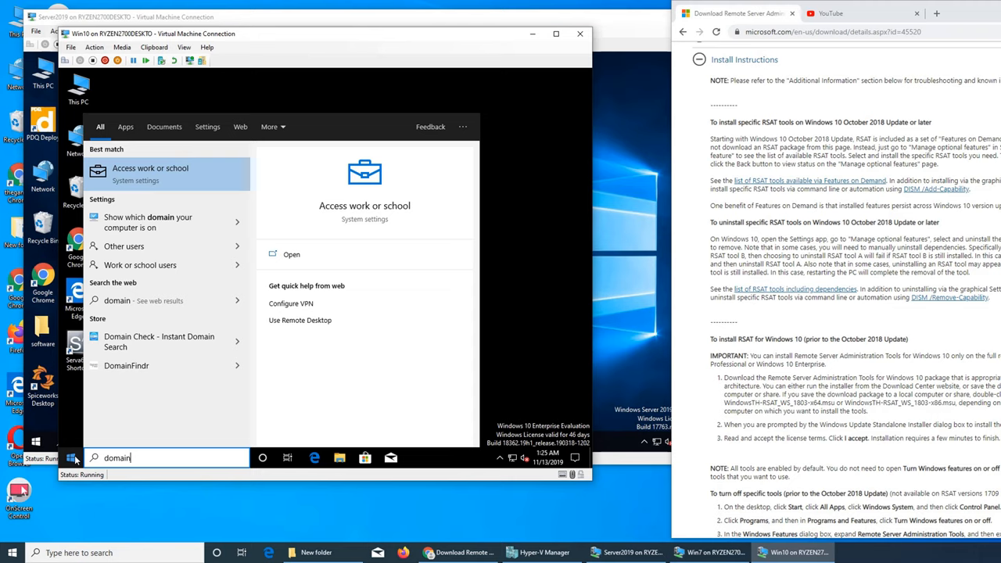
text(============)
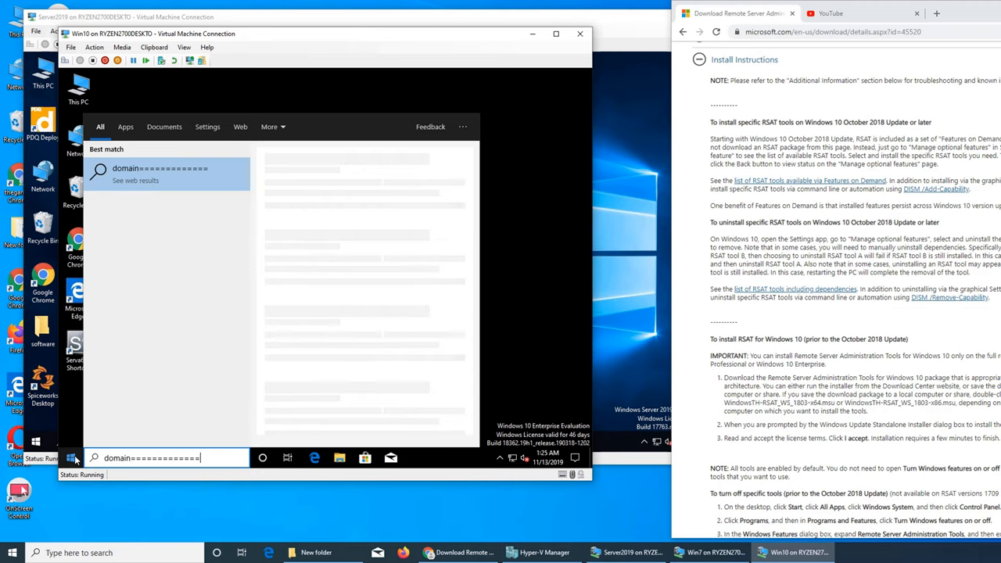
key(BackSpace)
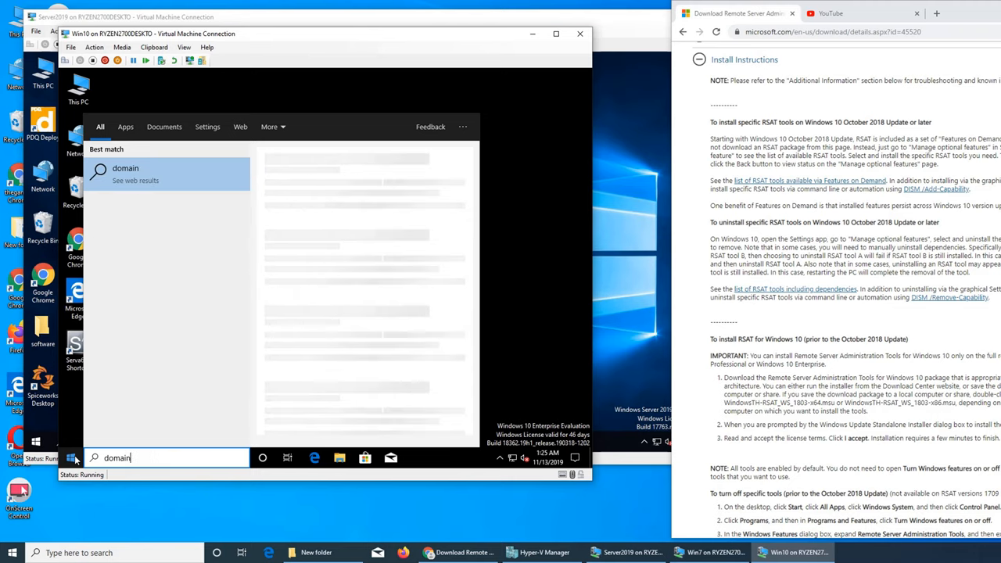
Search Start for 'rsat', 'server' and 'remote', then dismiss the results.
text(rsat)
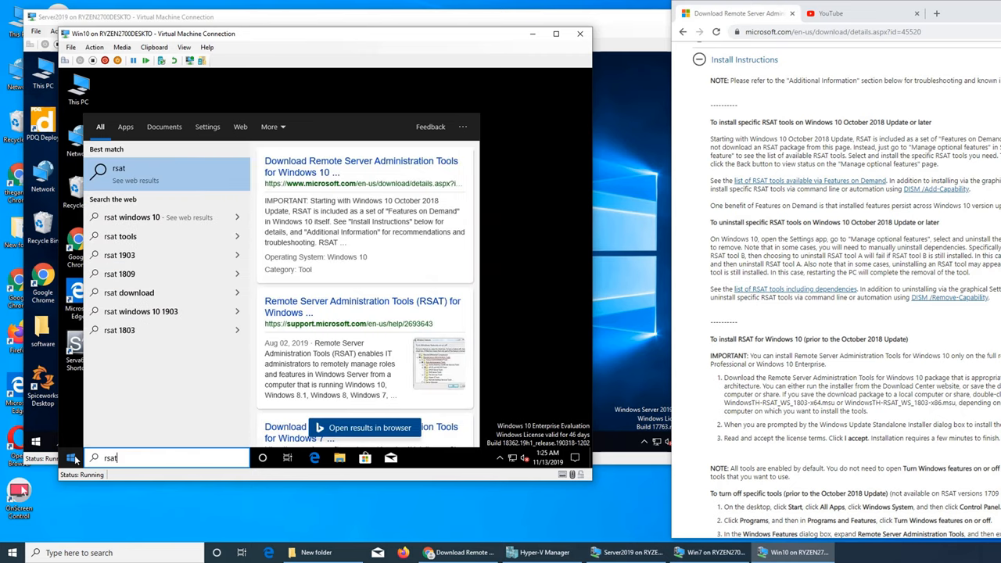
key(BackSpace)
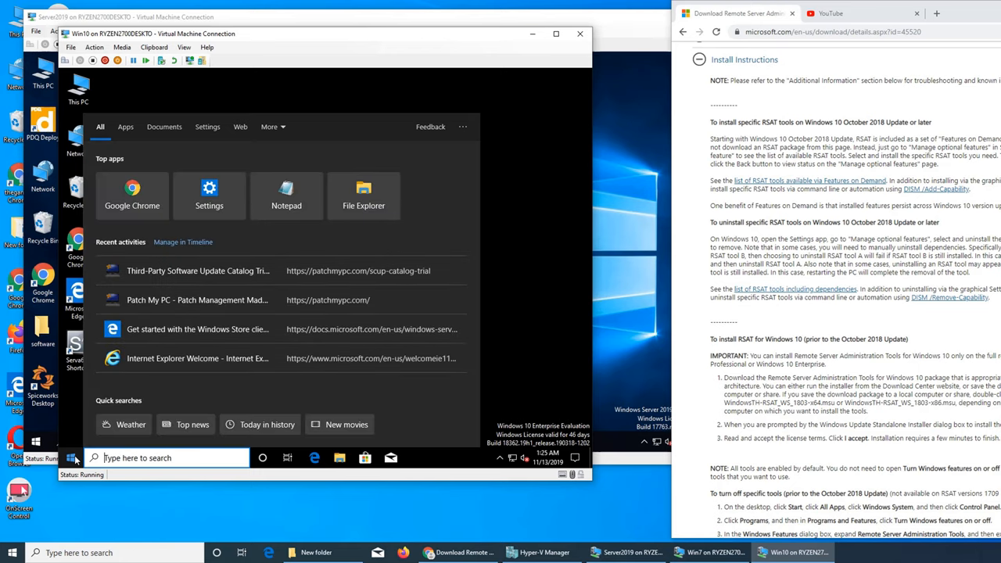
text(server)
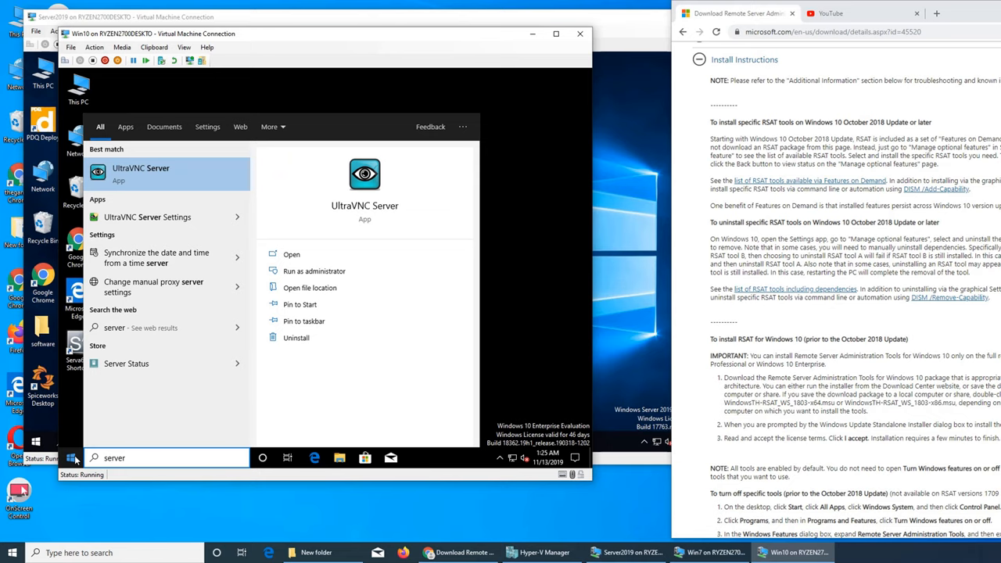
text(remote)
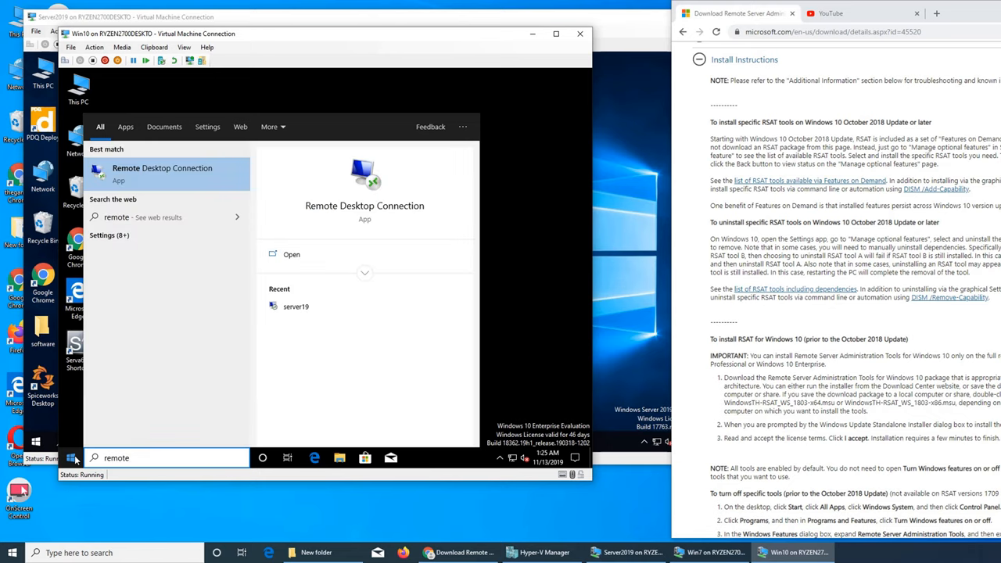
click(168, 457)
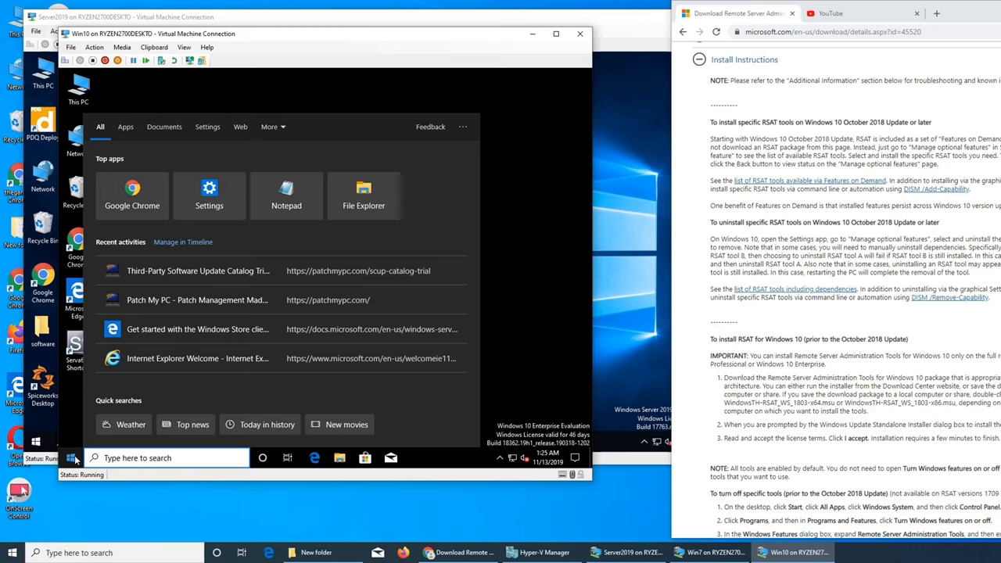
mouse_move(465, 186)
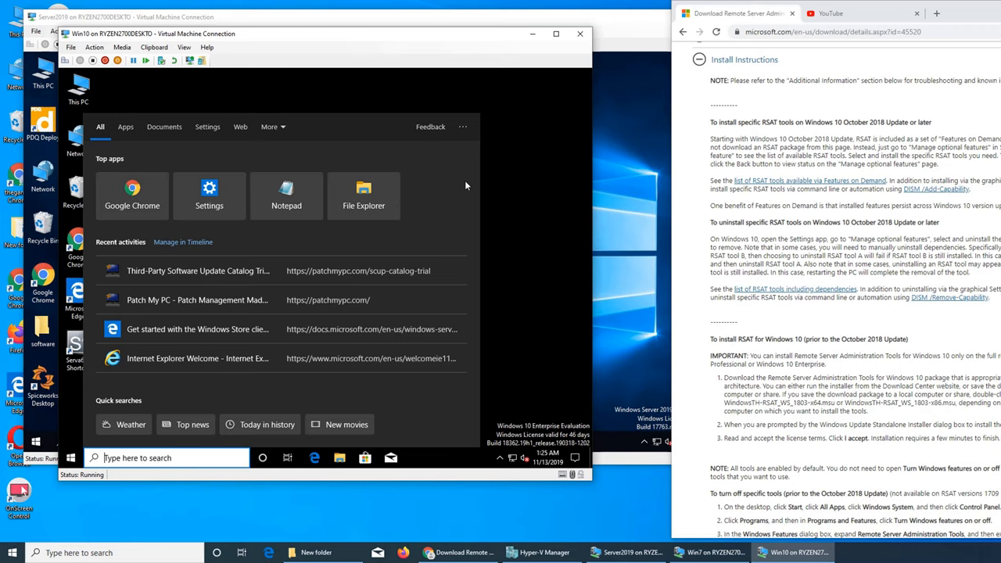
Search Start for 'adm' to find Active Directory Administrative Center.
click(70, 458)
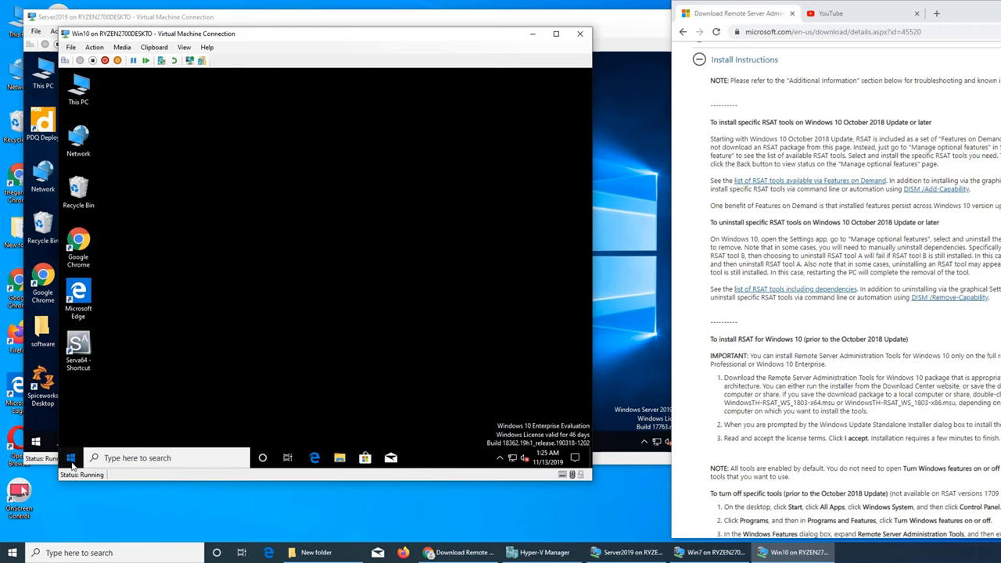
click(70, 458)
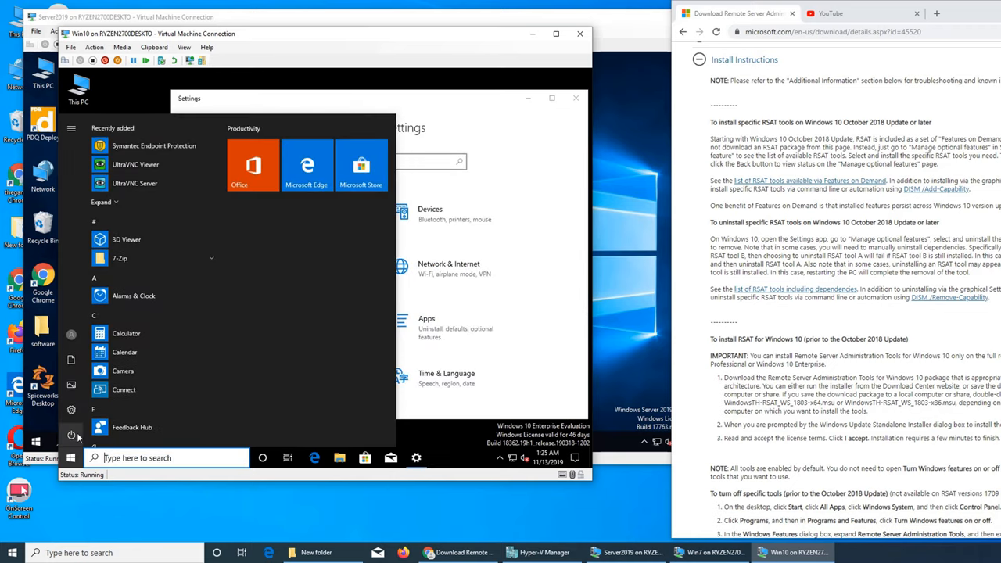
scroll(down, 3)
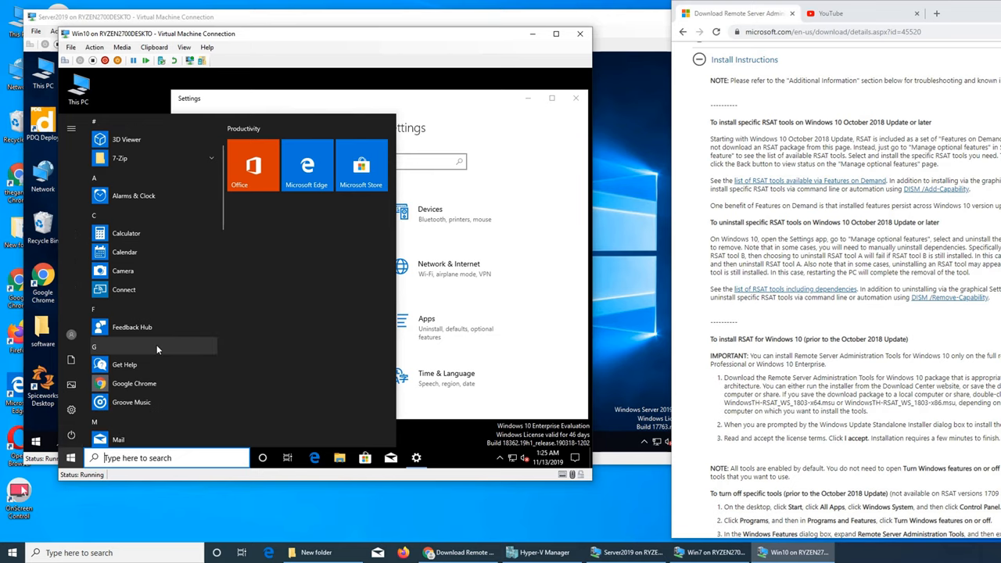
scroll(down, 3)
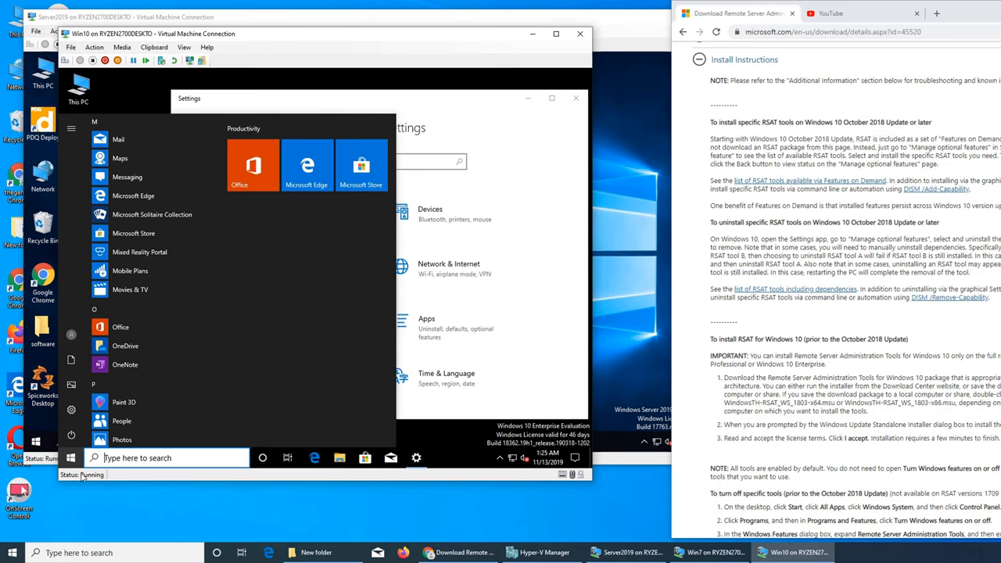
text(a)
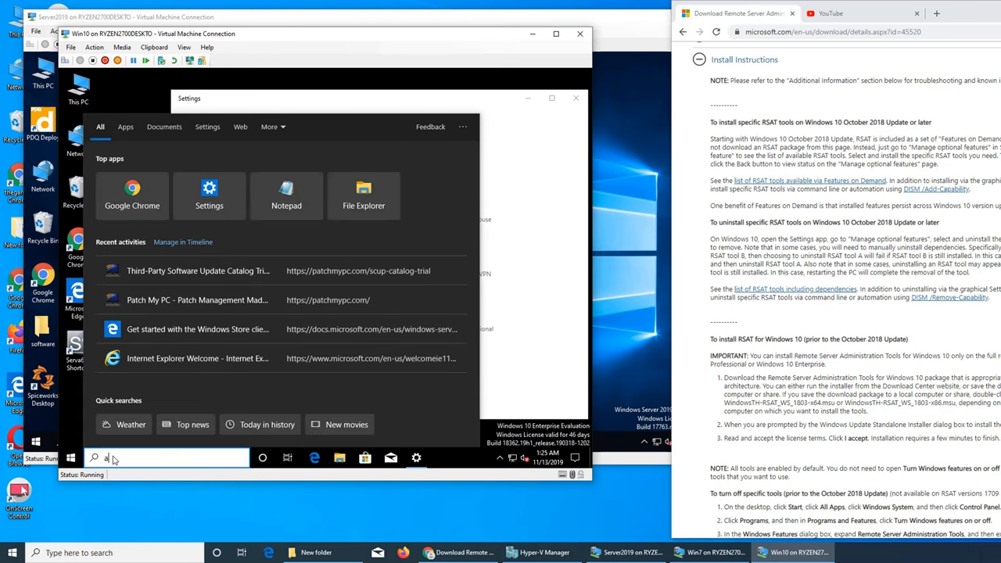
text(dmi)
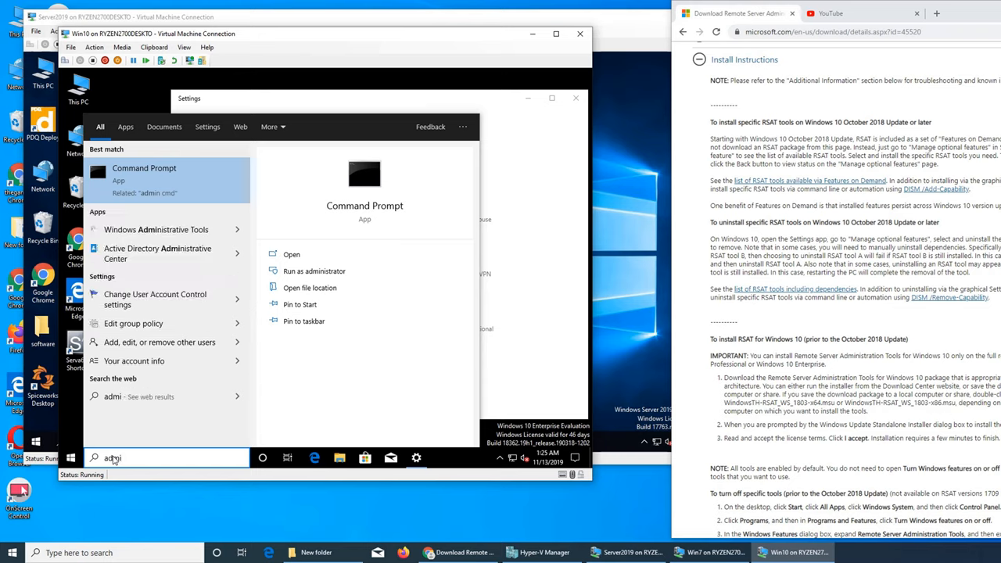
mouse_move(155, 298)
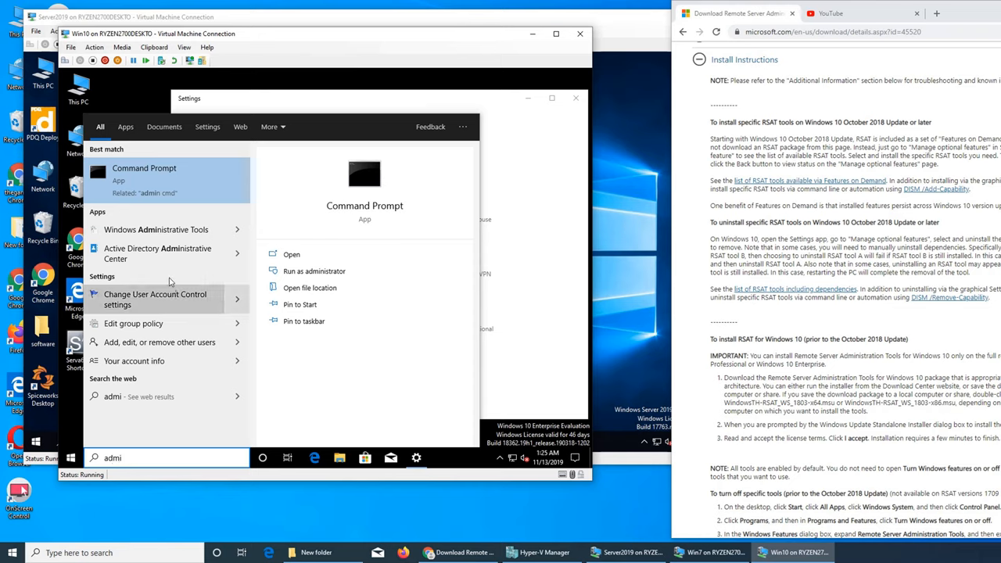
mouse_move(143, 259)
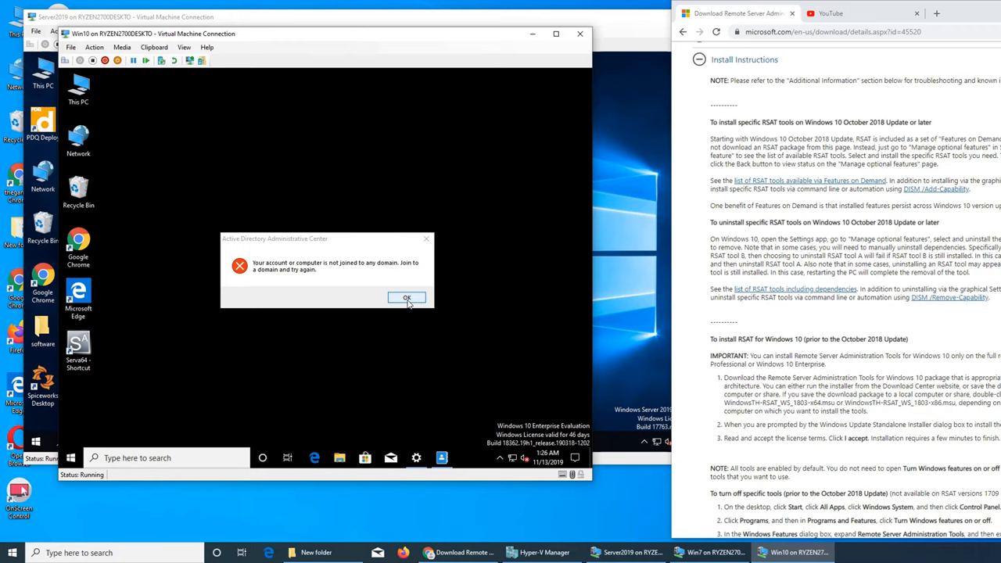
Dismiss the domain error, close Settings, and view This PC's system properties.
click(406, 297)
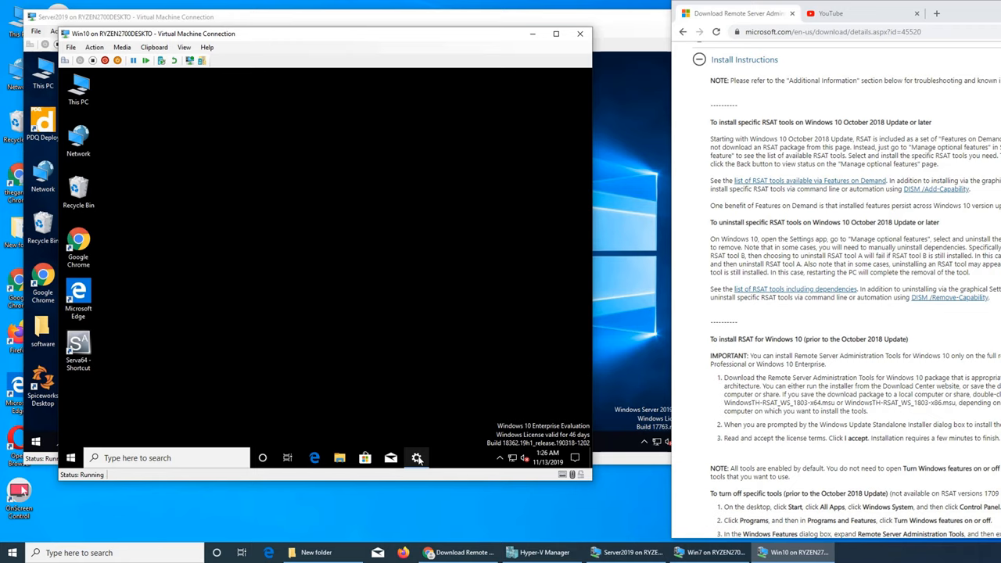
click(416, 458)
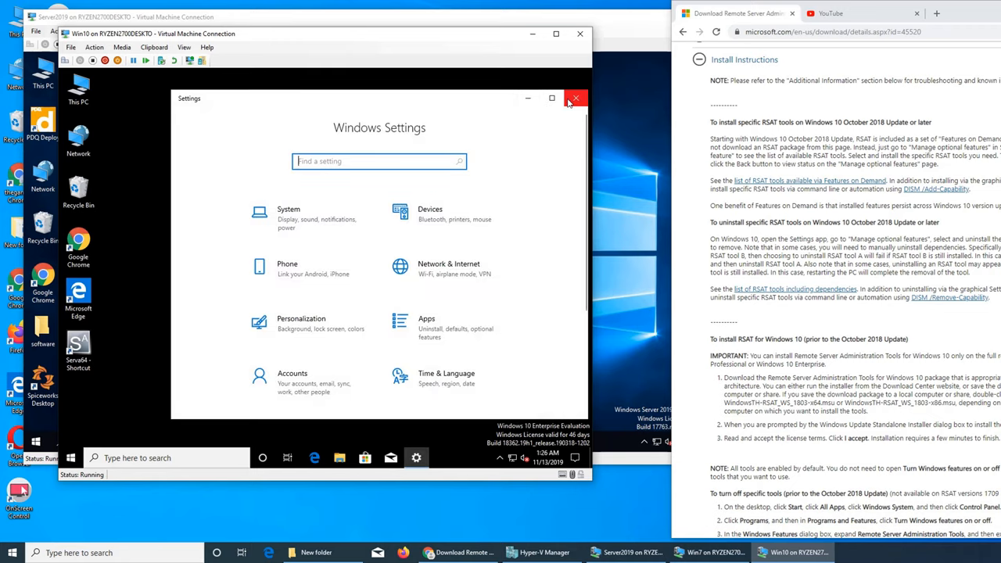
click(576, 97)
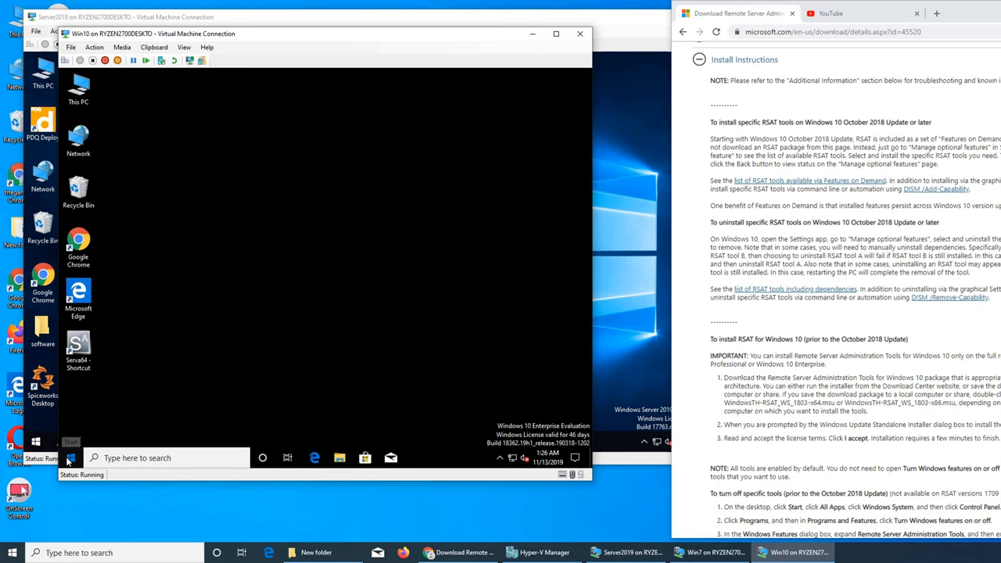
click(68, 457)
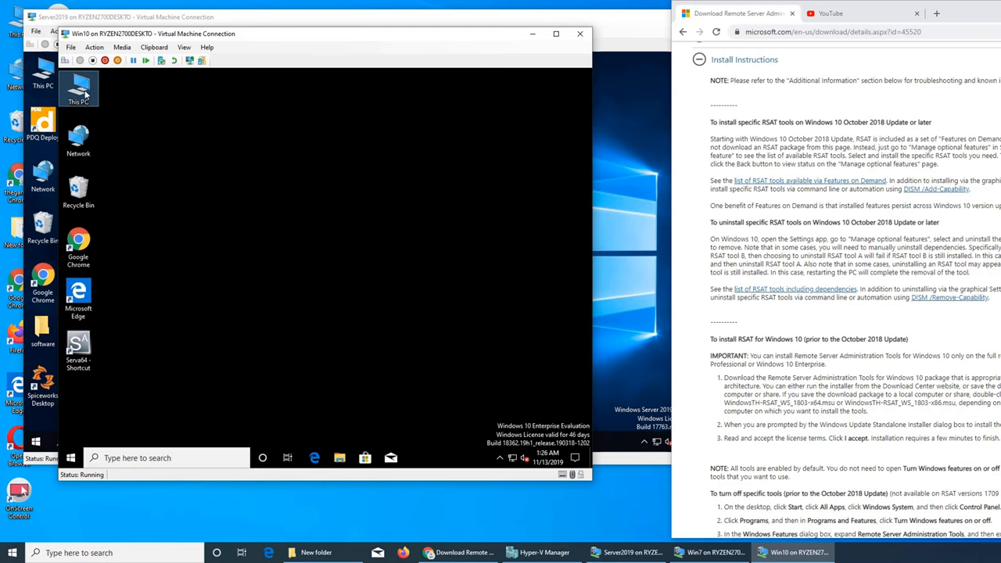
right_click(79, 89)
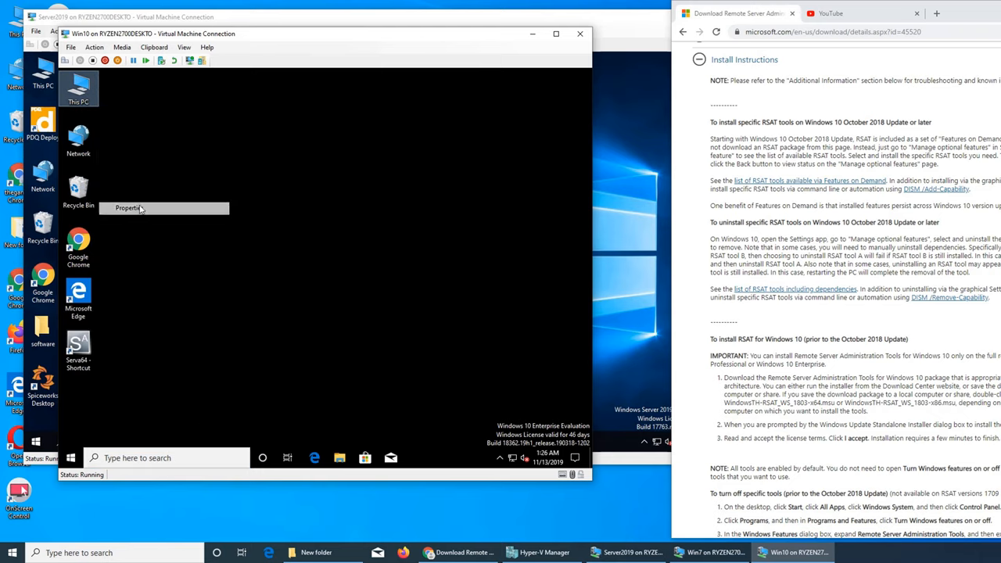
click(127, 207)
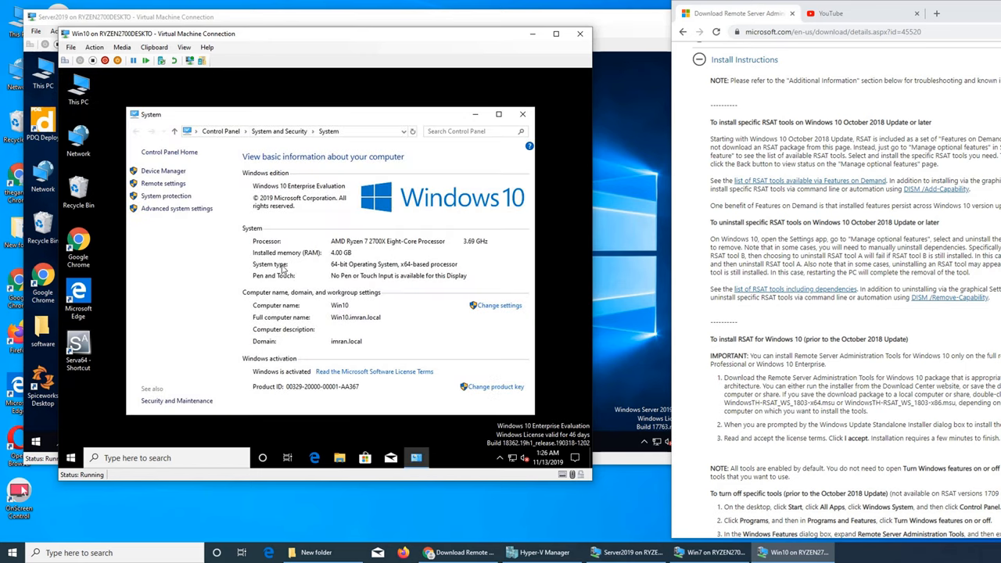
mouse_move(336, 310)
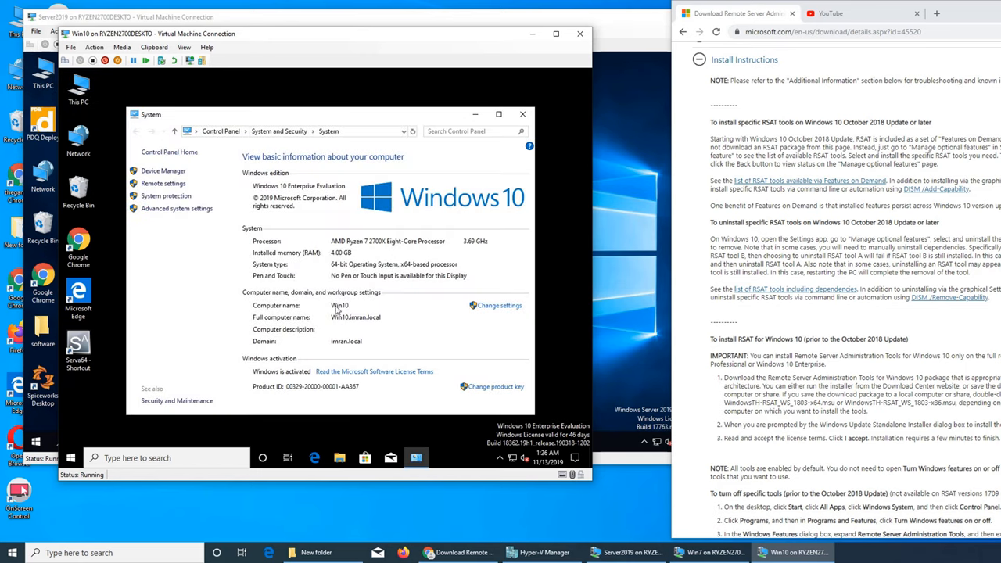
mouse_move(268, 349)
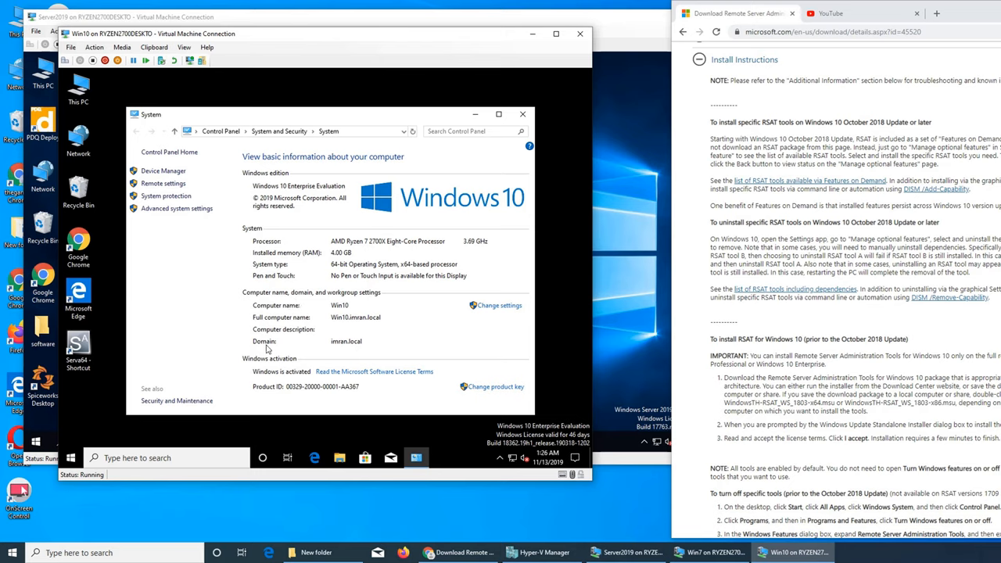
mouse_move(264, 349)
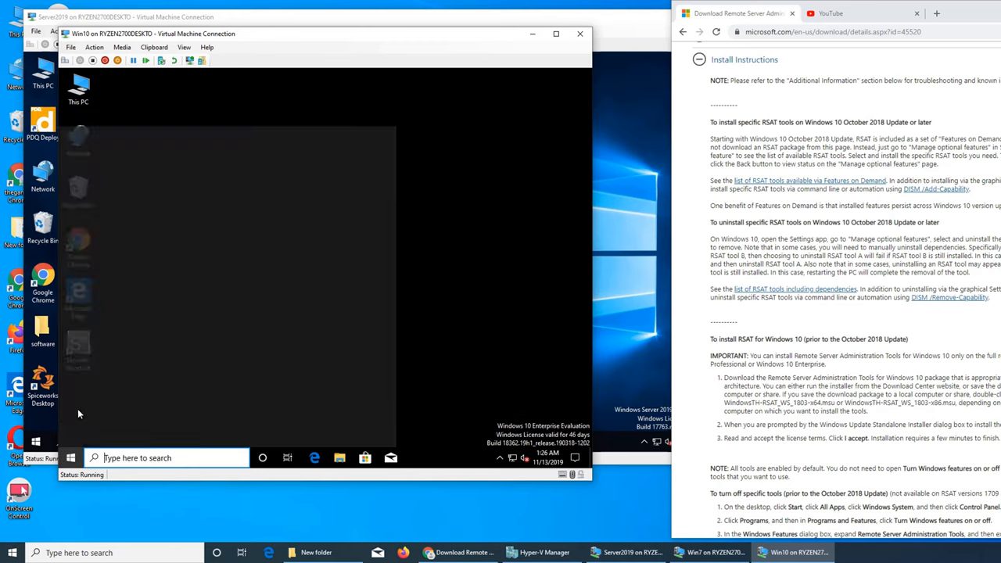
Sign out and sign back in as the imran domain account through Other user.
click(71, 457)
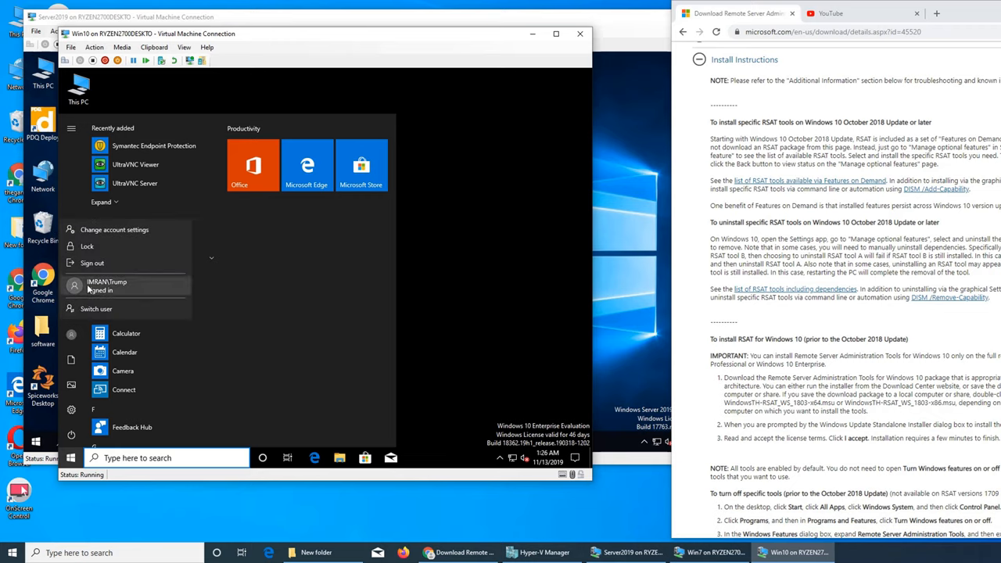
click(92, 263)
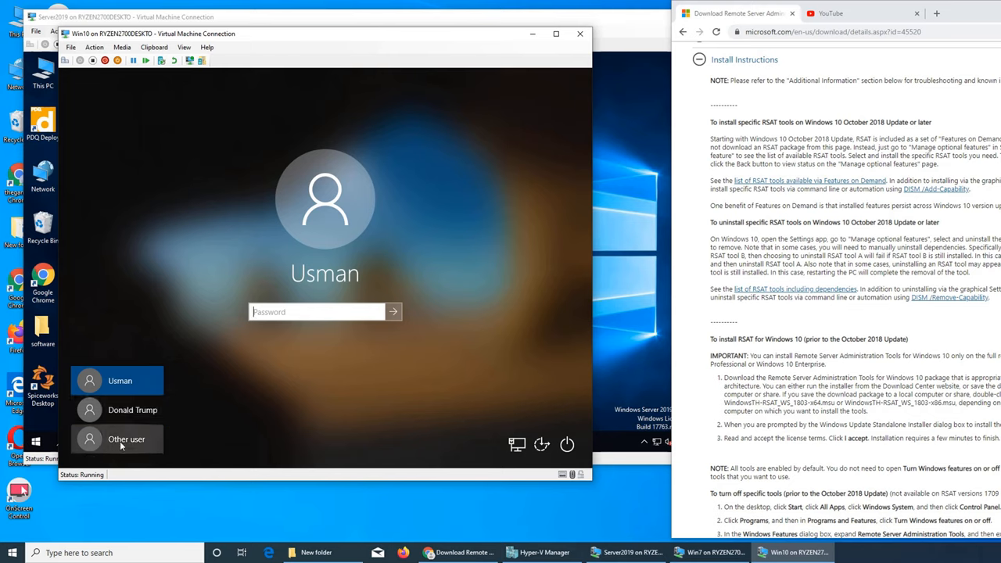
click(125, 438)
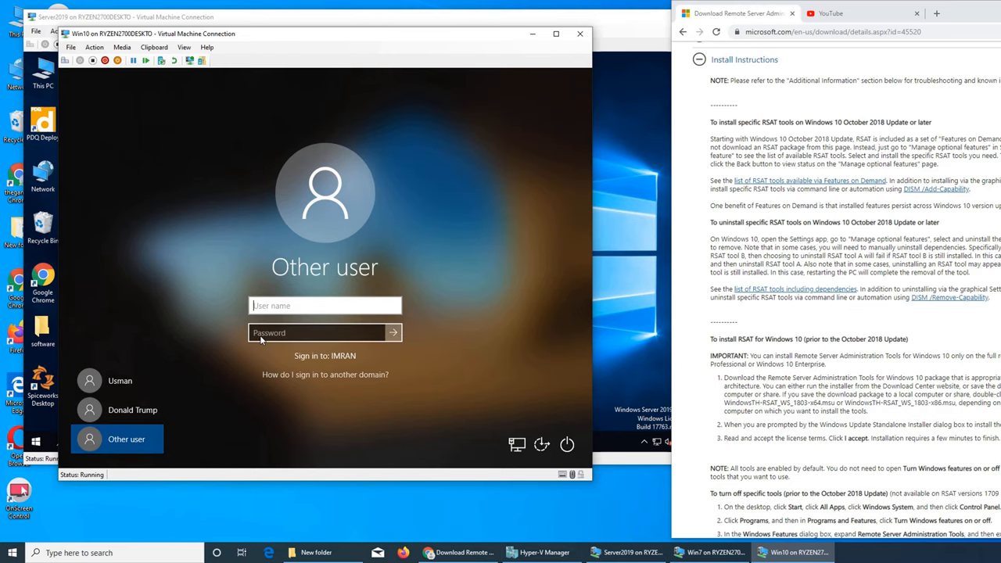
text(imran)
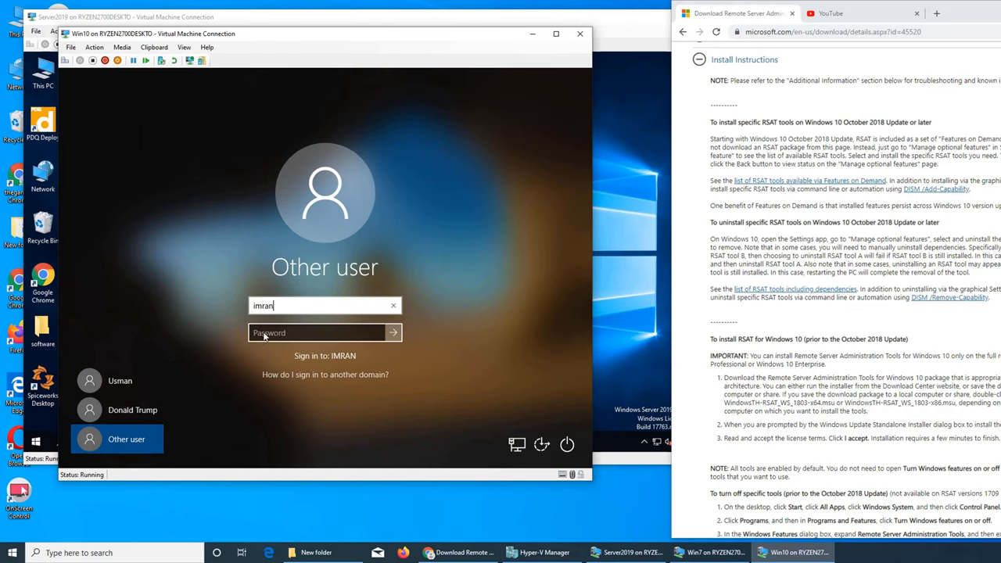
text(\imran)
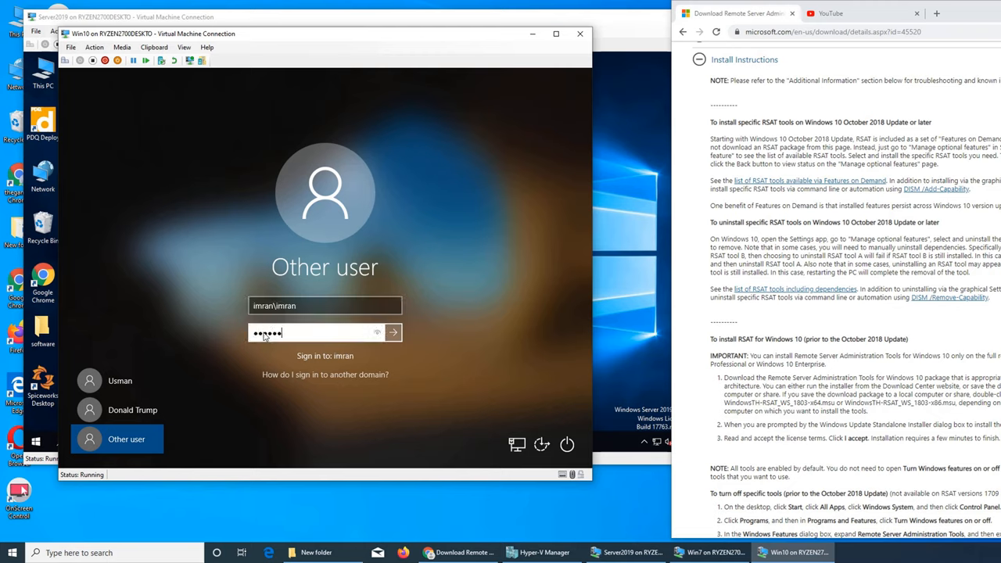
click(393, 332)
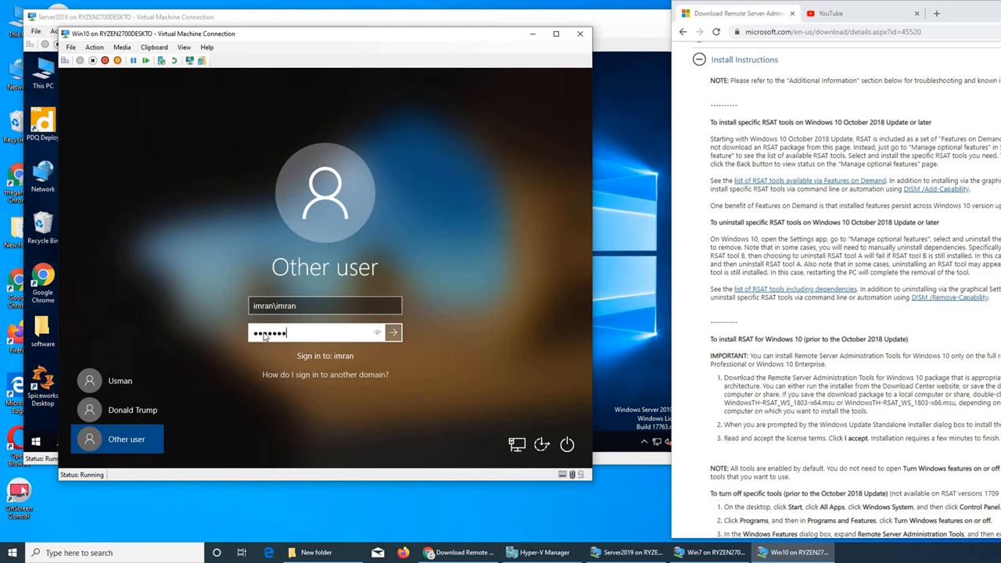
click(393, 332)
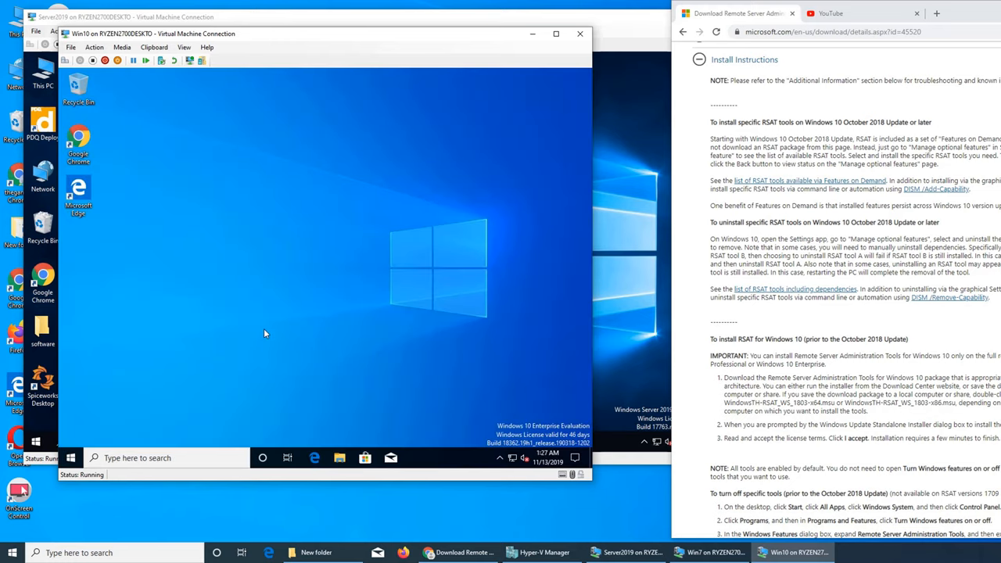
Launch Active Directory Users and Computers from Windows Administrative Tools with admin approval.
click(71, 457)
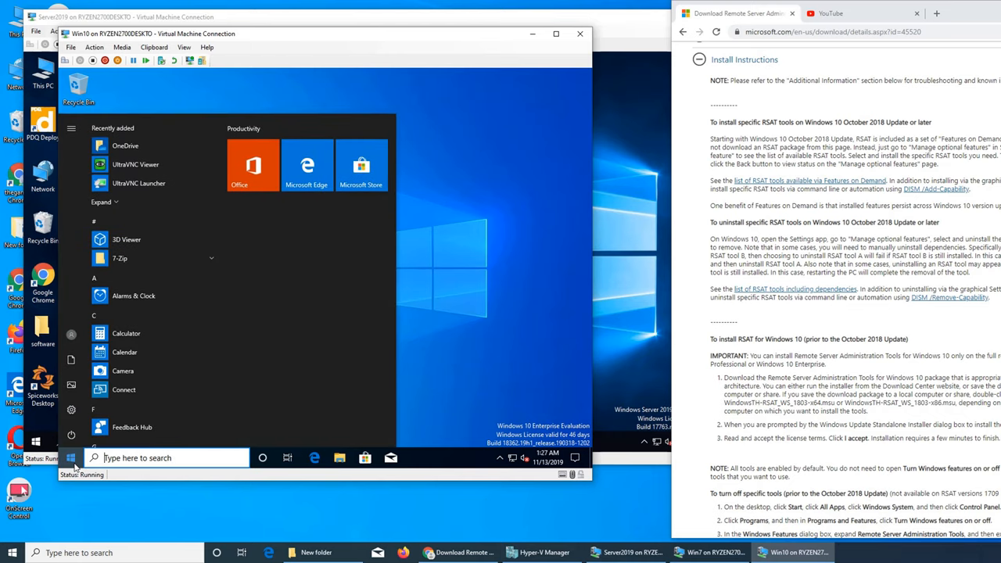
text(admin)
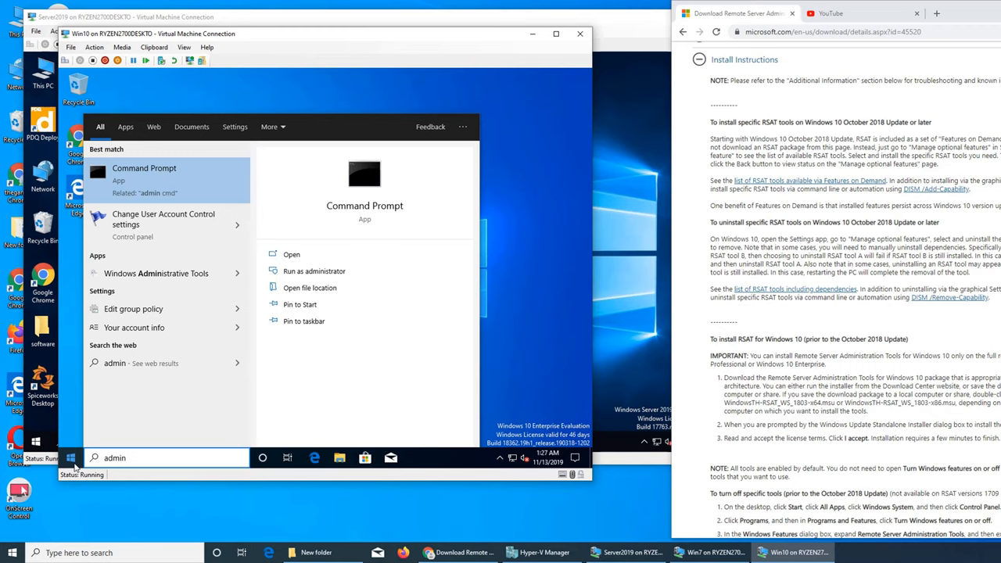
click(70, 458)
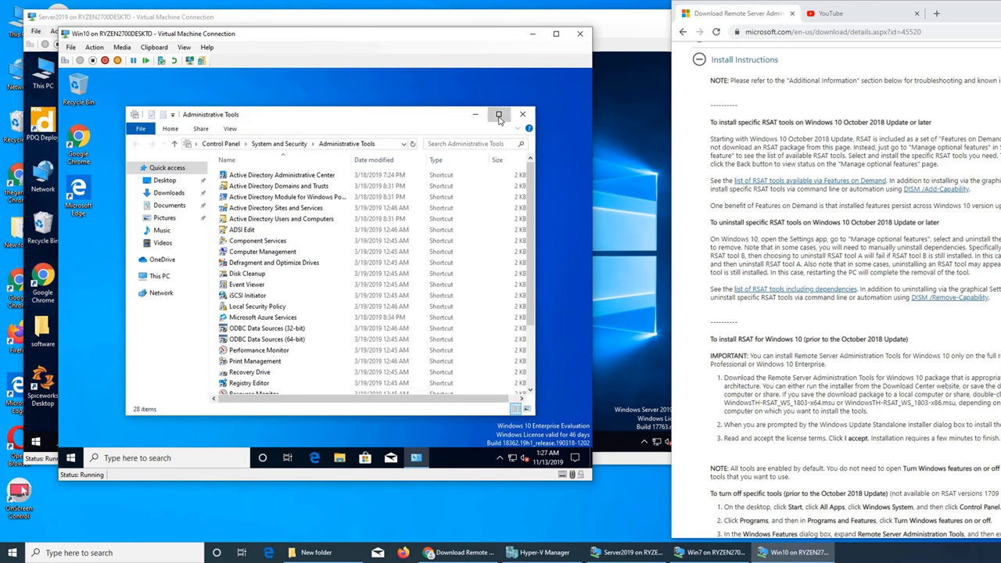
click(499, 114)
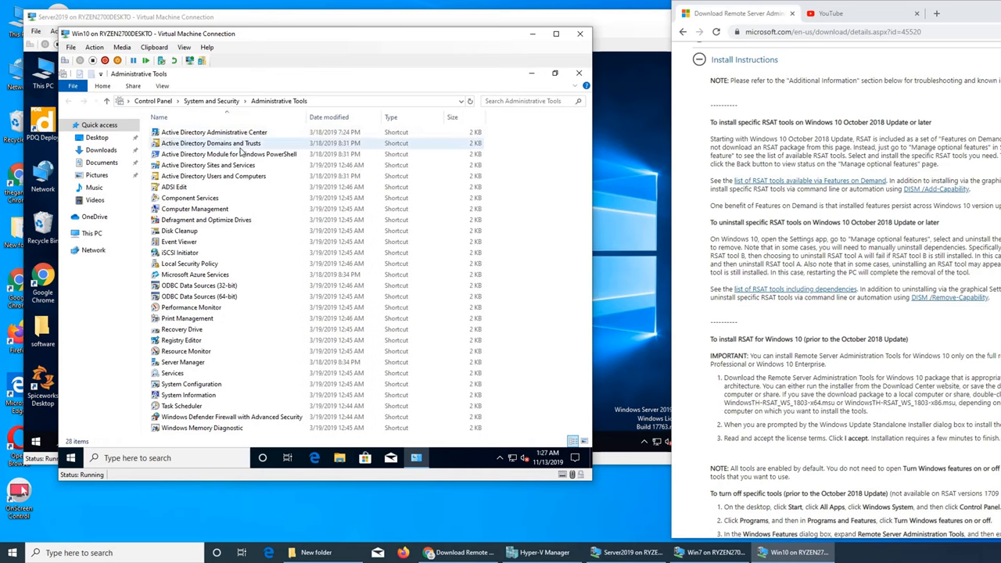
mouse_move(227, 187)
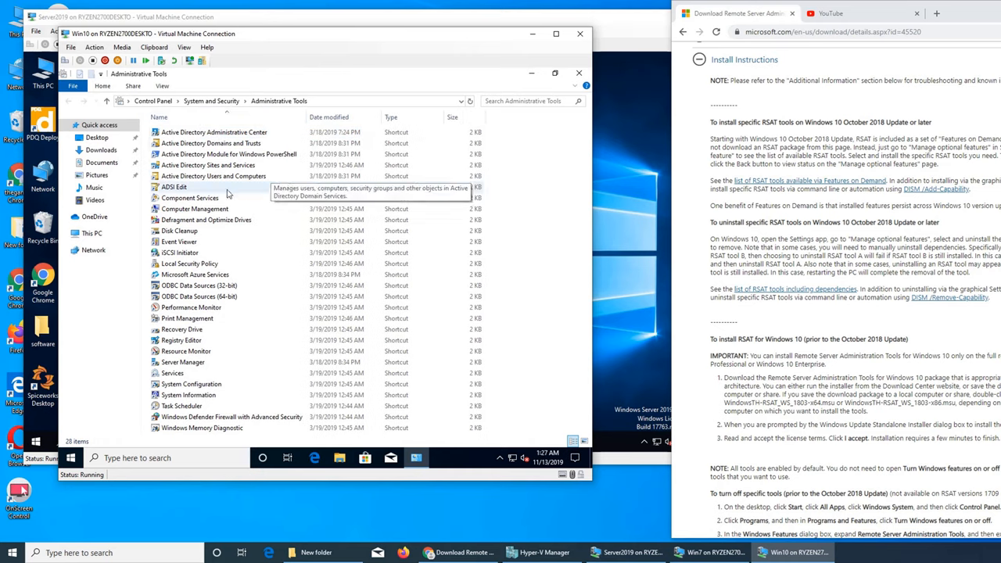
click(214, 176)
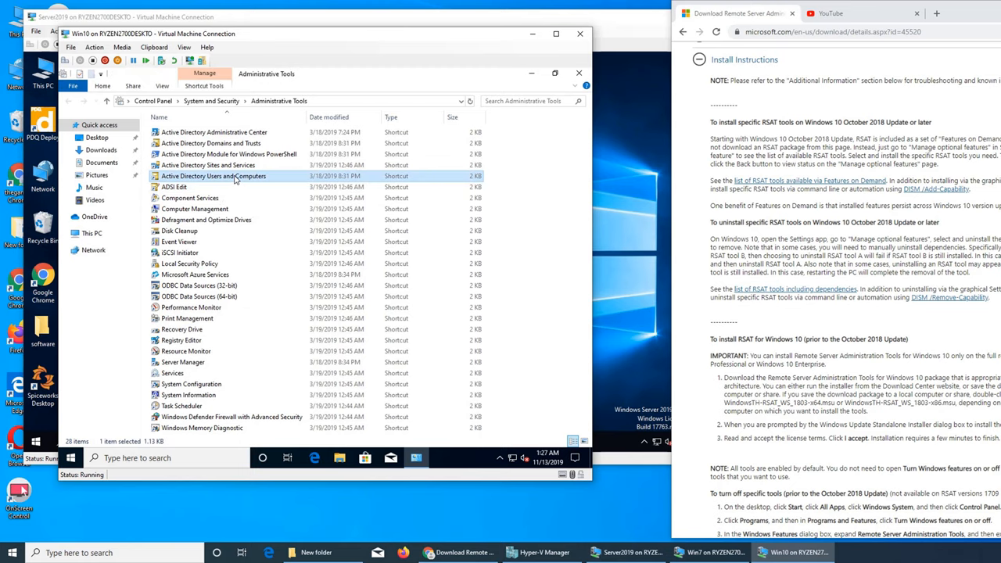
double_click(214, 176)
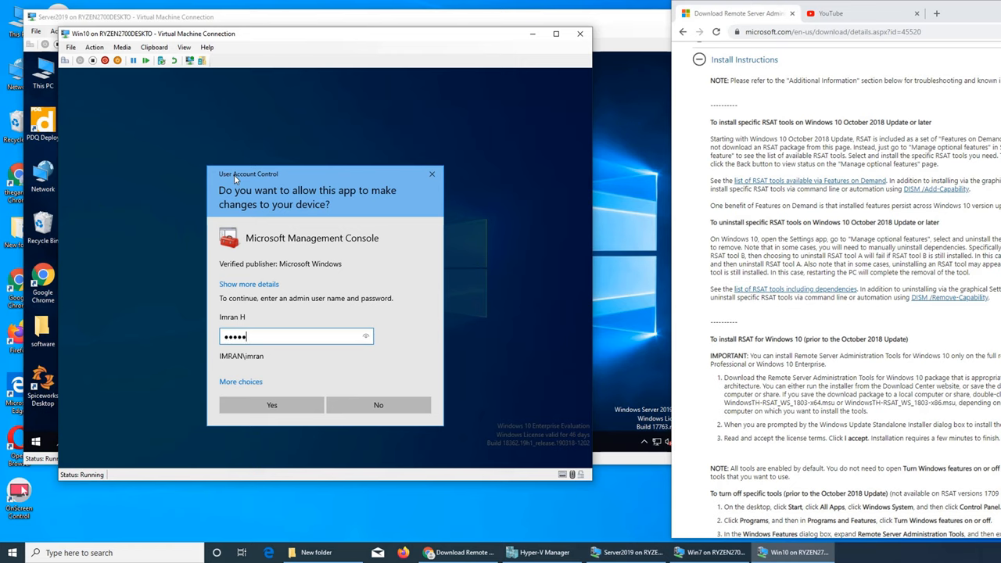
click(271, 404)
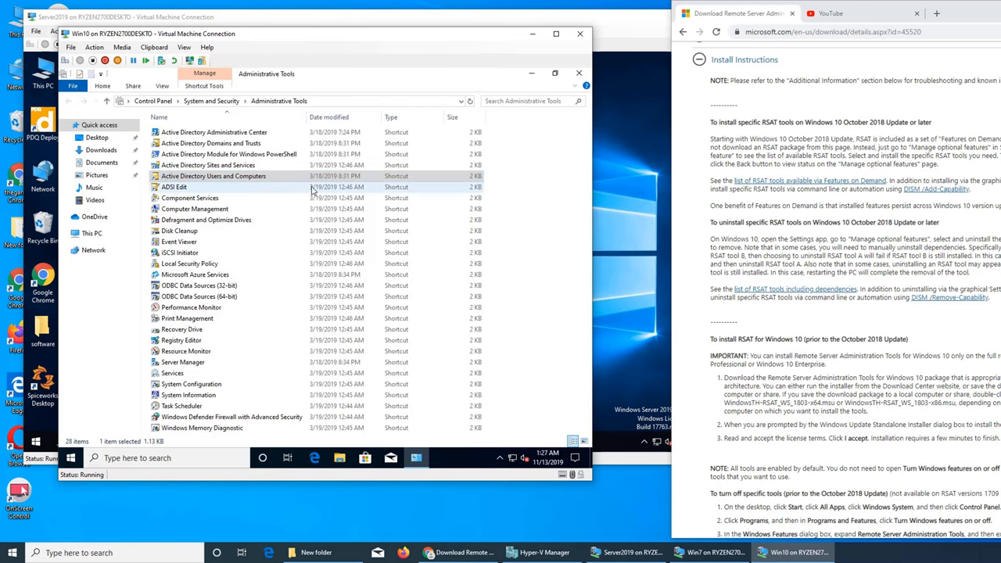
double_click(213, 176)
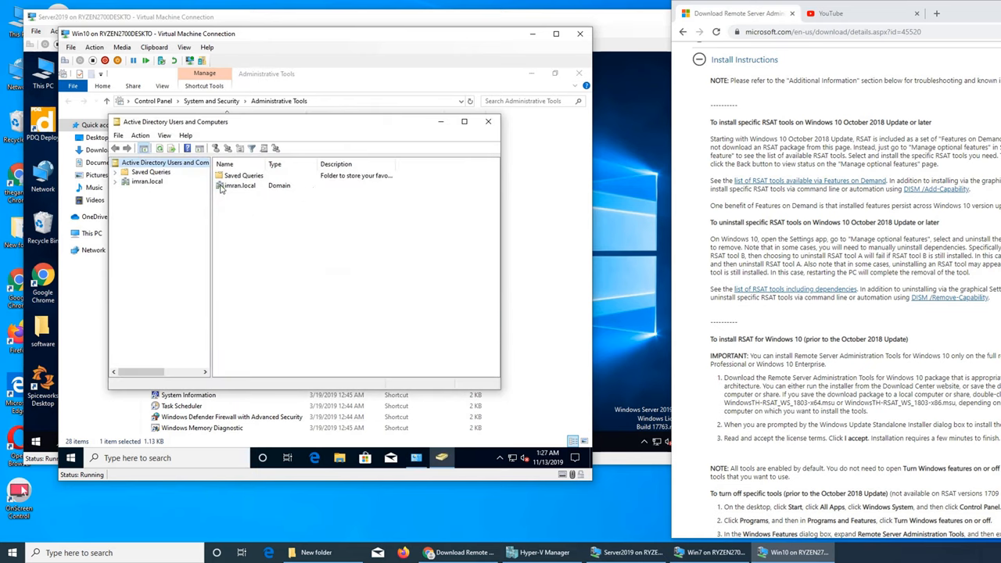
Expand imran.local to list the Tax OU's computers, including WIN10.
click(125, 180)
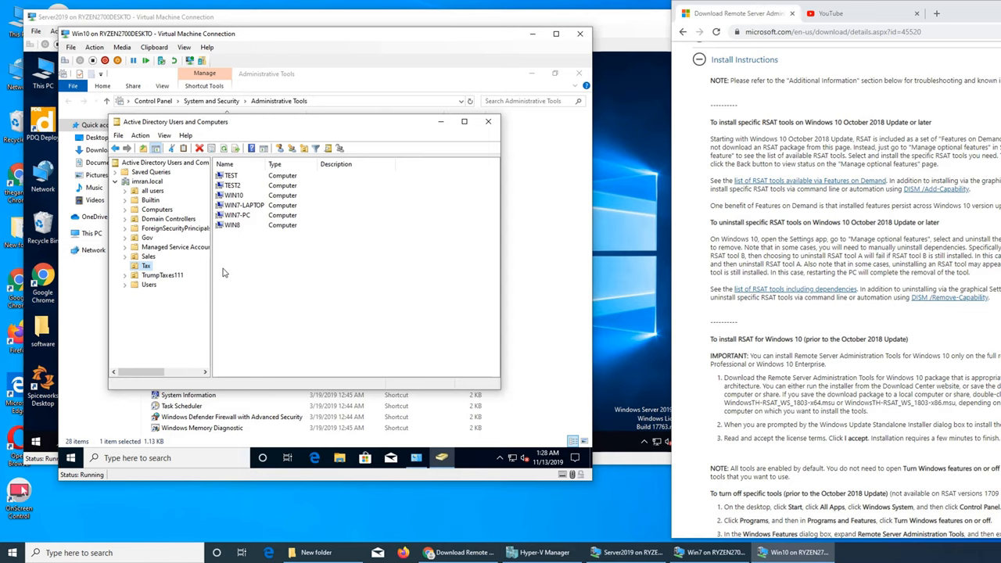
mouse_move(239, 257)
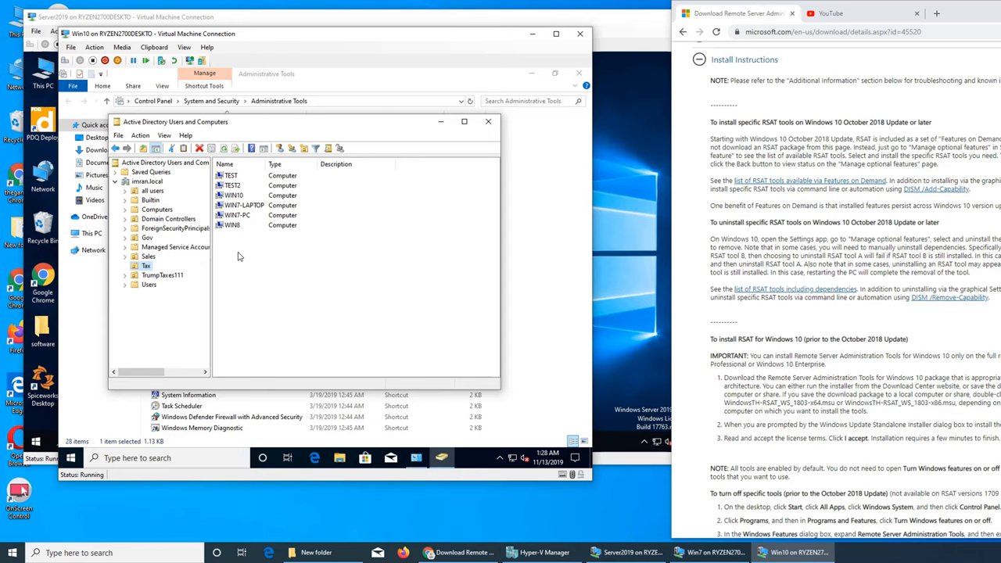
mouse_move(155, 195)
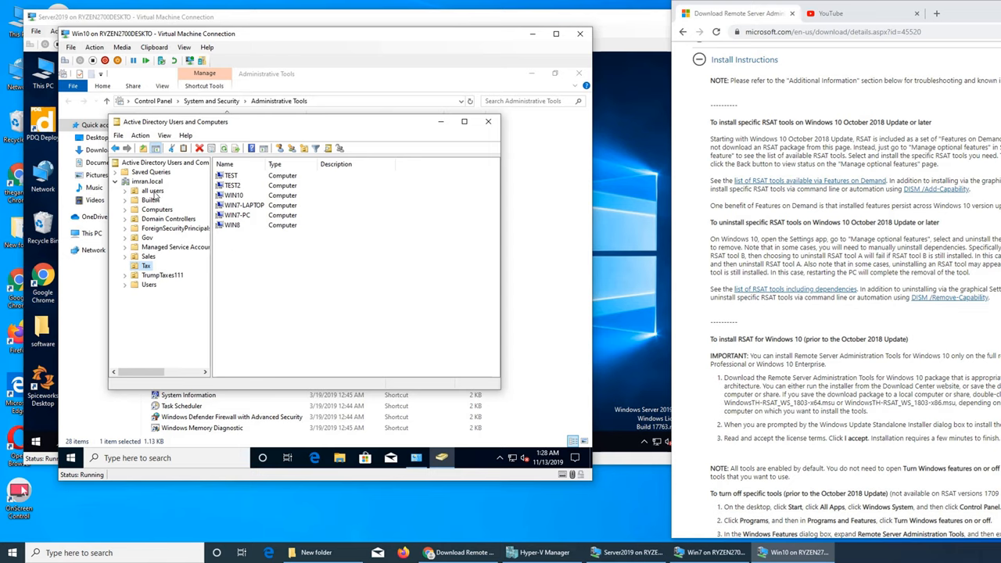
mouse_move(148, 216)
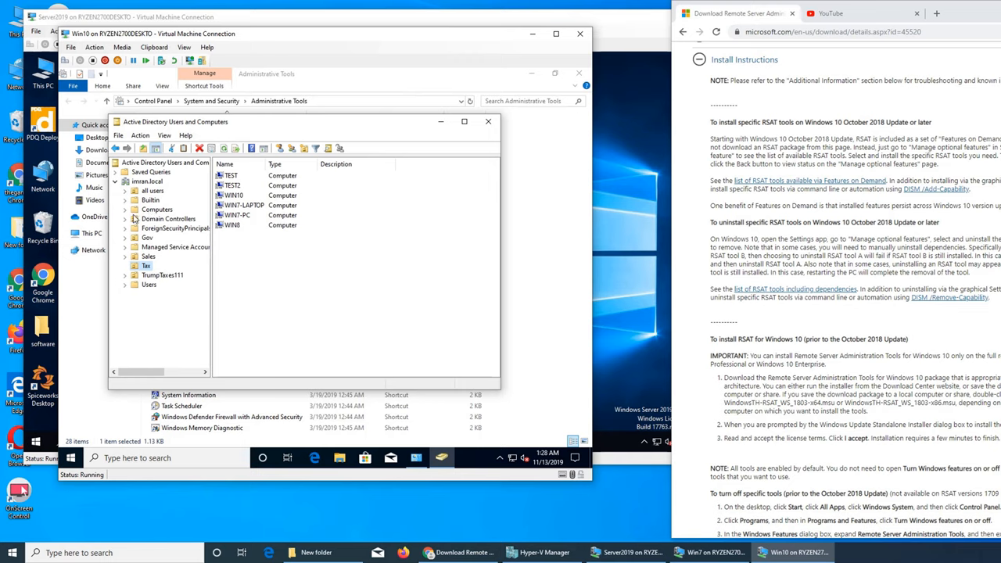
mouse_move(171, 260)
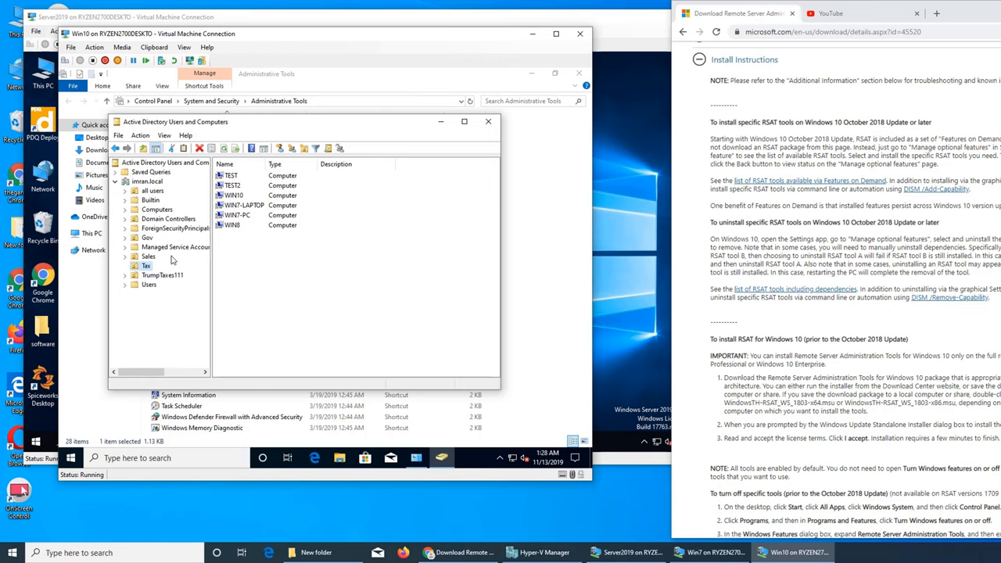
mouse_move(369, 273)
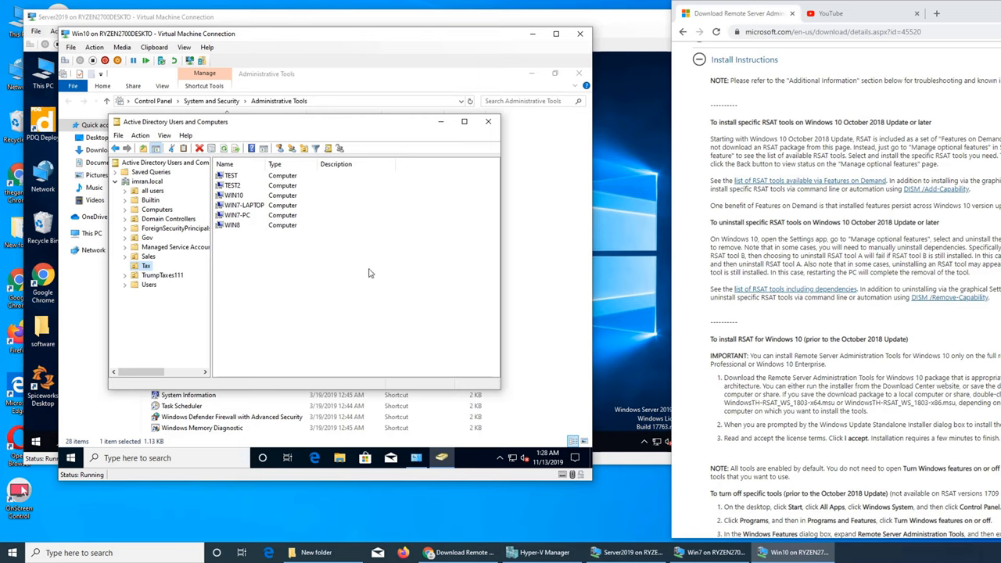
mouse_move(376, 256)
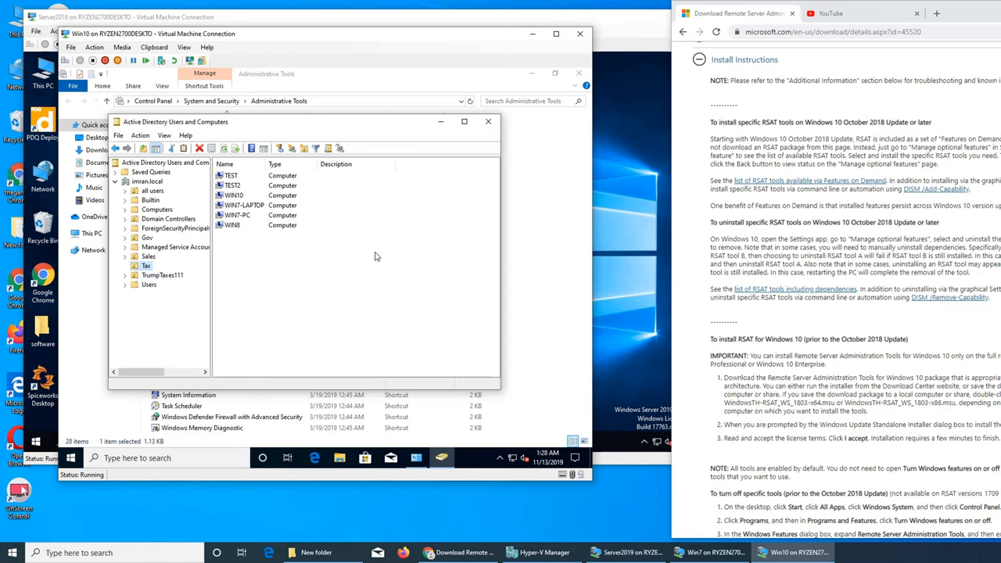
mouse_move(303, 310)
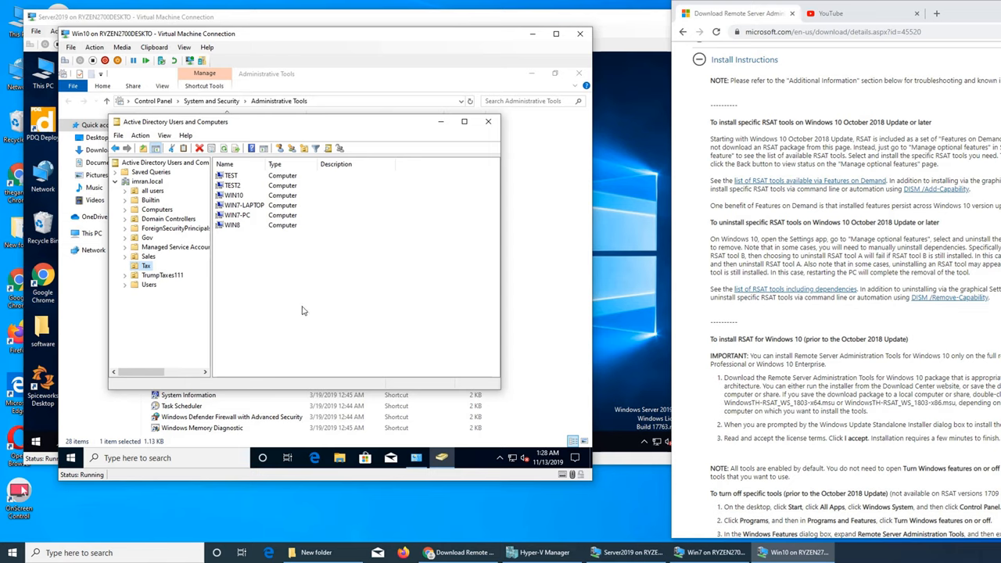
mouse_move(167, 271)
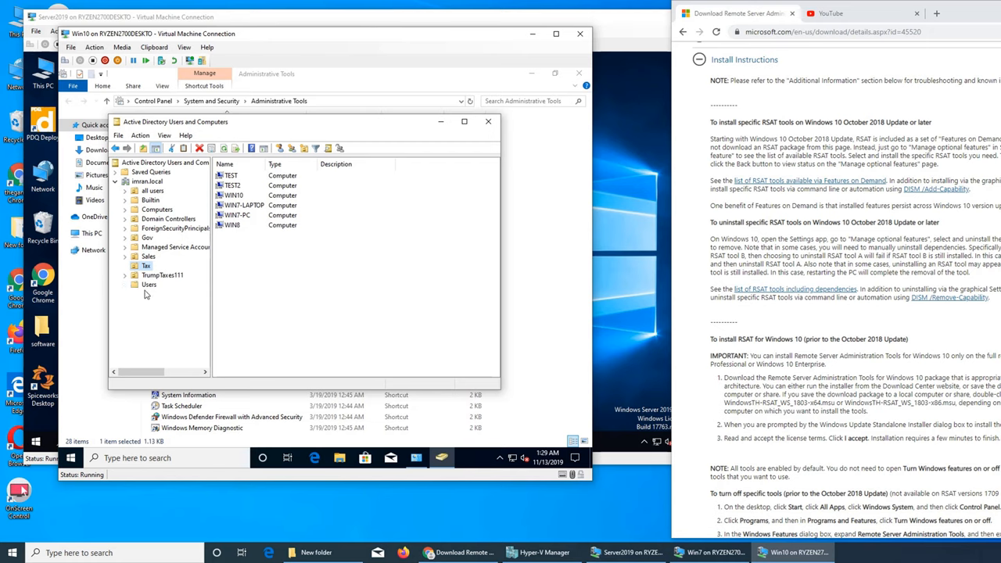
Select the Users container to list its user accounts and security groups.
click(149, 284)
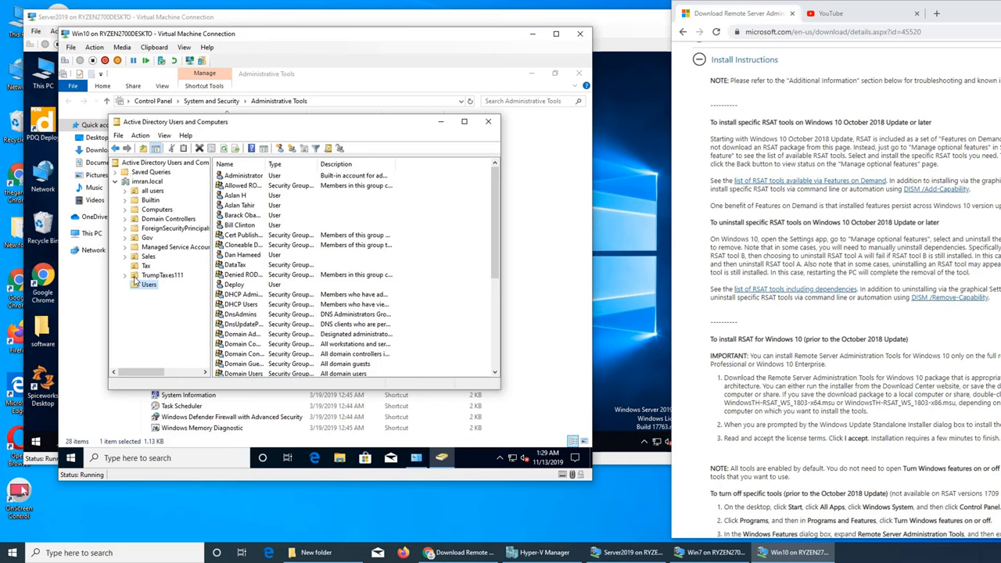
mouse_move(528, 279)
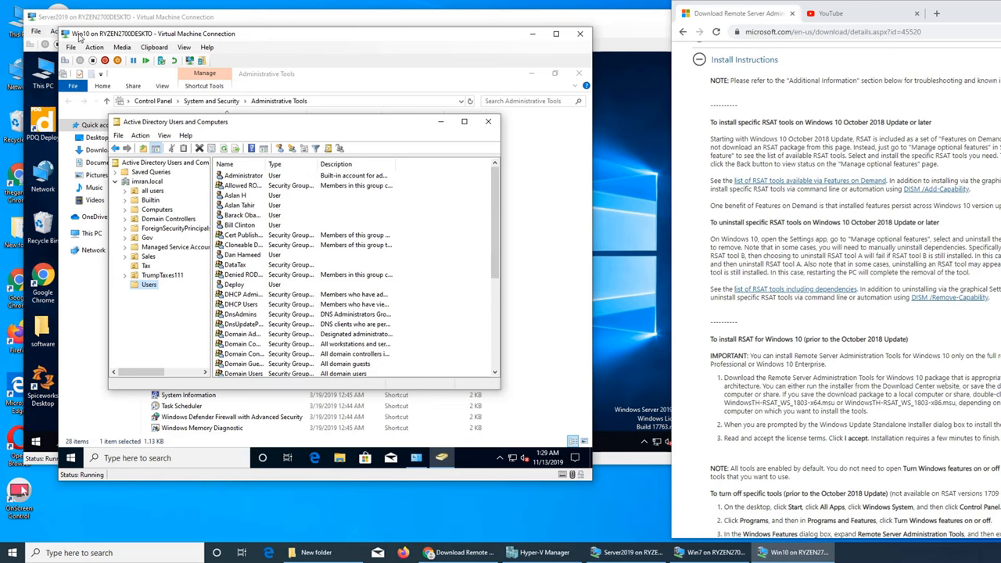
mouse_move(274, 212)
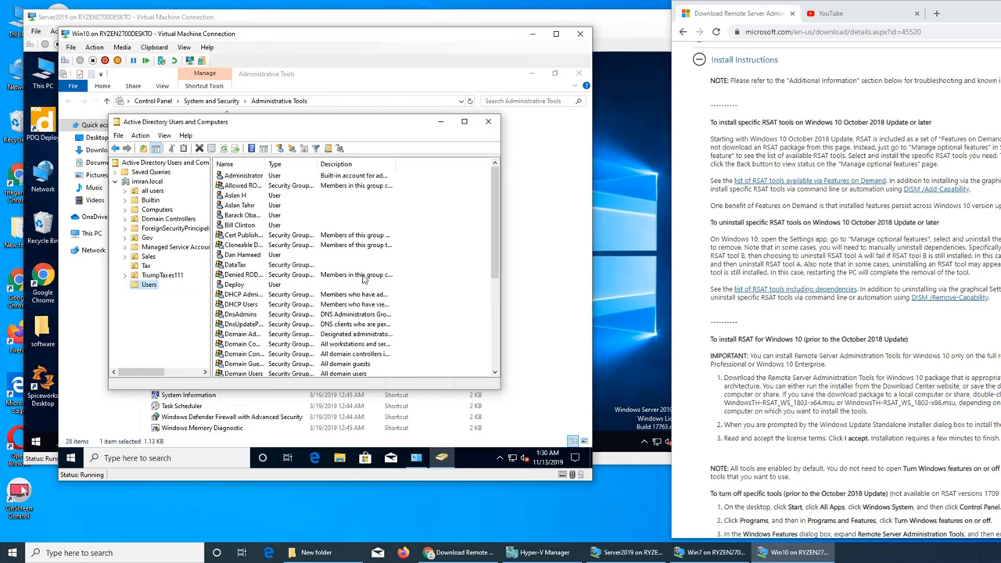
mouse_move(383, 270)
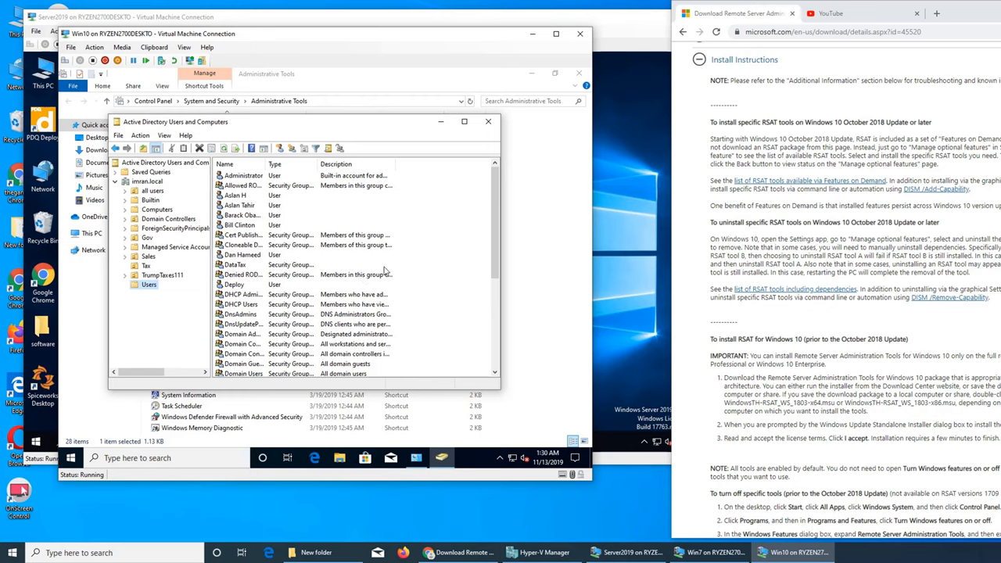
mouse_move(440, 131)
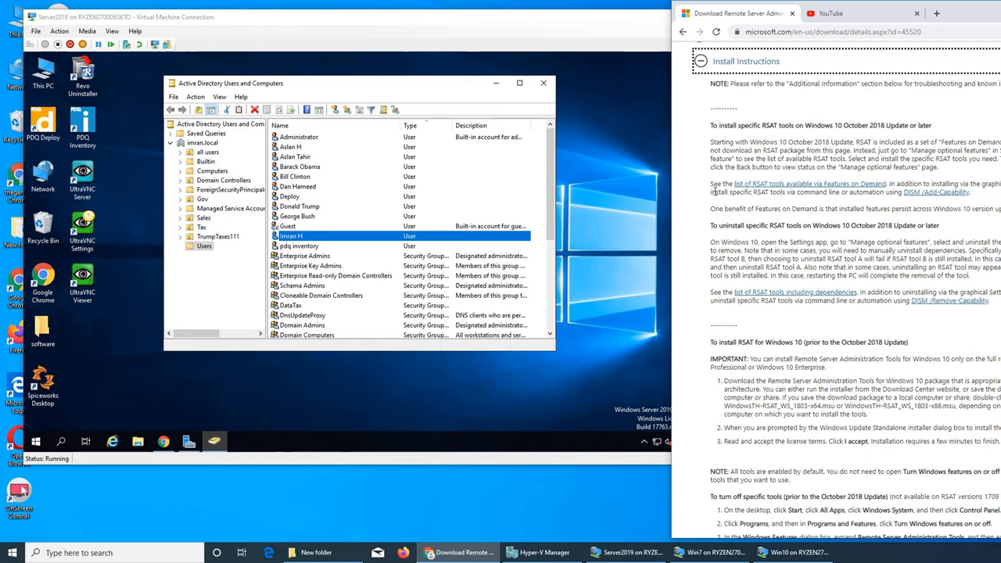
mouse_move(670, 203)
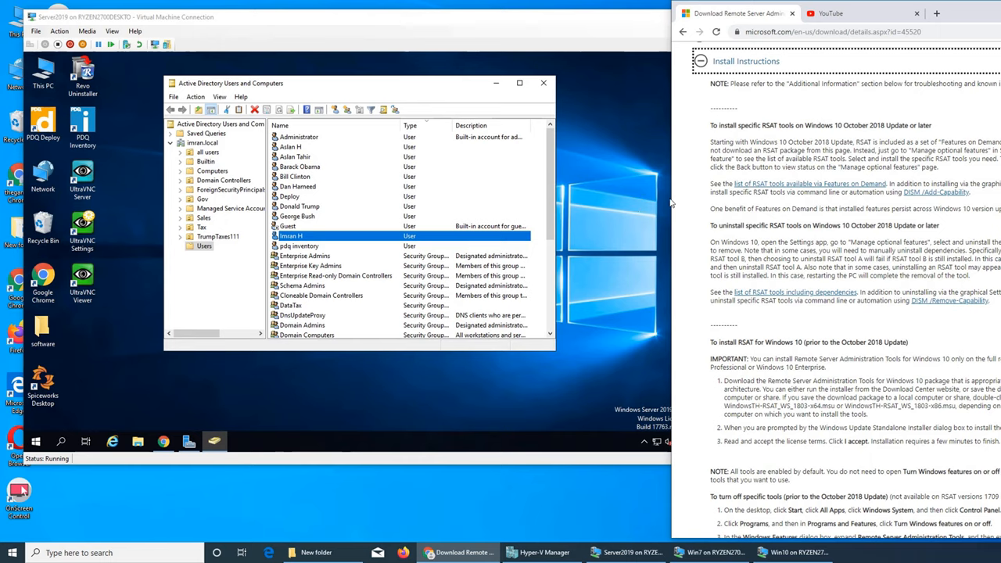
mouse_move(577, 420)
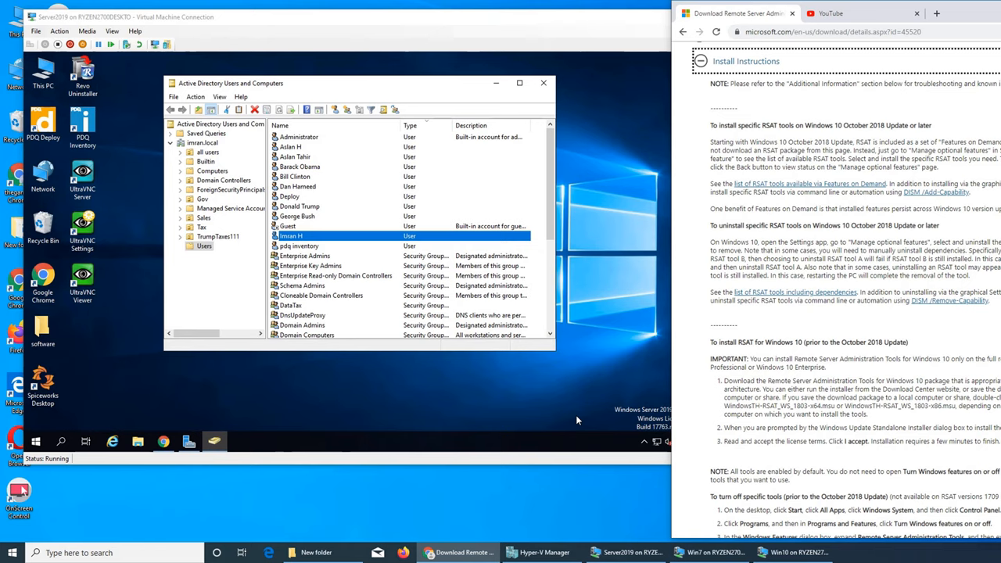
mouse_move(552, 417)
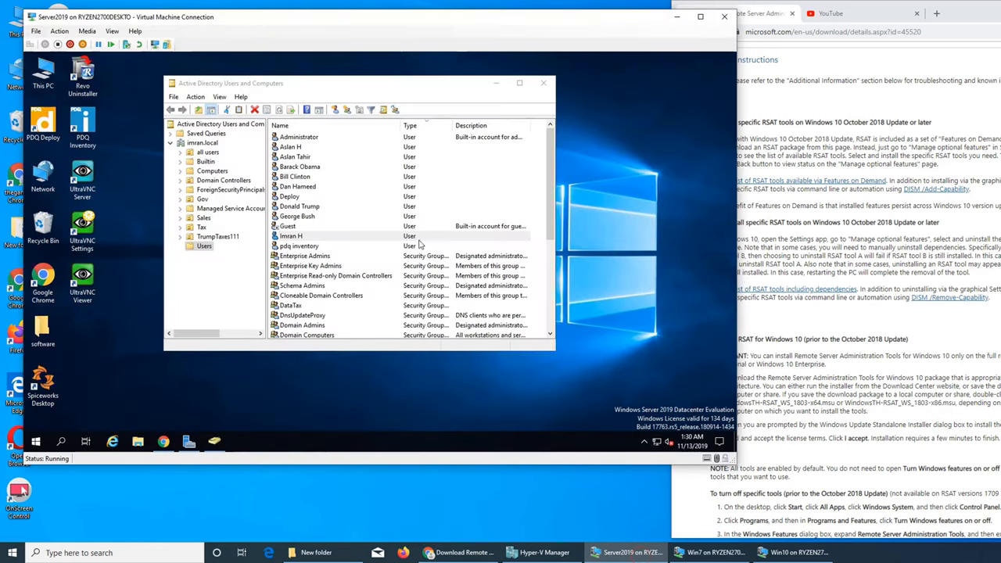
mouse_move(440, 399)
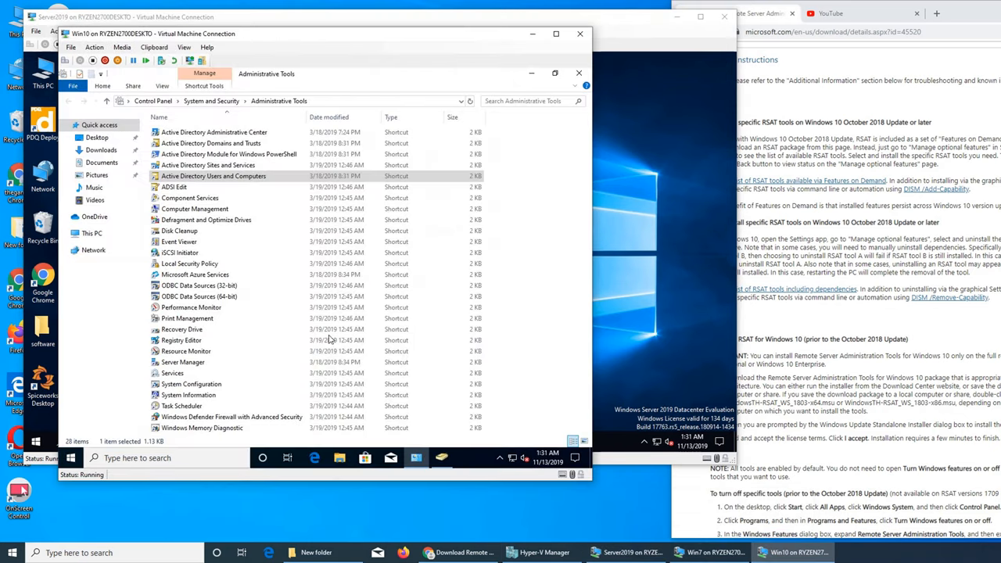
mouse_move(488, 214)
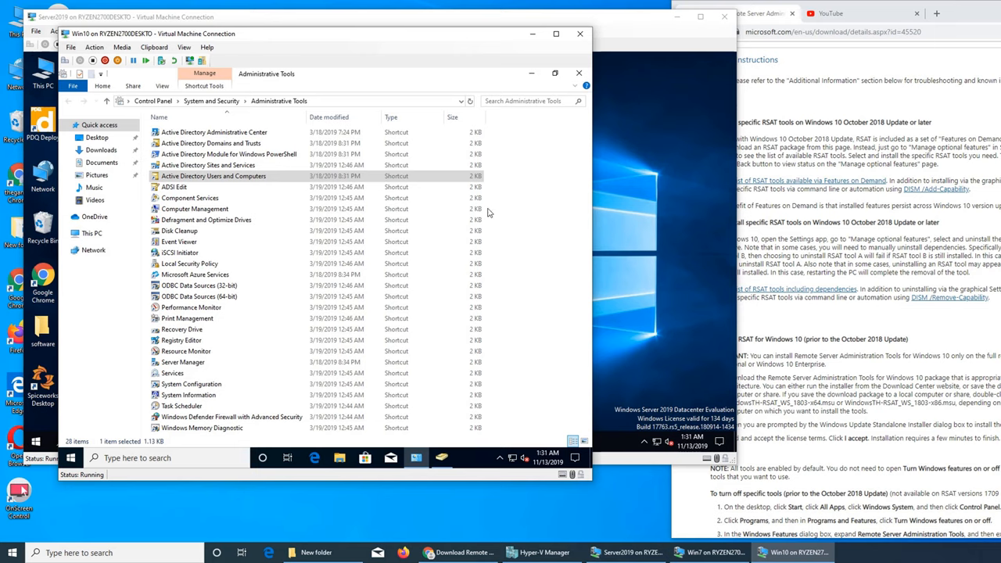
mouse_move(579, 173)
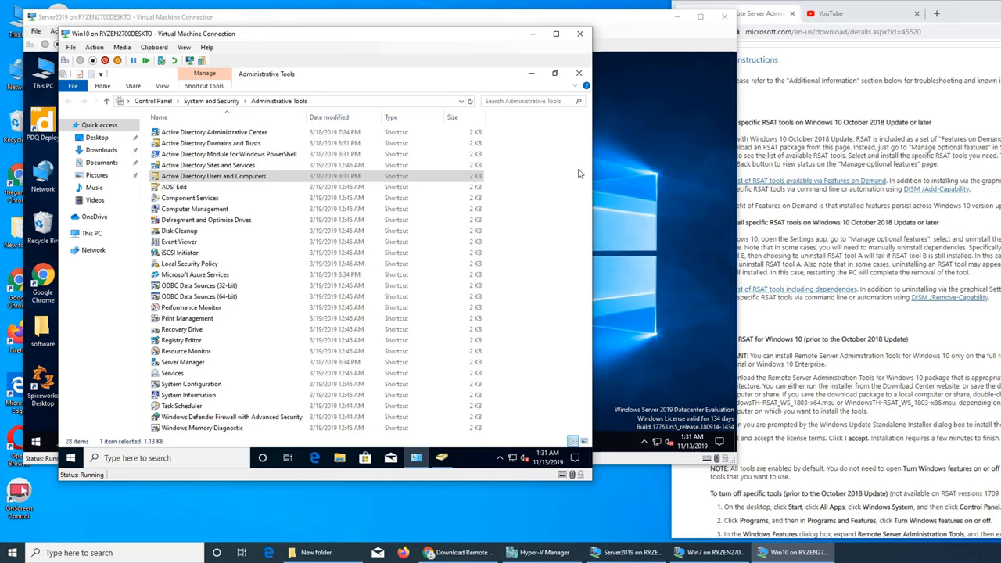
mouse_move(428, 502)
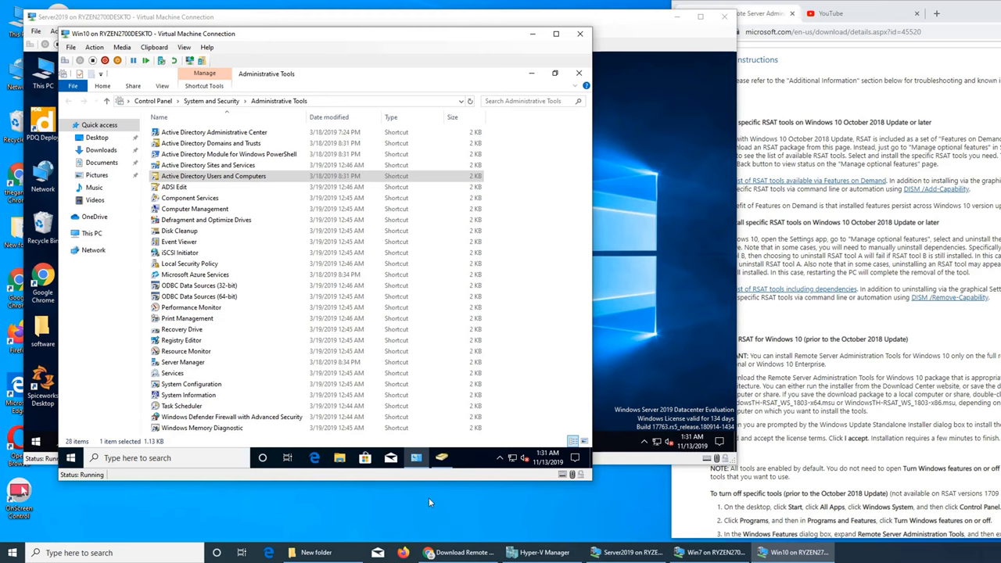
Launch ADUC and open a fresh New Object – User form for imran.local/Users.
double_click(213, 175)
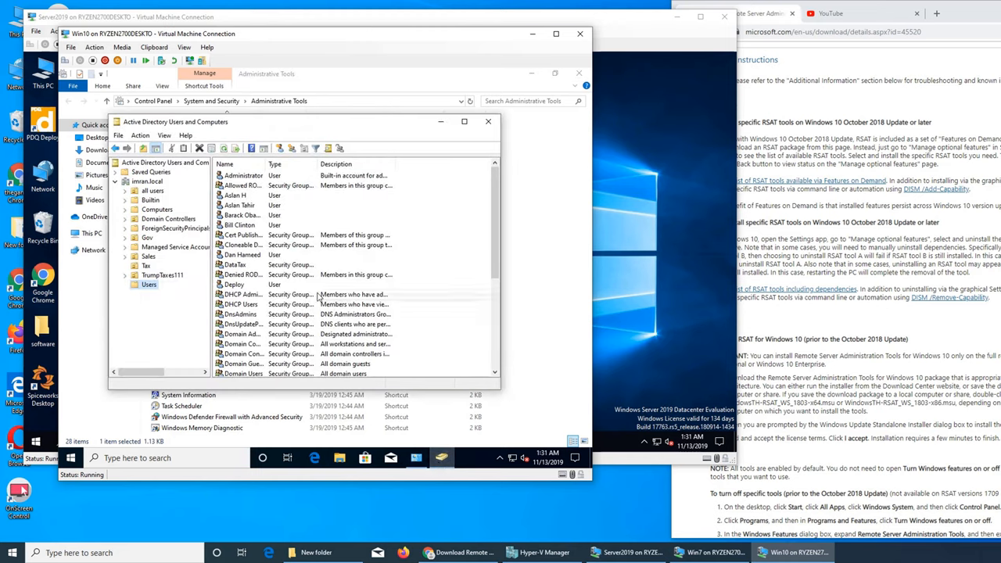
mouse_move(243, 294)
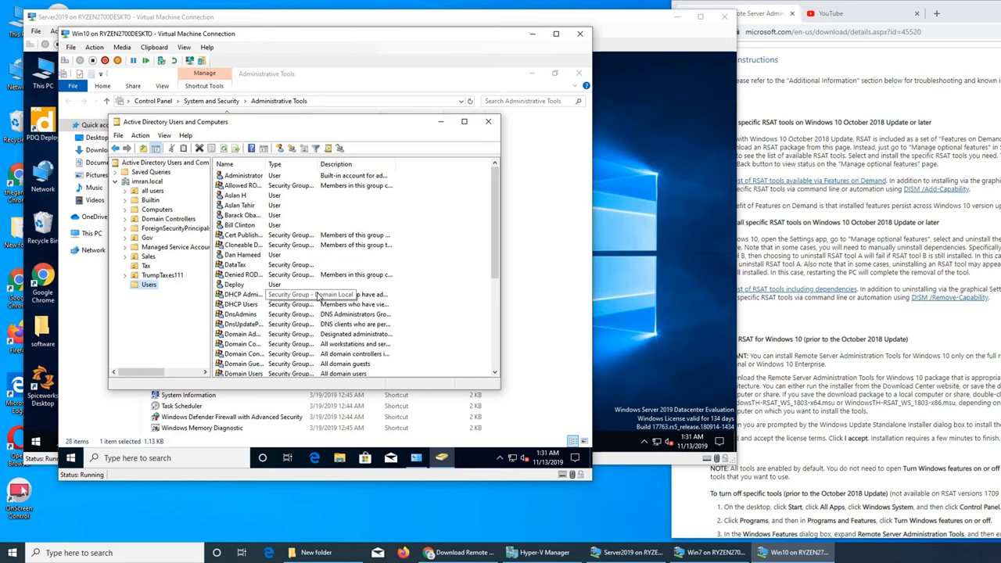
mouse_move(450, 320)
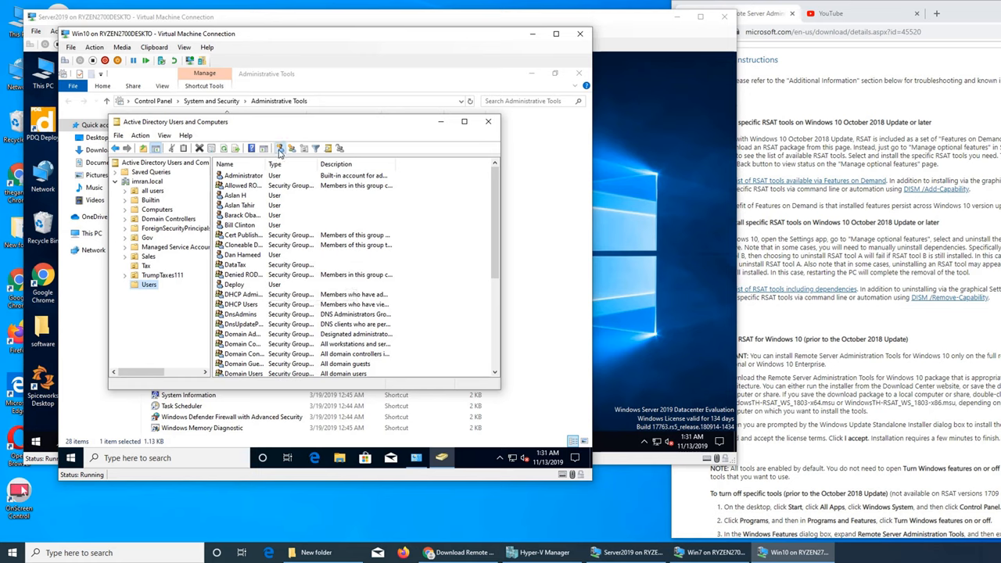
click(279, 148)
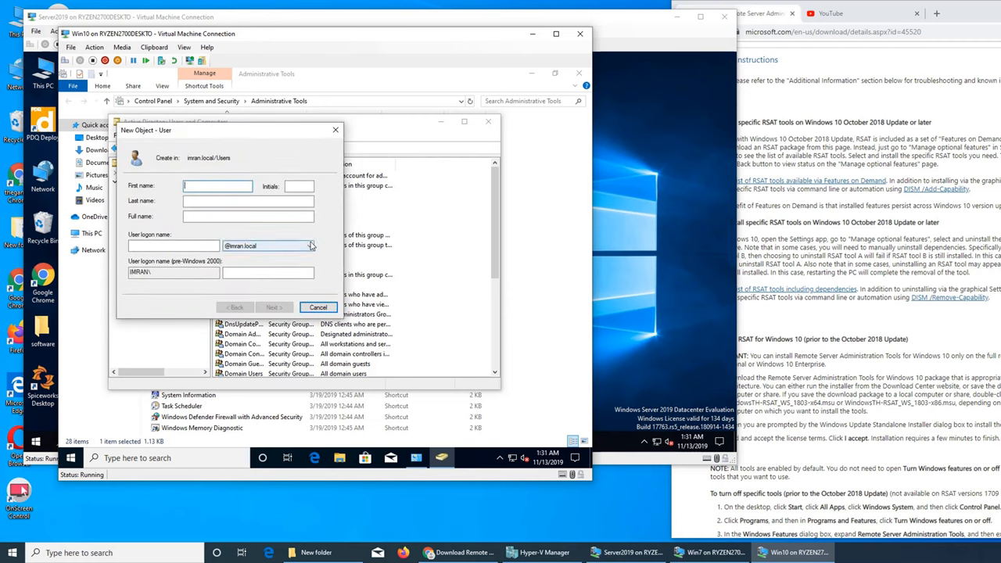
click(317, 307)
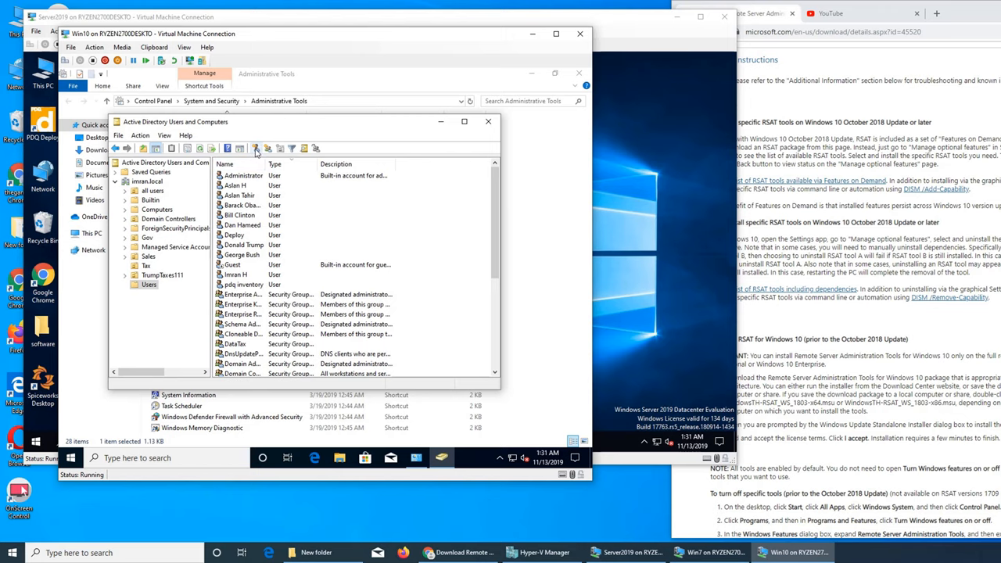
click(255, 148)
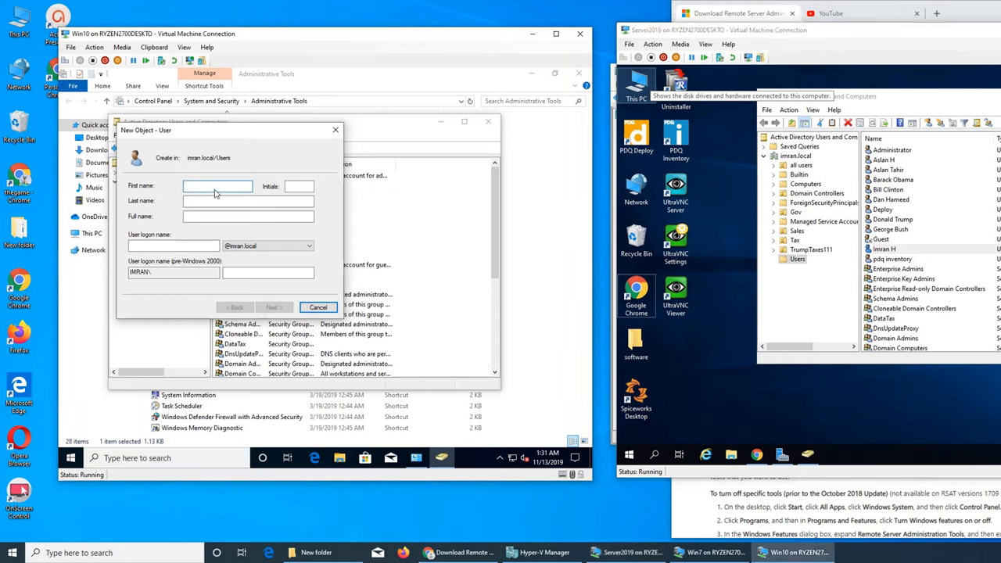
Enter the new user's name 'Help Deks' and continue to the password page.
text(Help)
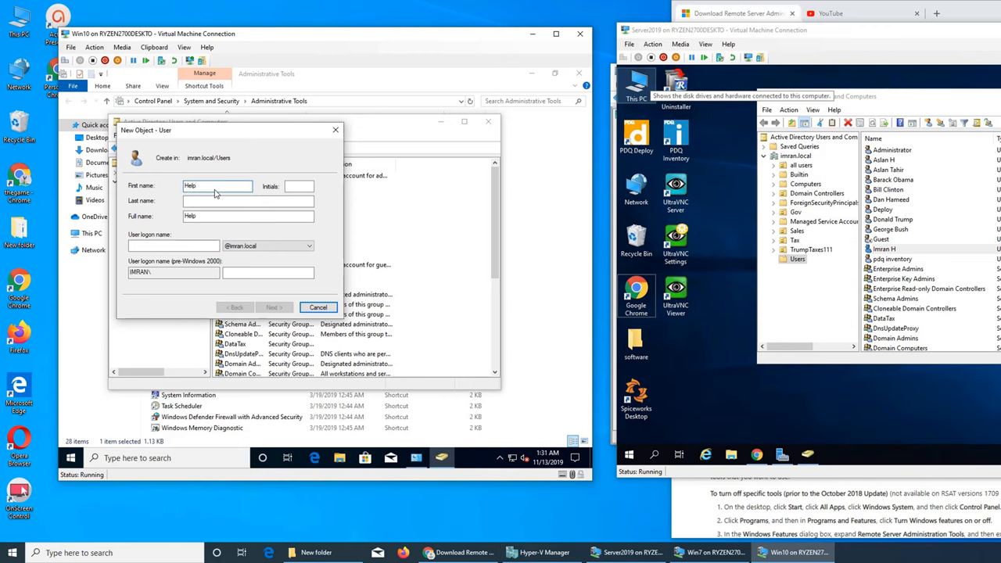
text(Deks)
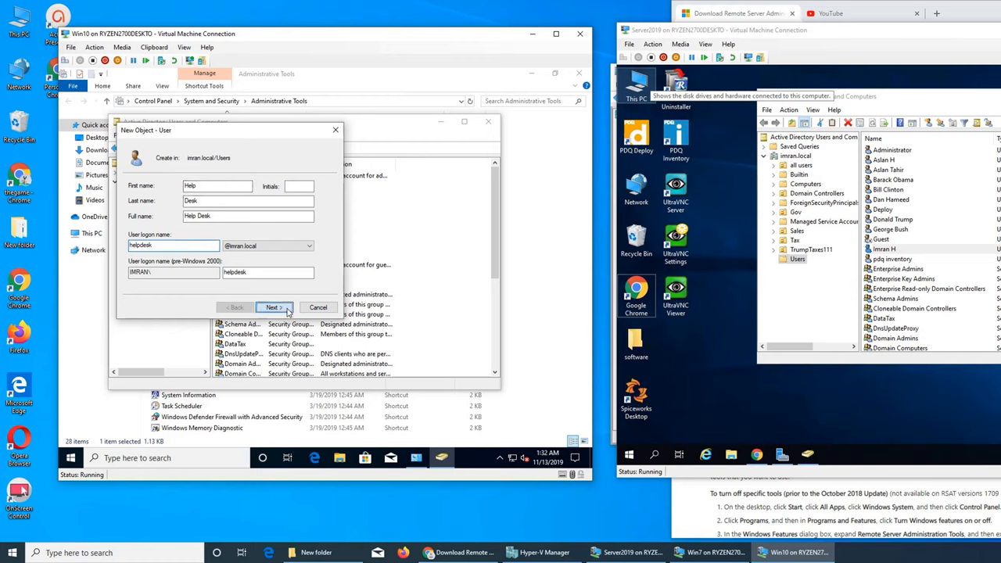
click(272, 307)
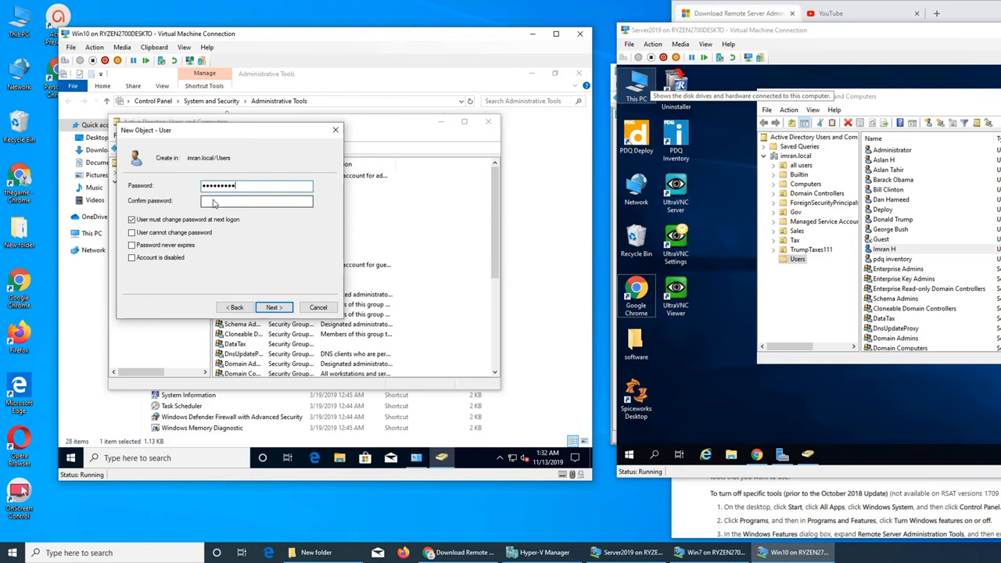
Set the password to never expire and be unchangeable by the user, then finish.
click(257, 201)
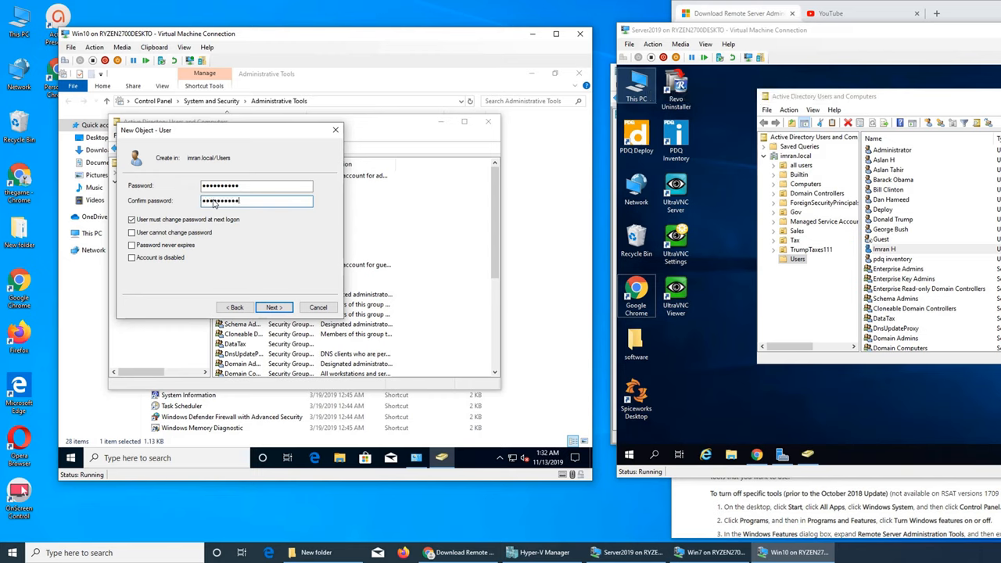
click(131, 219)
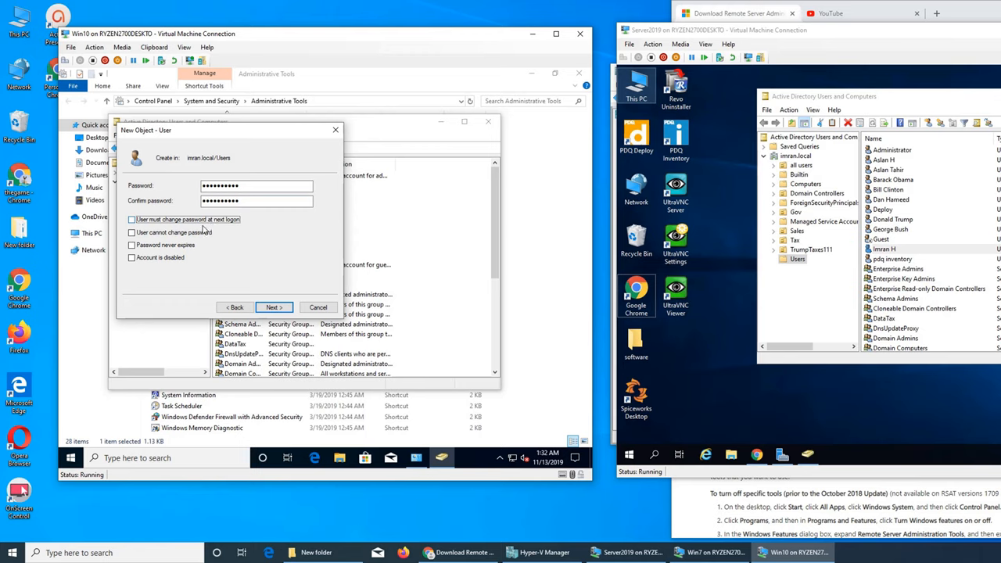
mouse_move(218, 229)
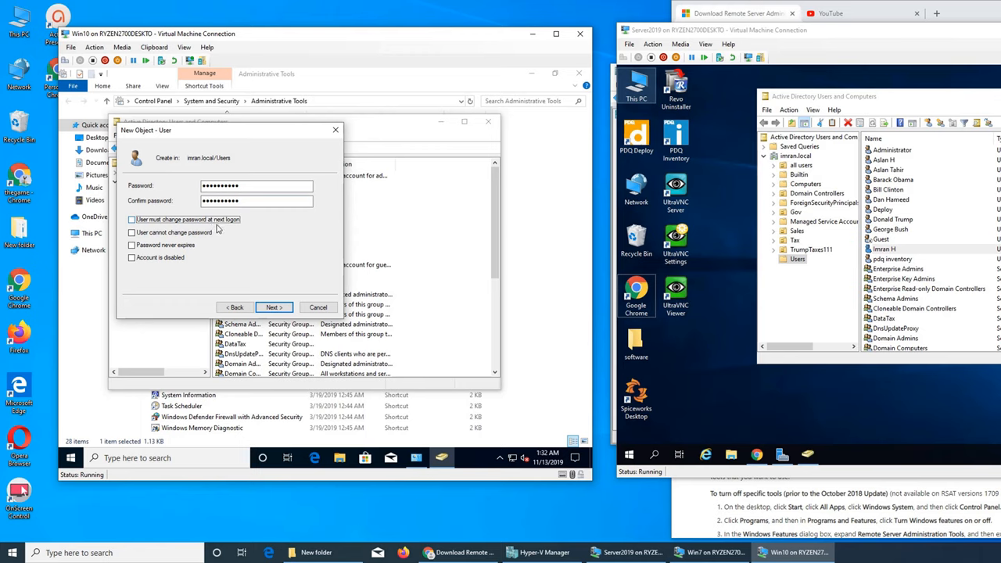
click(132, 244)
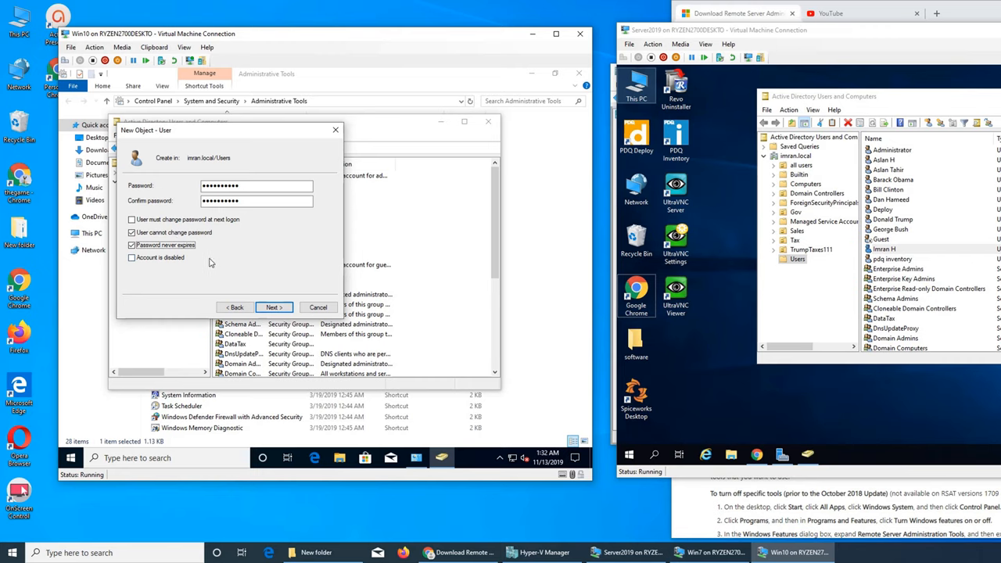
mouse_move(303, 255)
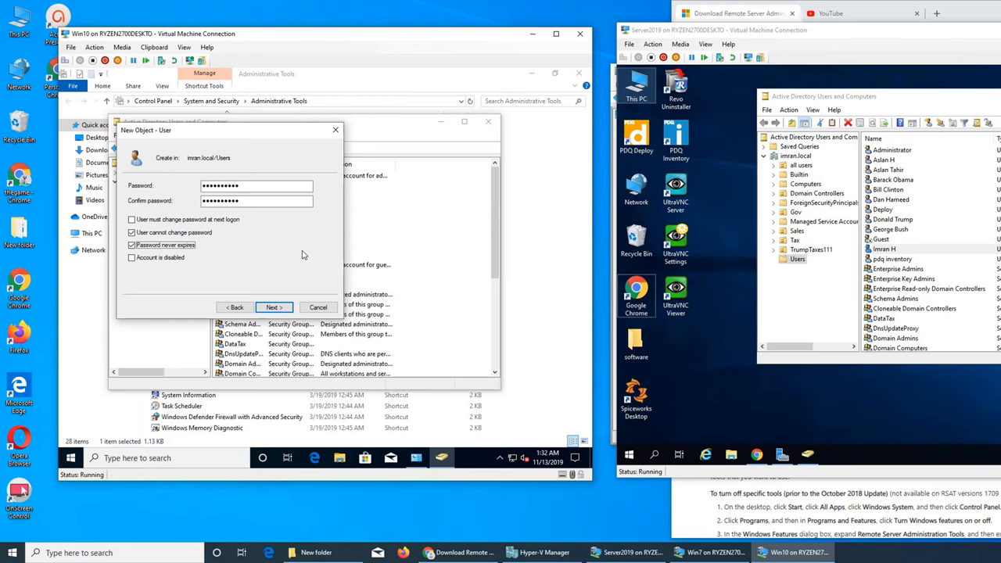
click(273, 306)
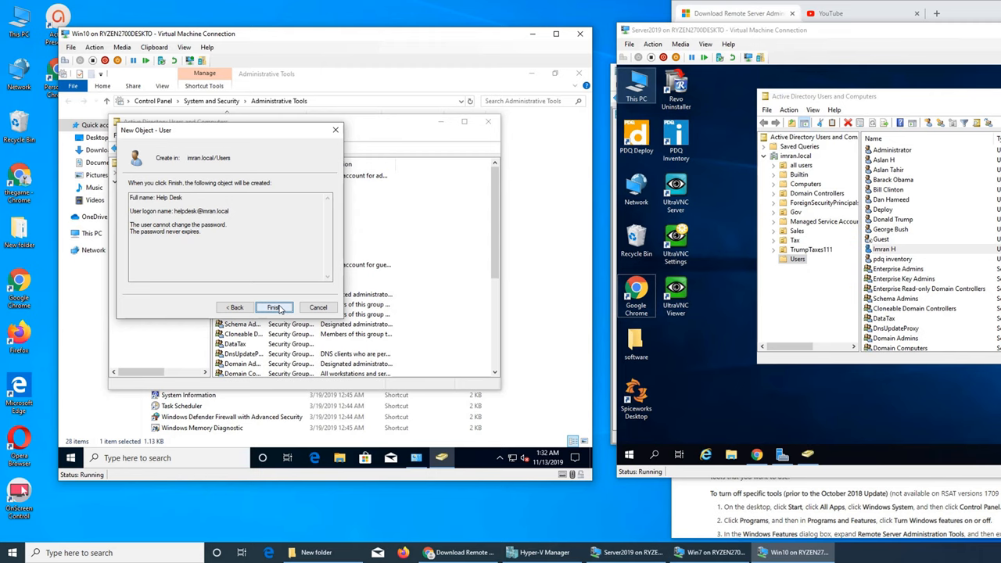
click(273, 307)
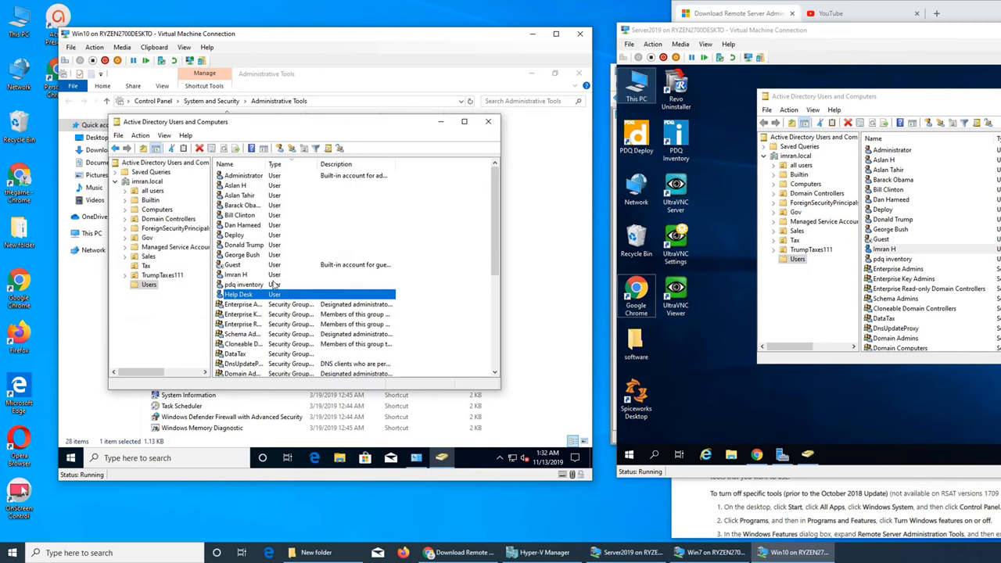
mouse_move(823, 289)
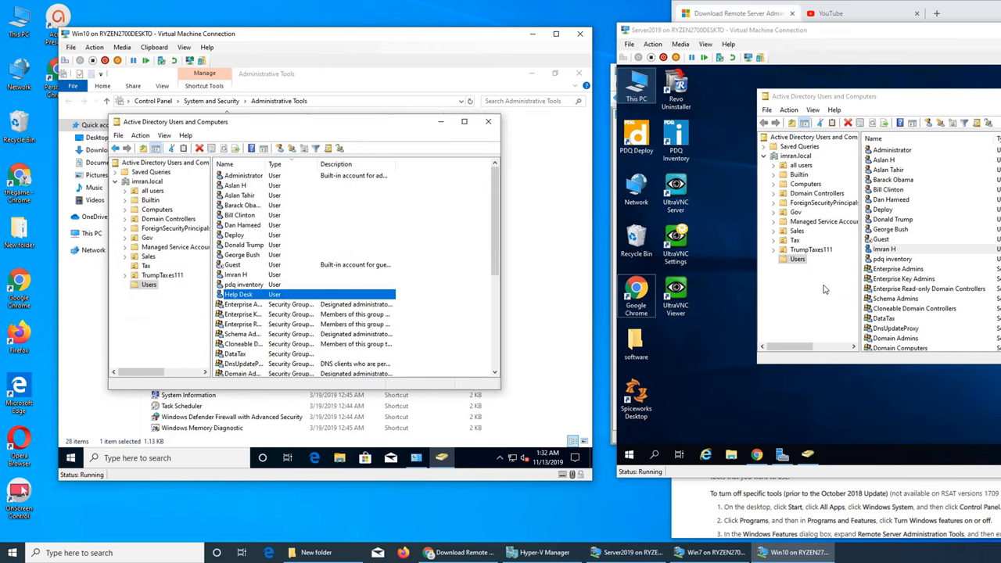
mouse_move(472, 52)
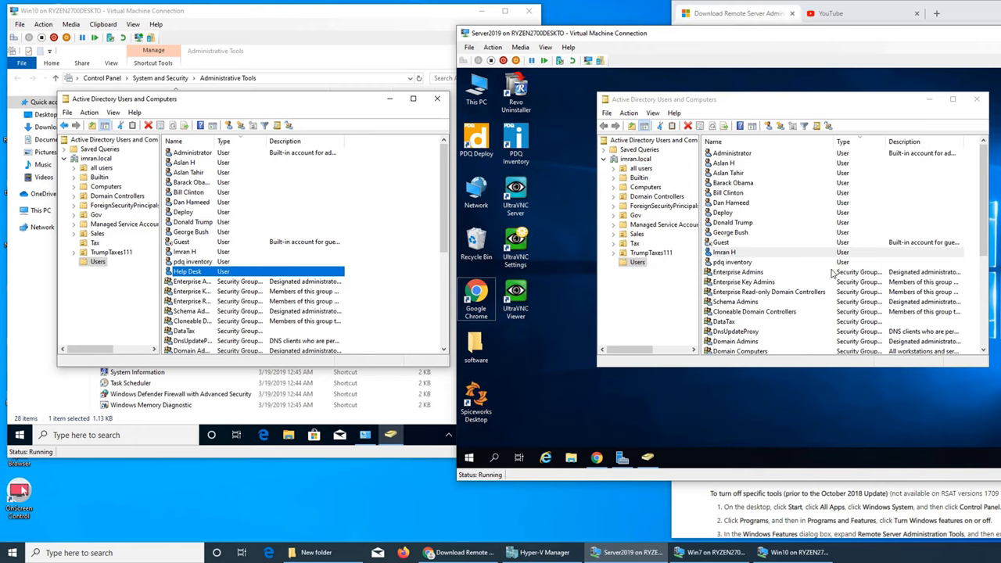
mouse_move(818, 139)
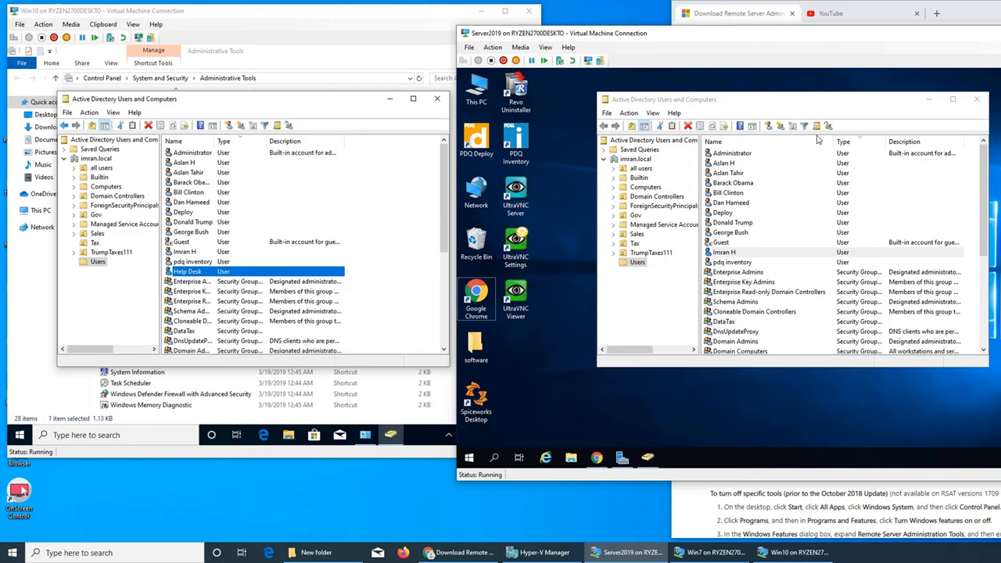
mouse_move(780, 197)
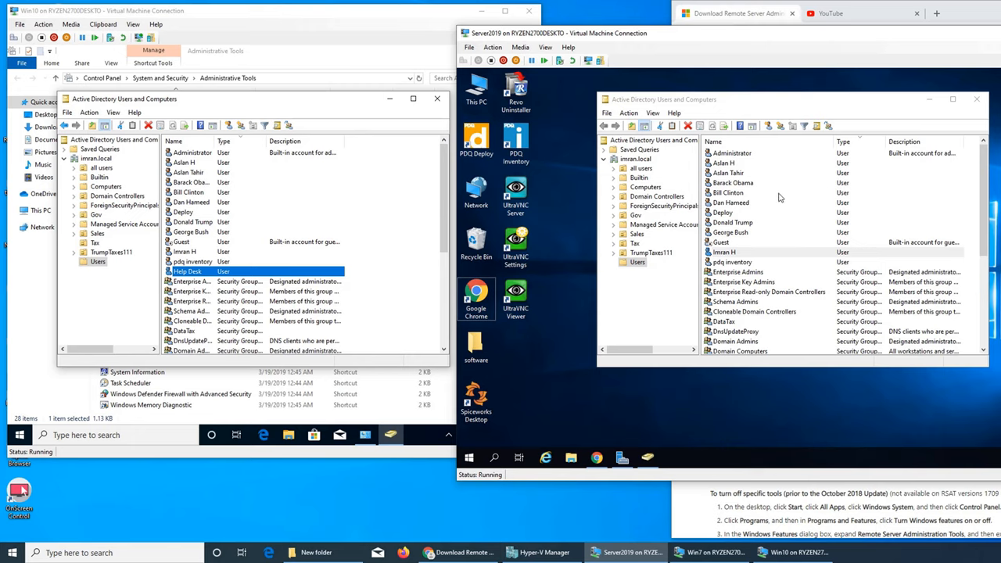
mouse_move(799, 165)
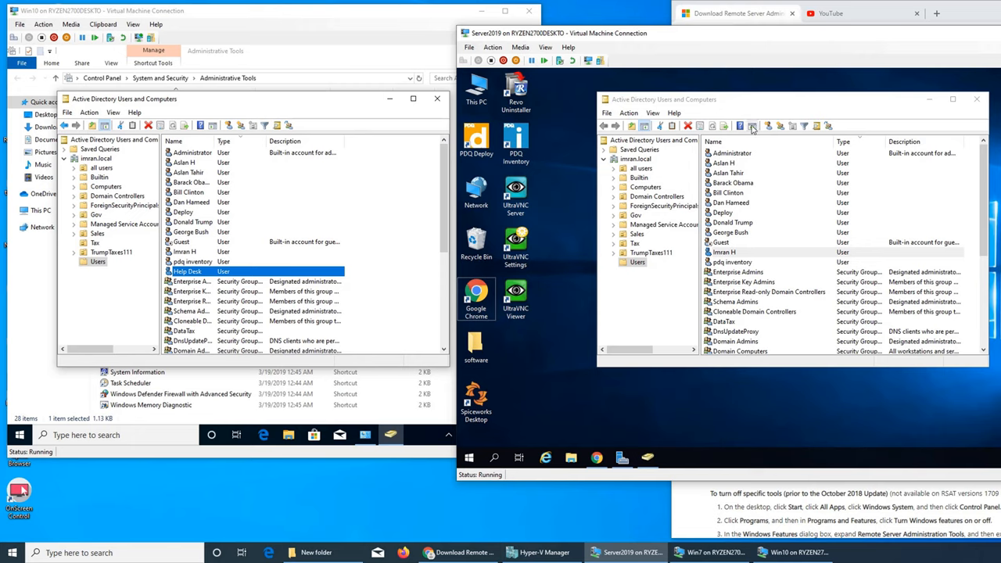
mouse_move(831, 126)
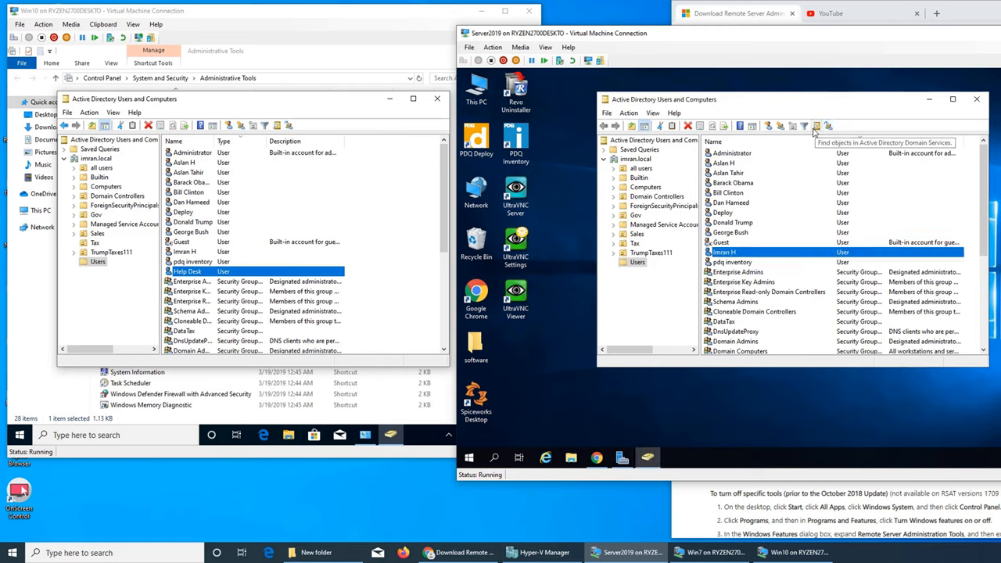
mouse_move(756, 135)
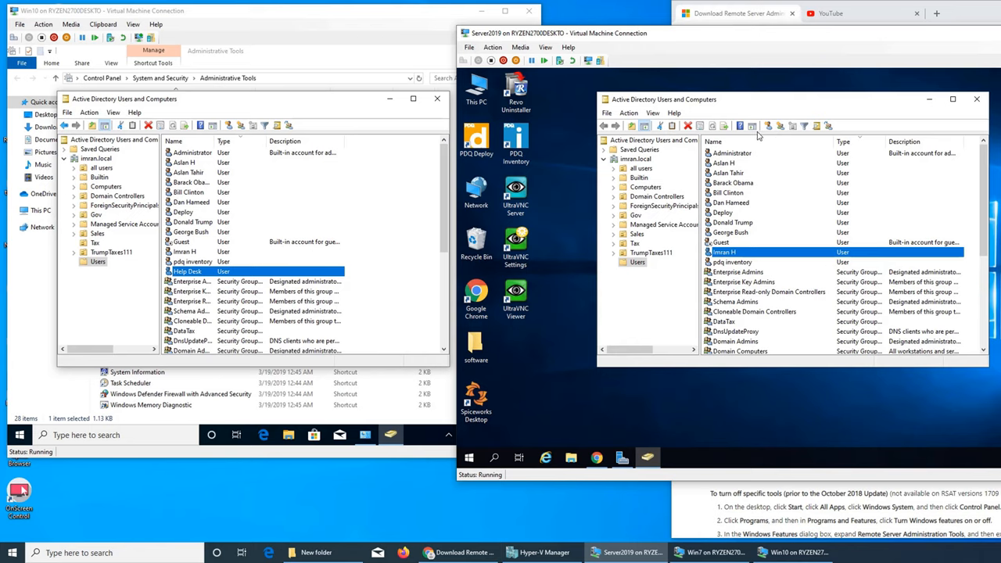
mouse_move(887, 230)
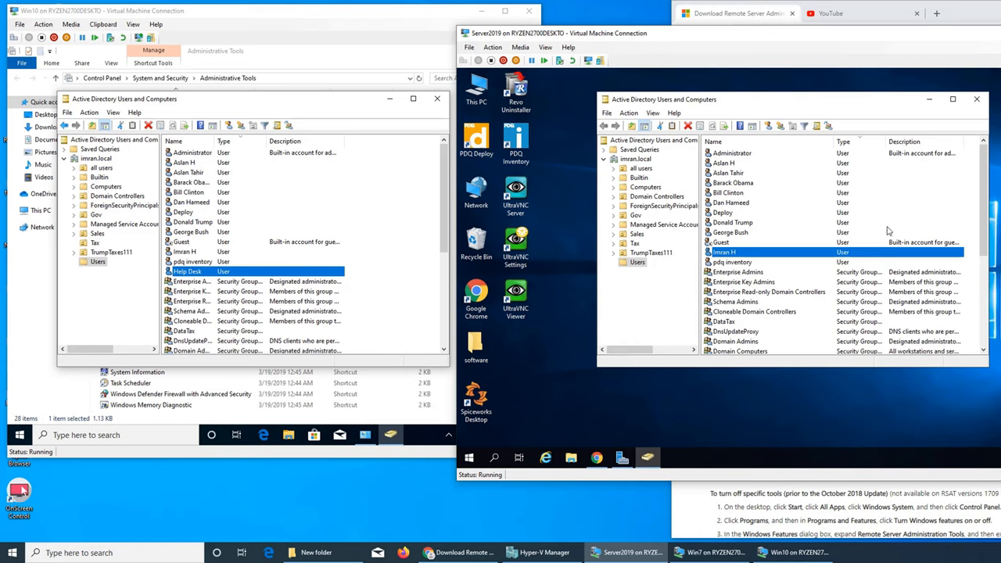
Refresh the Server 2019 Users list and open the Help Desk account's context menu.
right_click(721, 211)
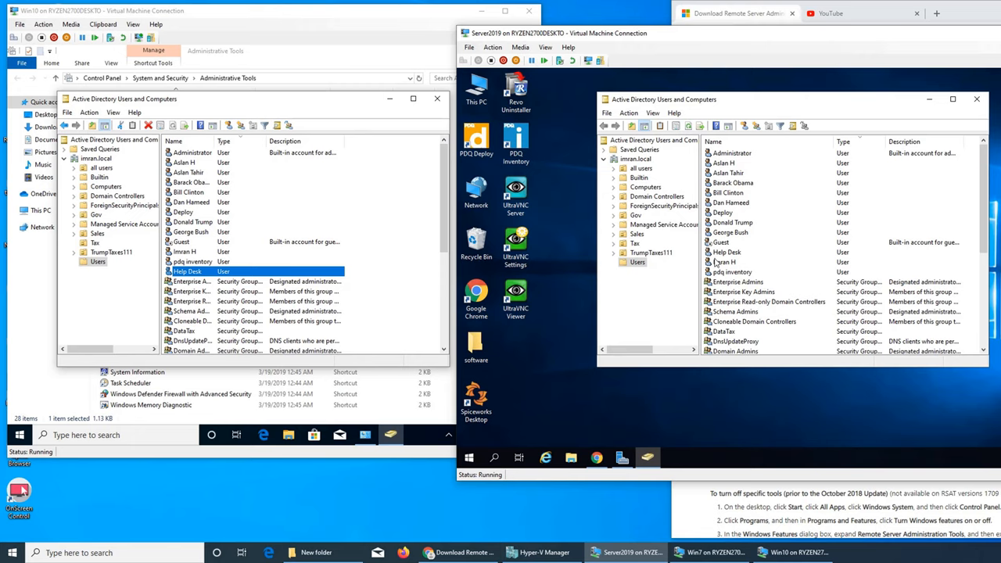
mouse_move(730, 259)
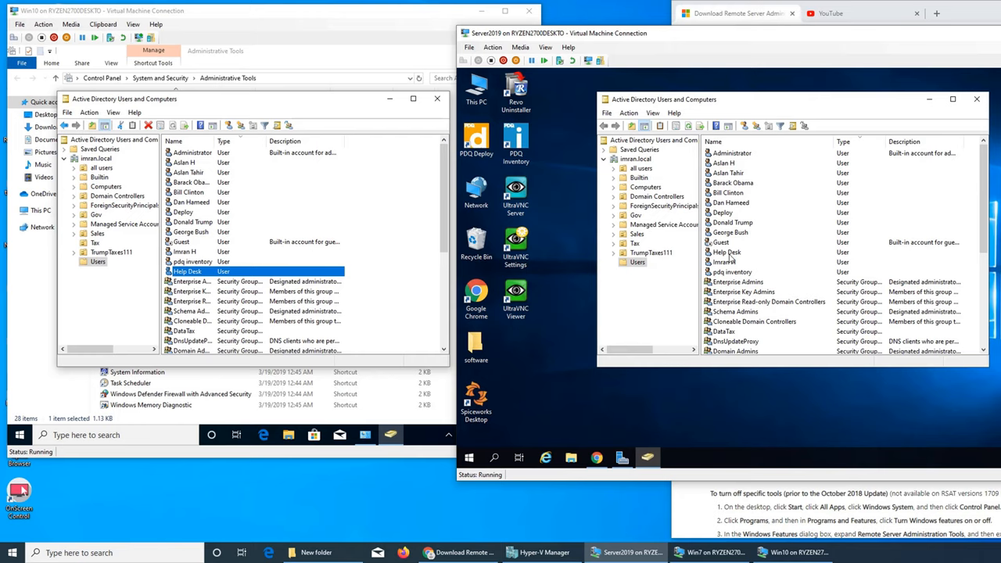
click(725, 251)
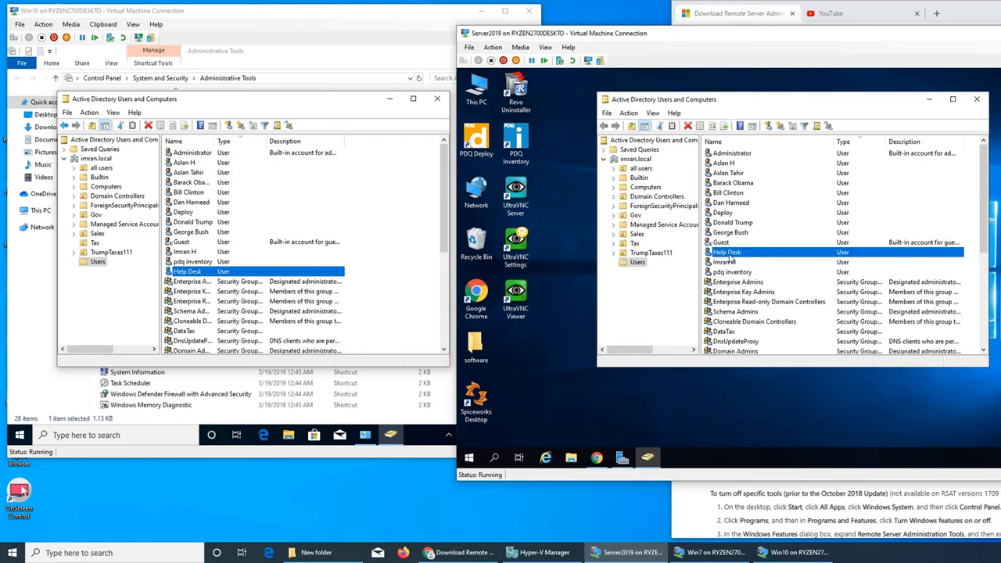
right_click(727, 252)
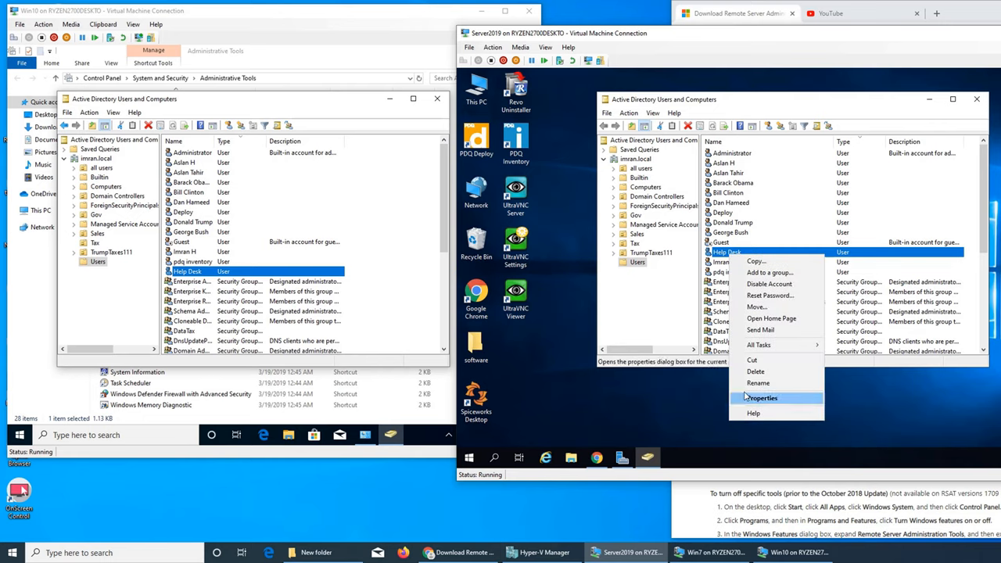
Add the server's Help Desk account to the Administrators group and apply the membership.
click(760, 398)
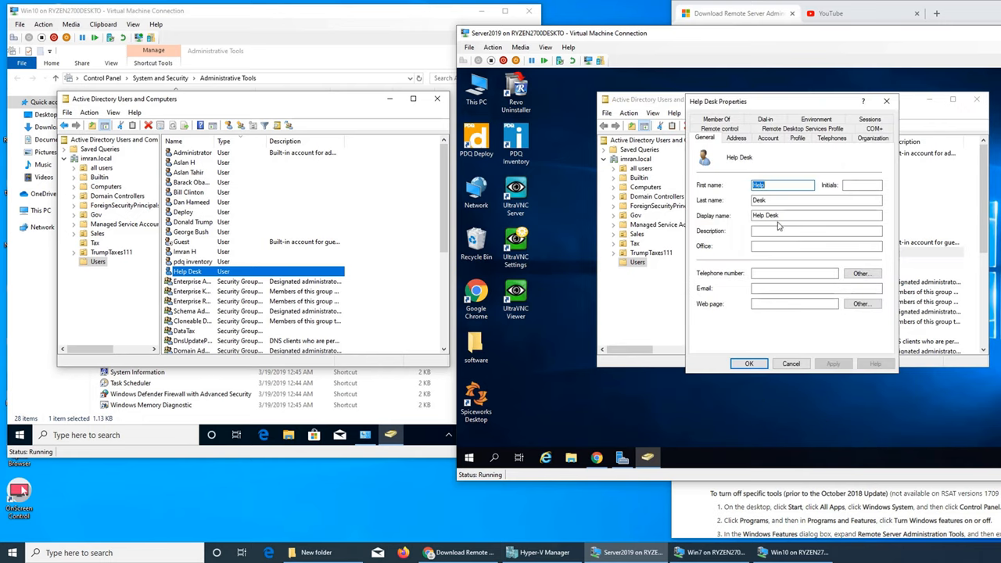
click(716, 136)
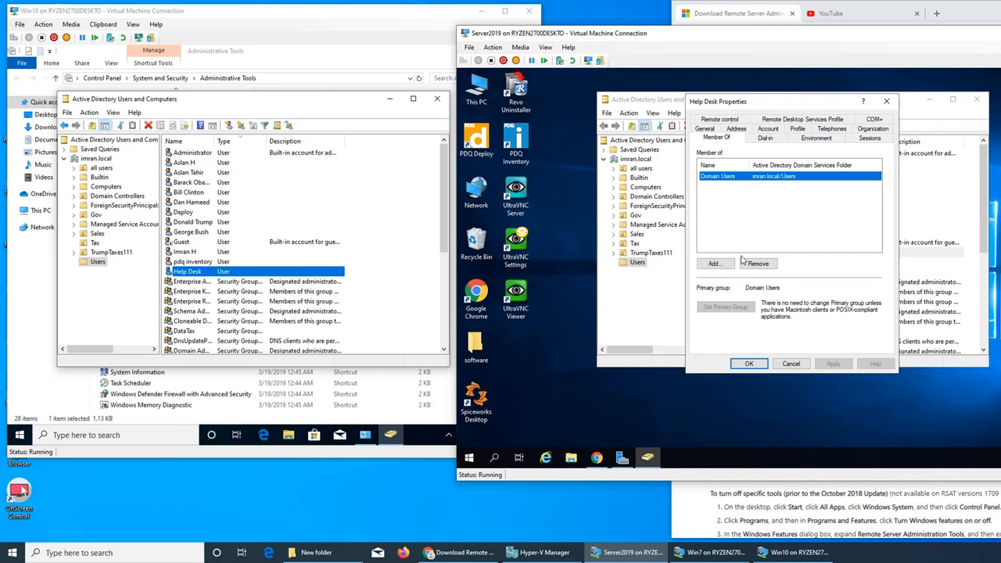
click(712, 263)
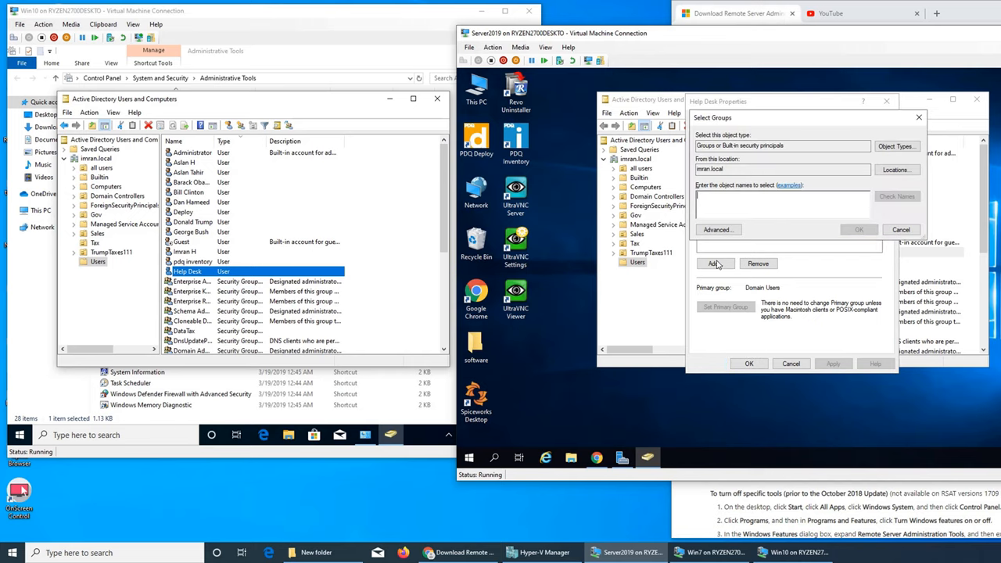
text(administrators)
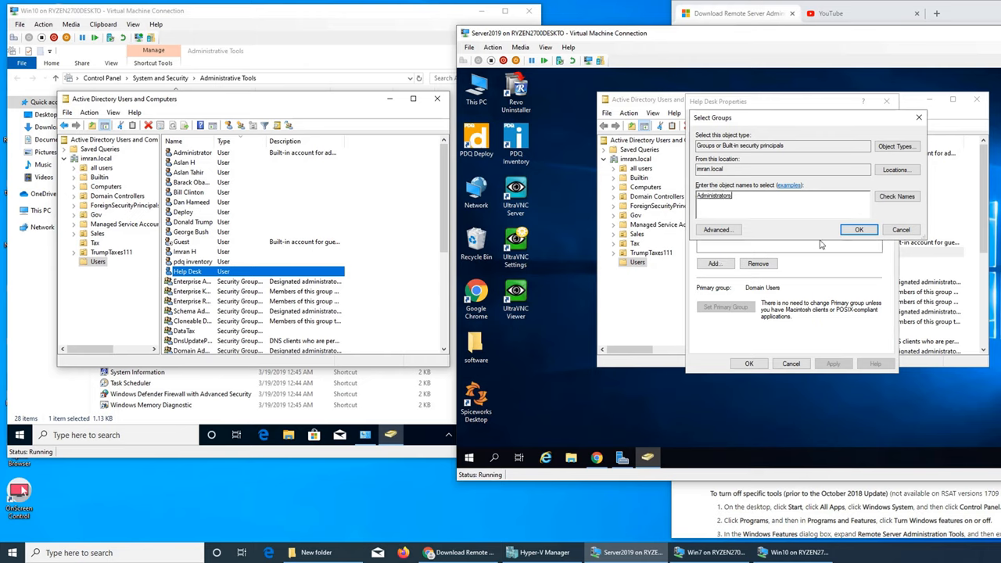
click(858, 229)
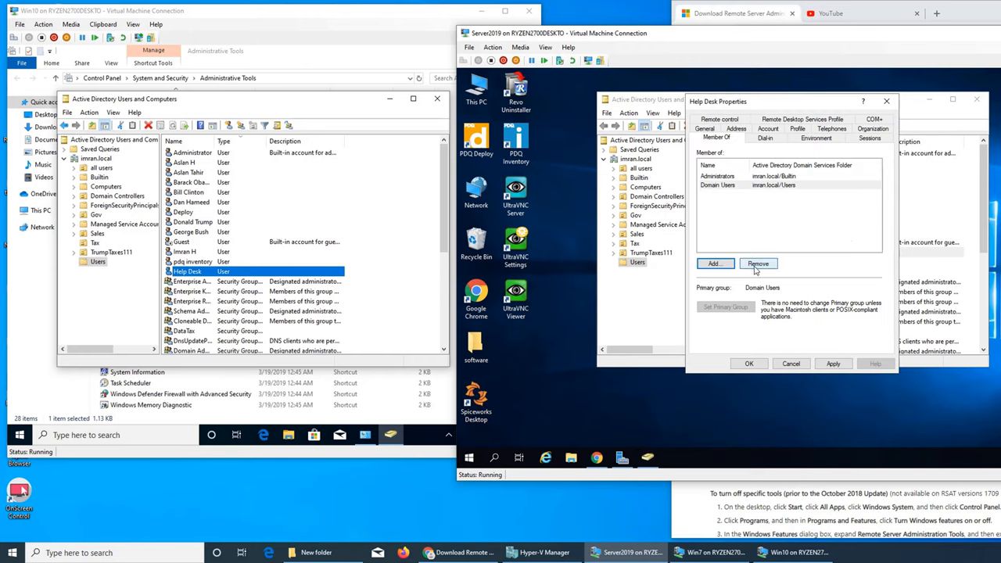
click(774, 184)
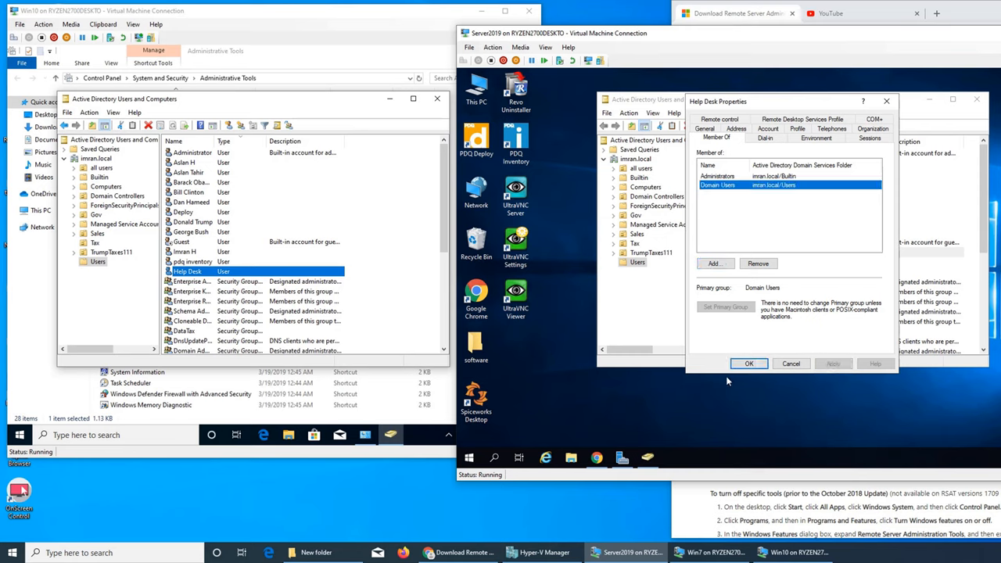
click(748, 363)
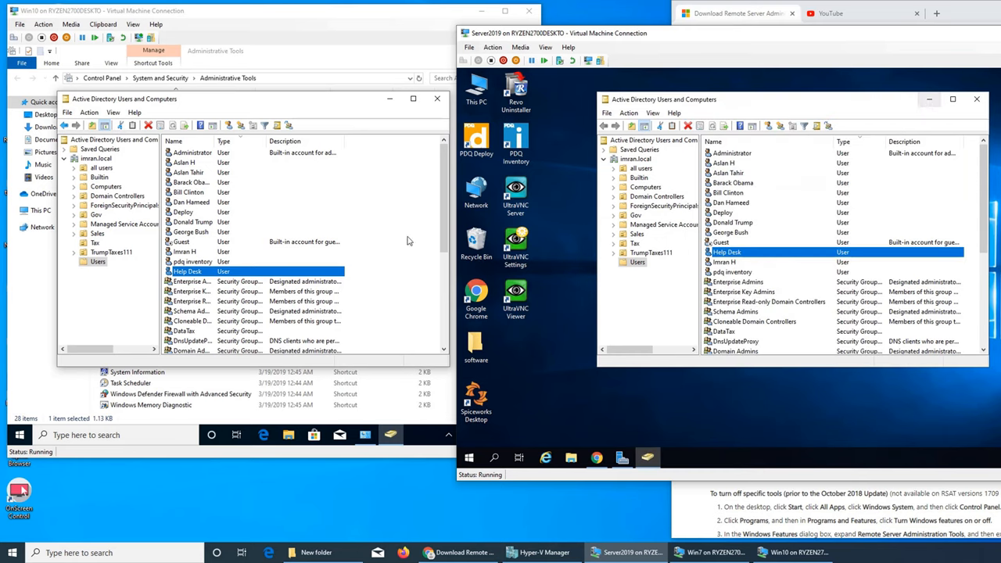
Check Help Desk's Member Of groups in the Windows 10 console for Administrators.
right_click(188, 272)
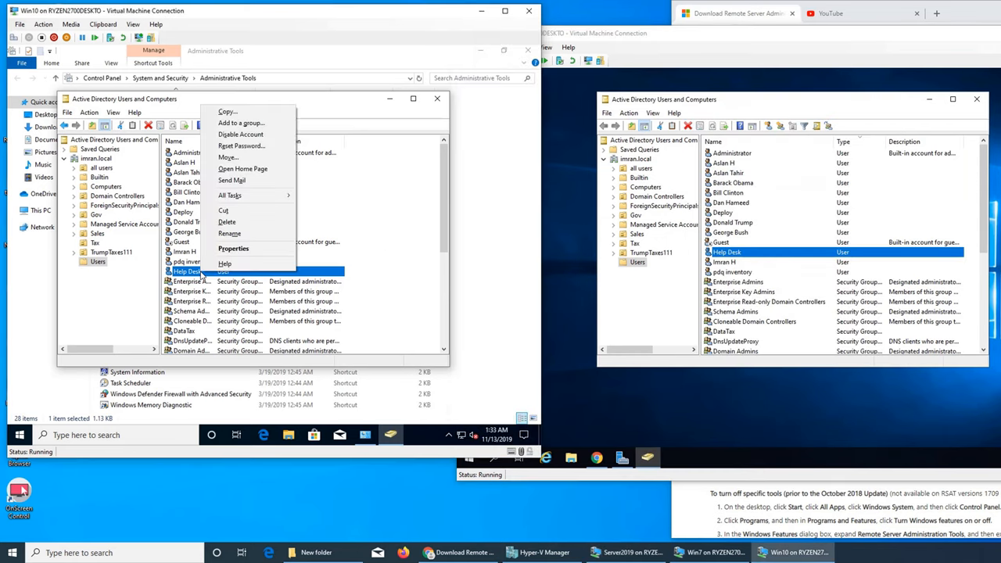
click(233, 248)
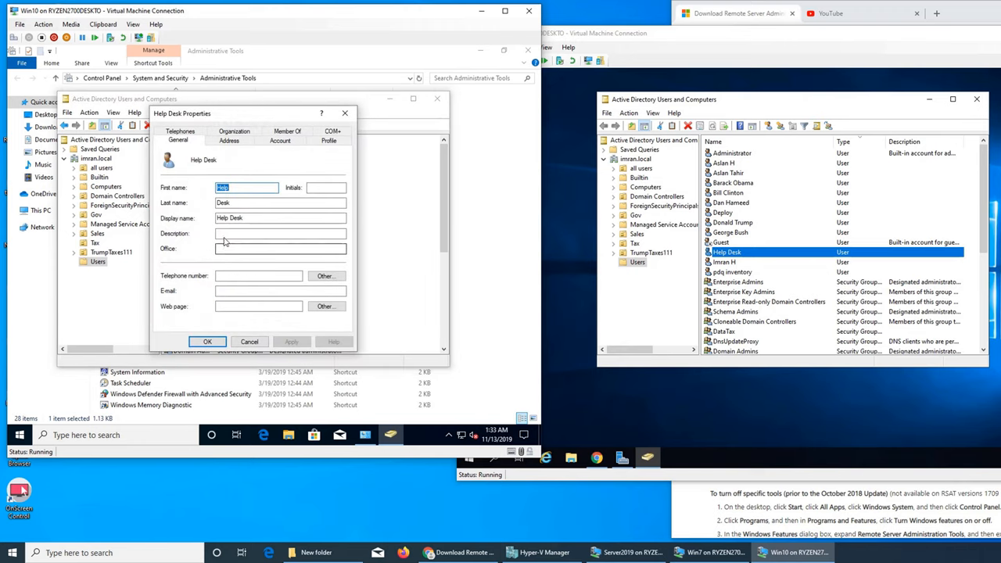
click(287, 140)
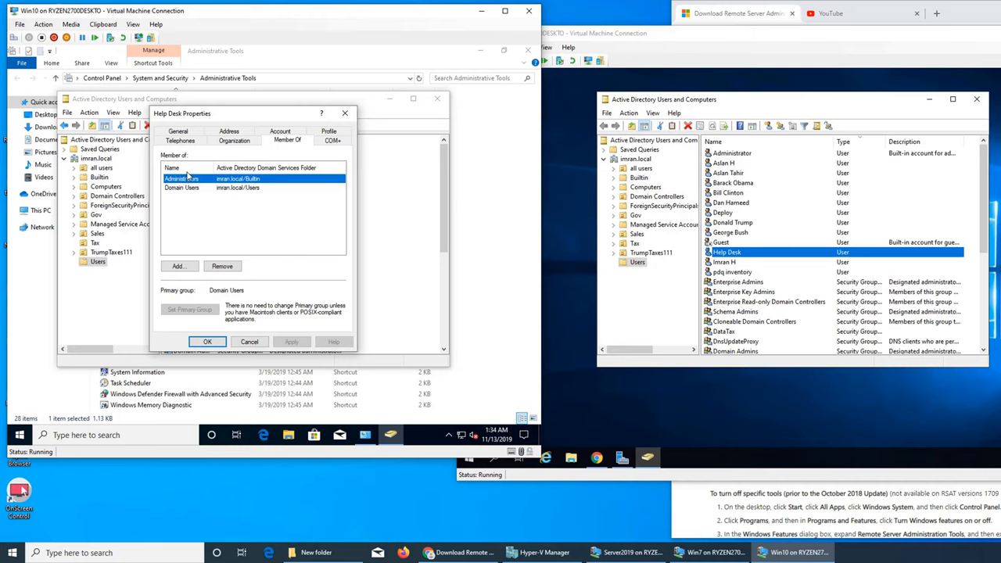
mouse_move(574, 168)
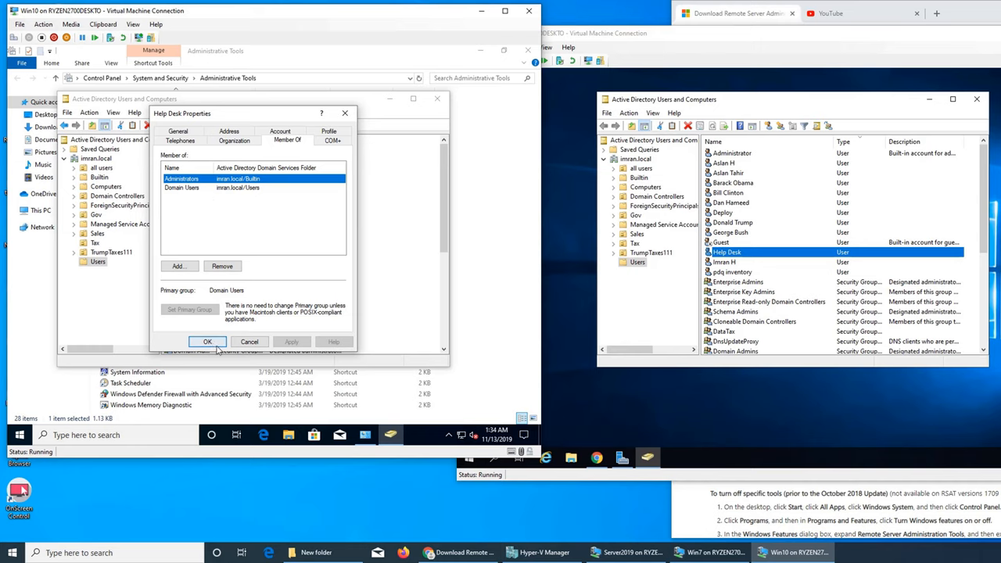
Close the Help Desk properties and minimise Active Directory Users and Computers.
click(207, 342)
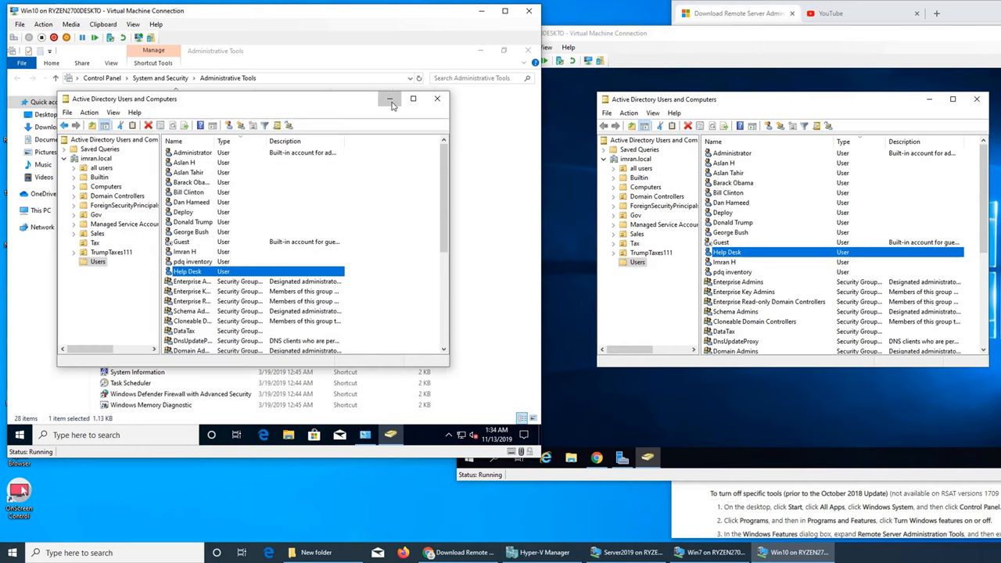
click(390, 98)
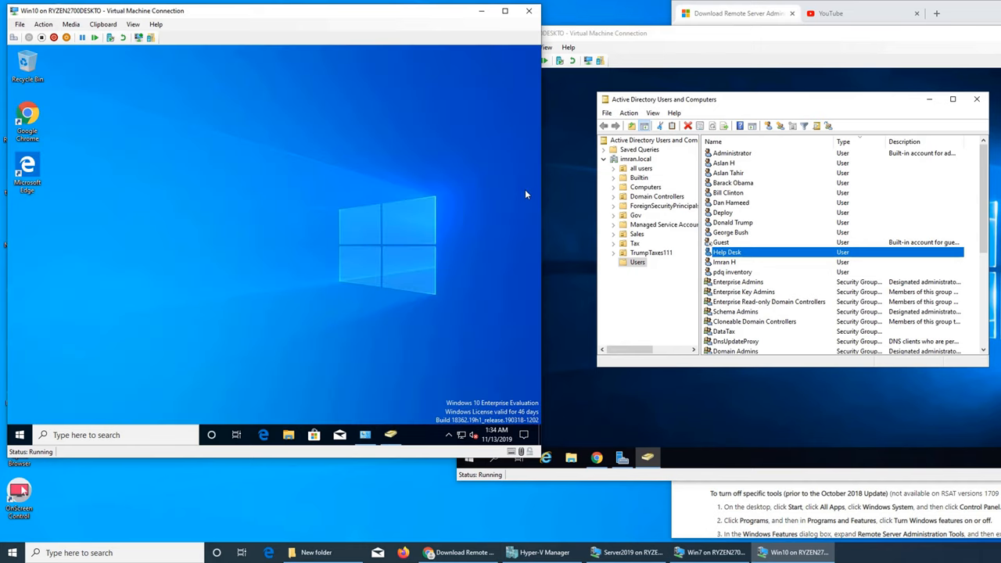